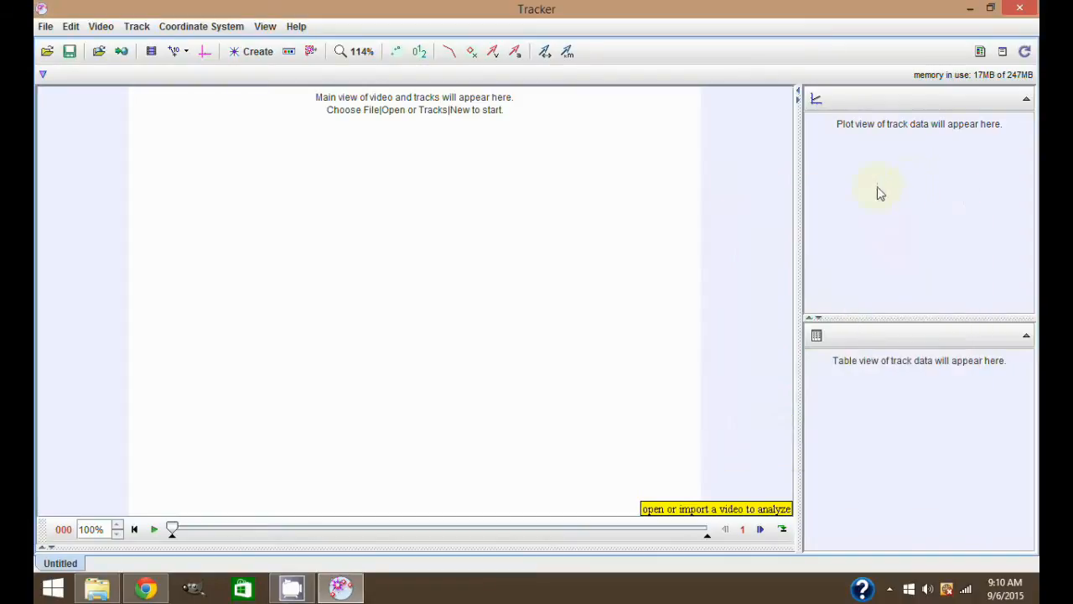
mouse_move(766, 203)
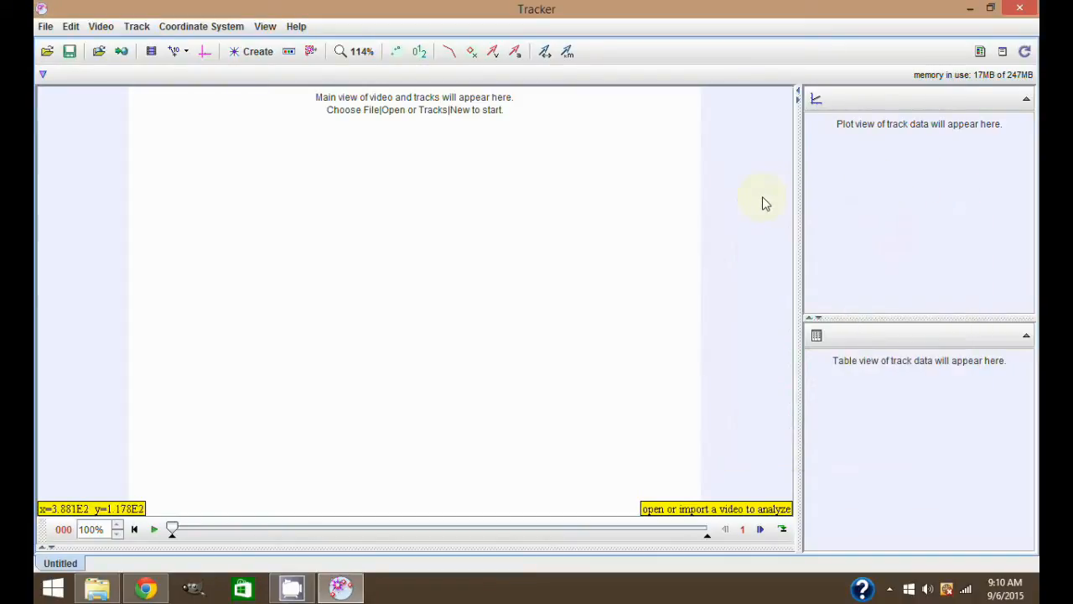
mouse_move(711, 204)
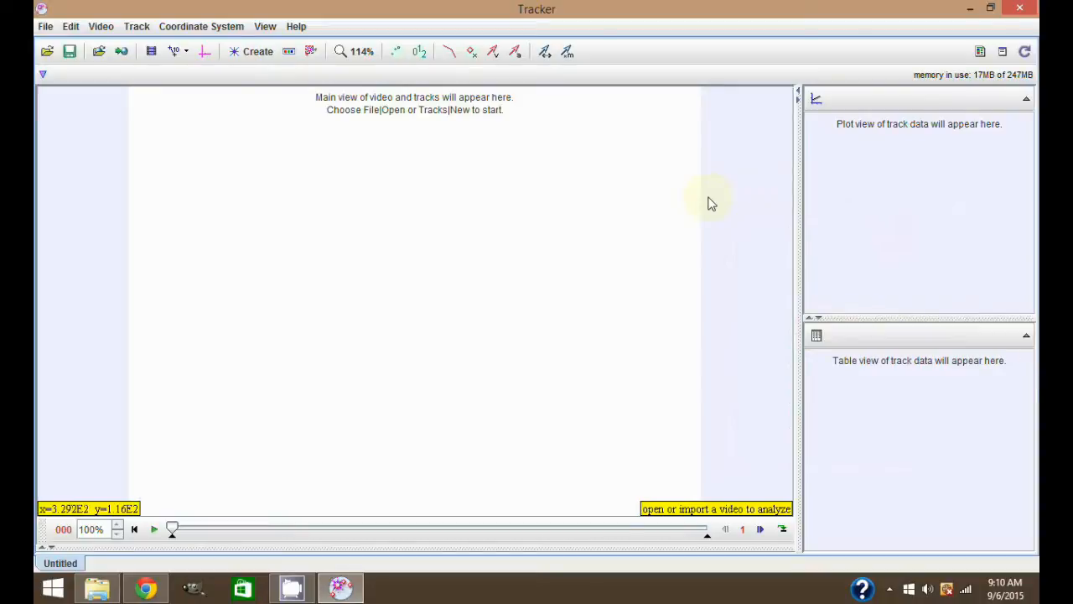
mouse_move(488, 207)
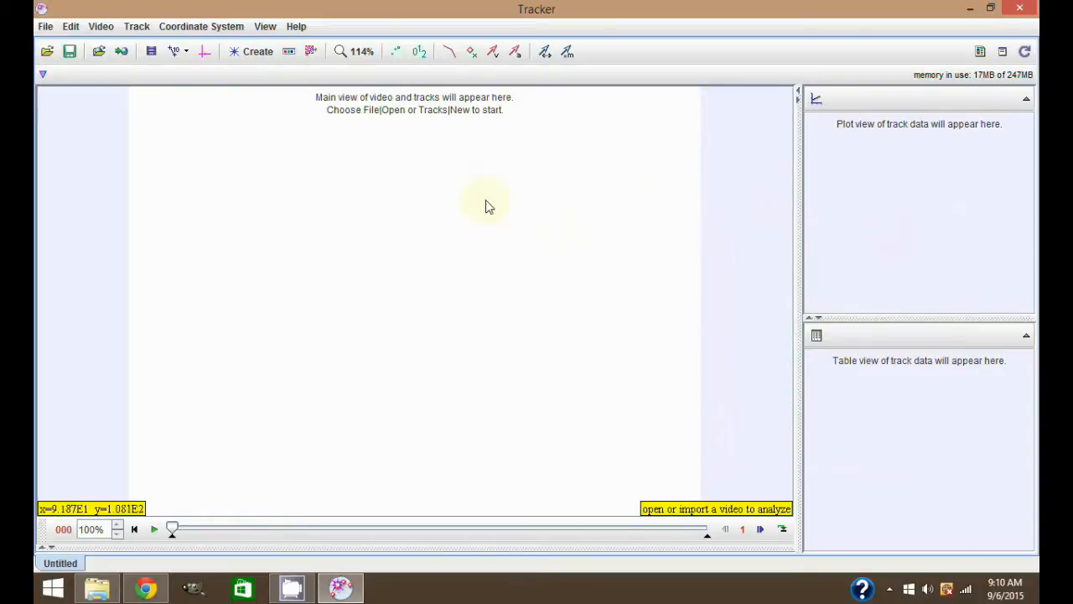
mouse_move(369, 225)
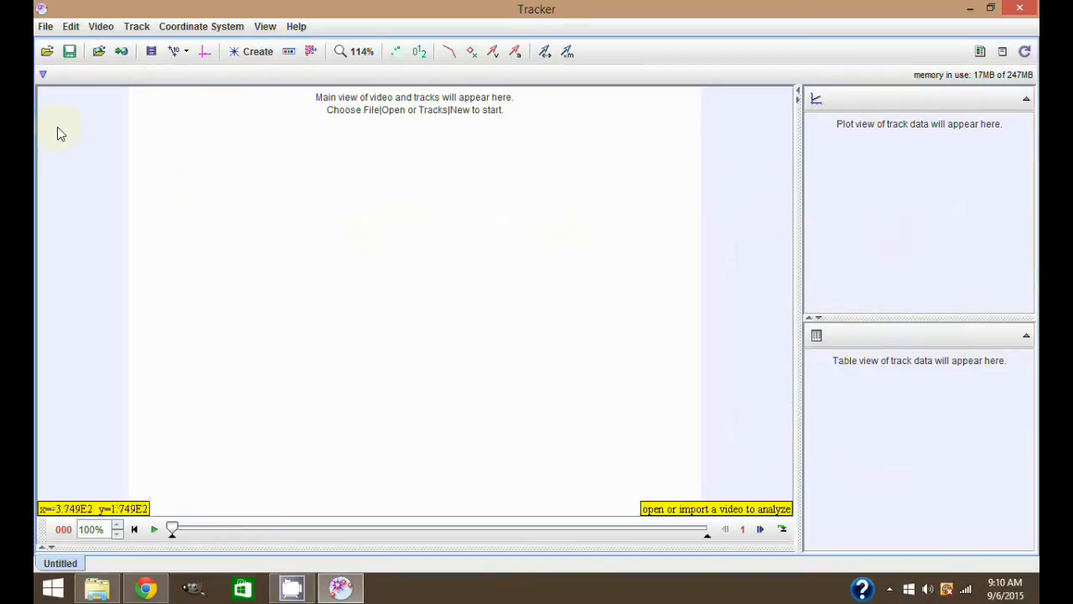
mouse_move(45, 26)
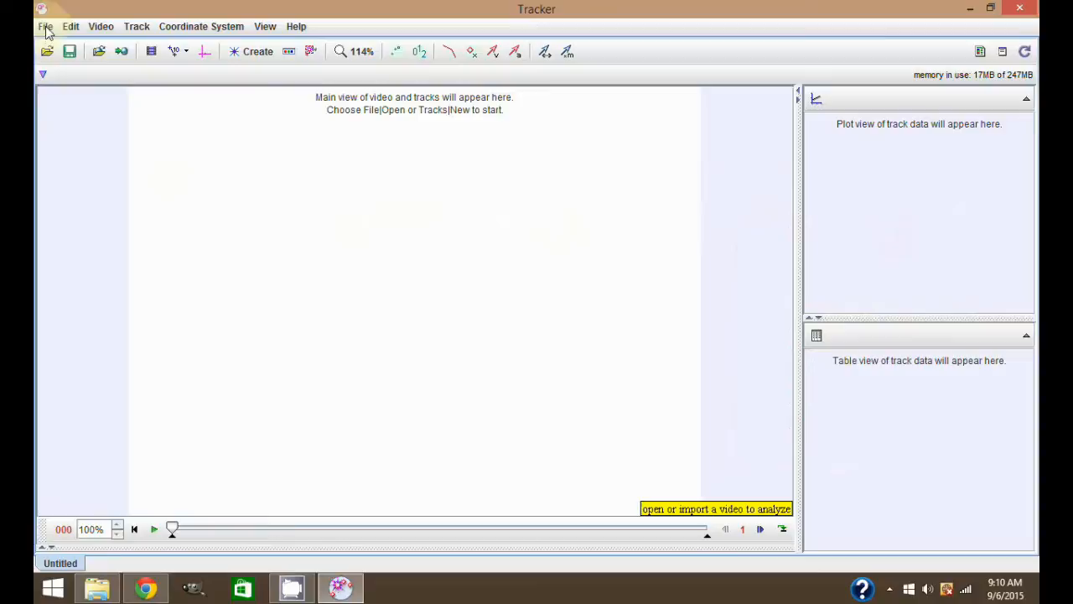
Step: Import the video 2015-free-fall-30fps.mp4 from the Desktop freefall folder
click(44, 26)
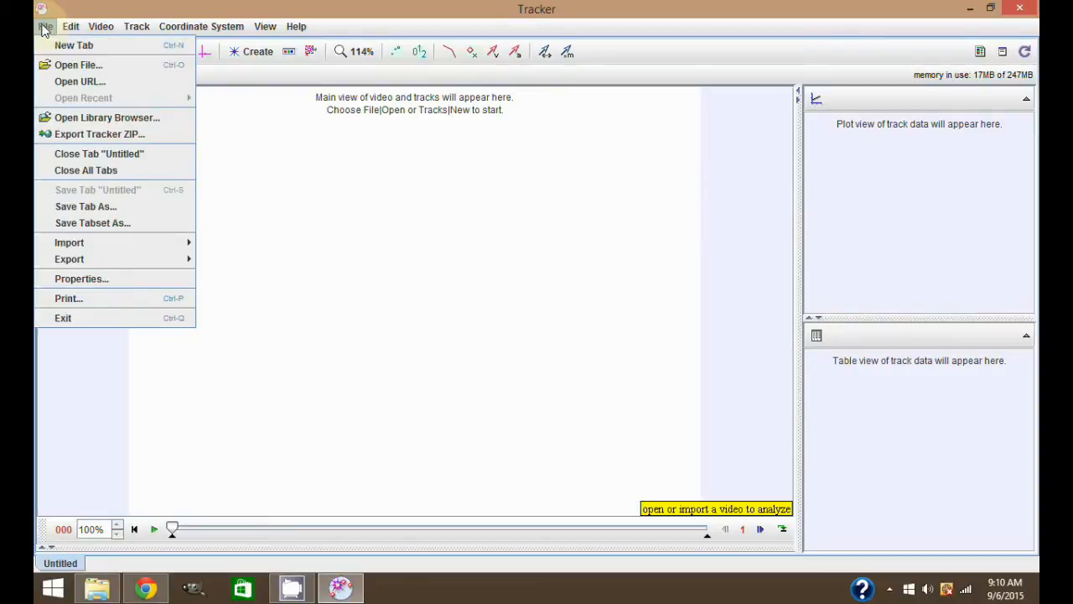
mouse_move(84, 242)
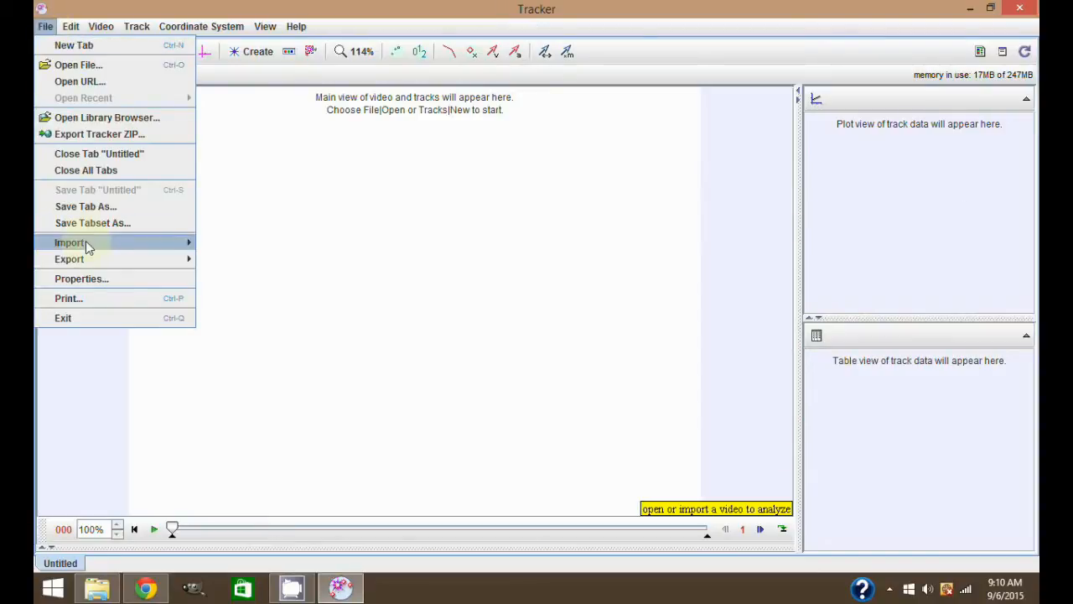
click(78, 65)
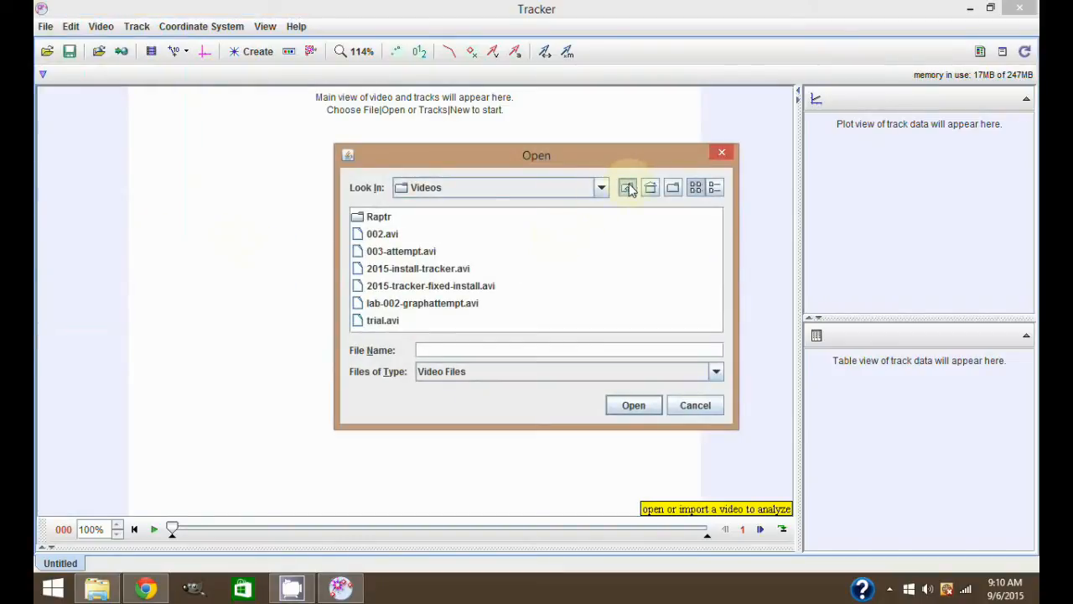
click(651, 187)
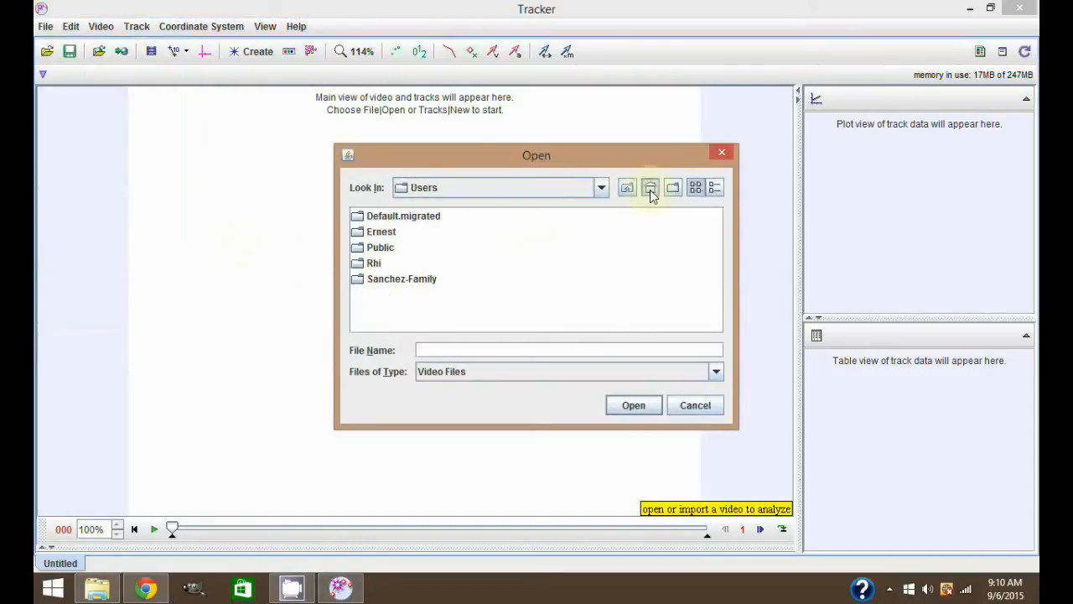
click(650, 187)
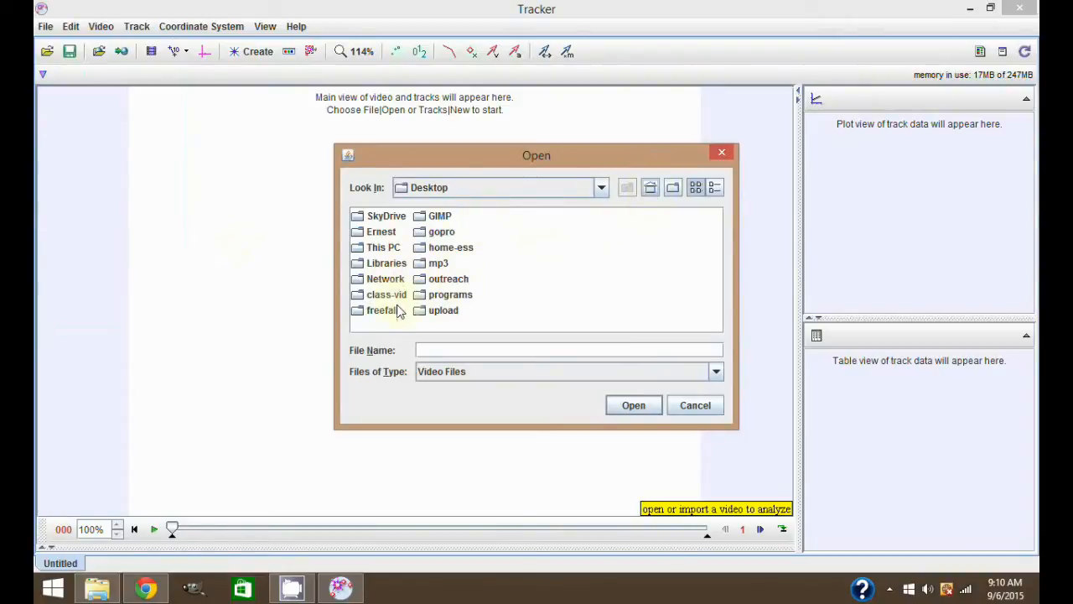
double_click(382, 310)
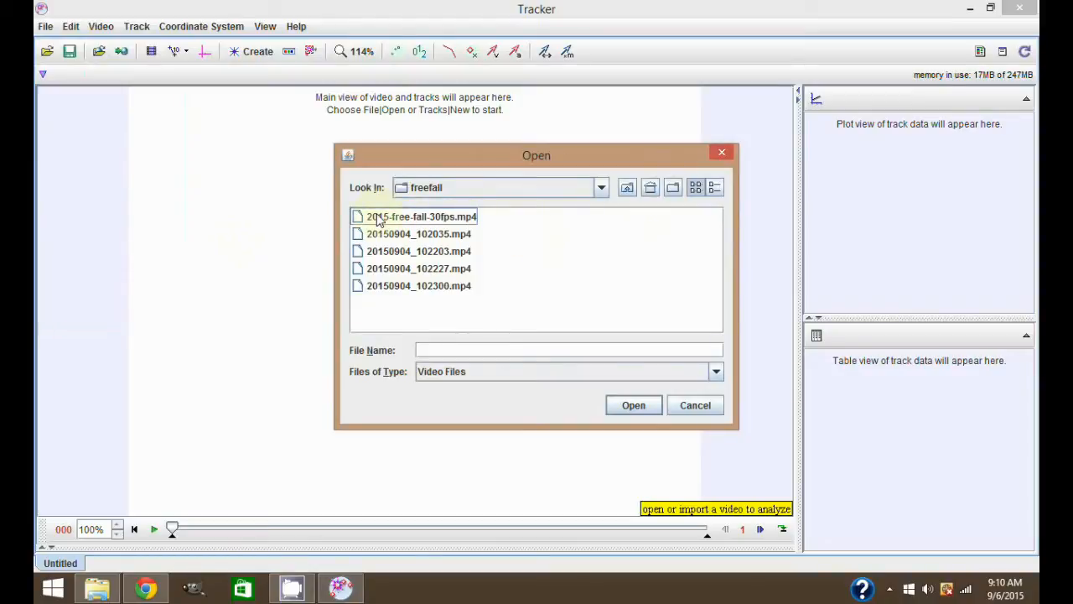
click(634, 405)
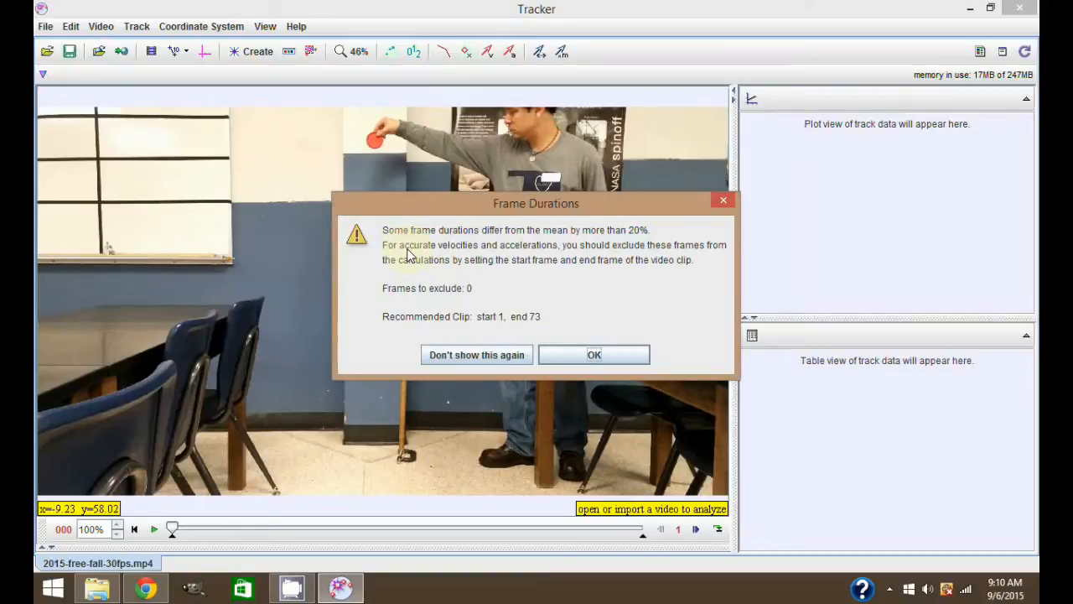
mouse_move(566, 310)
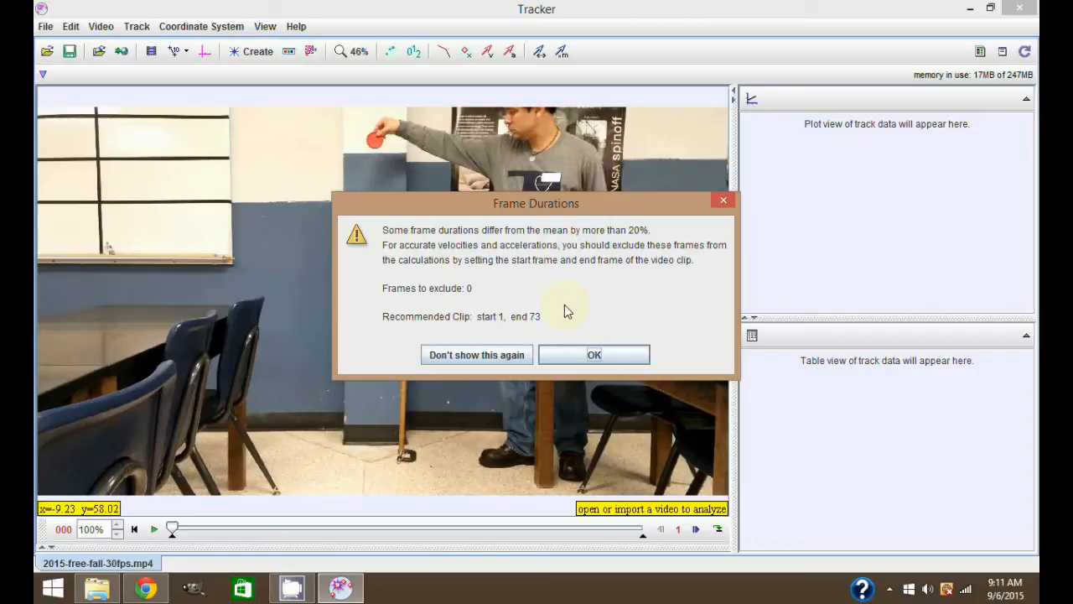
mouse_move(593, 355)
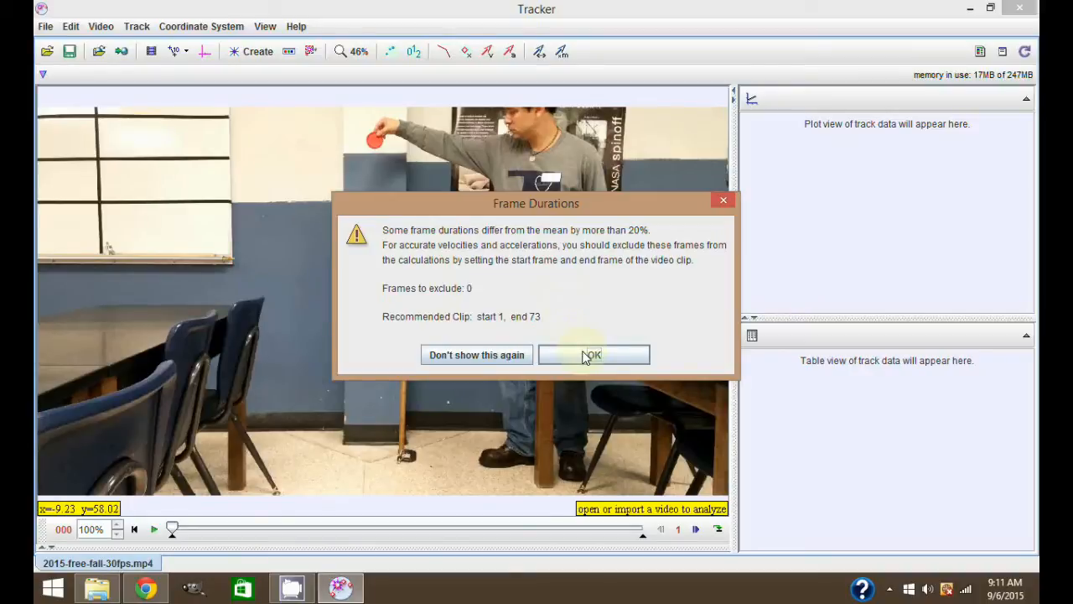
Step: Dismiss the Frame Durations warning, play the clip through, and return to frame 0
click(592, 355)
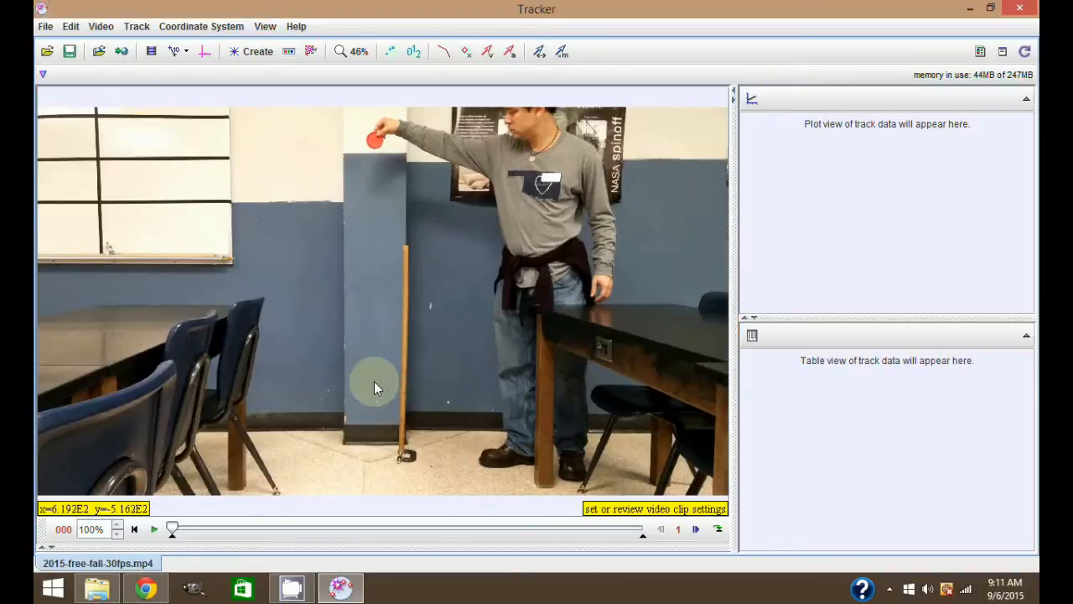
mouse_move(446, 419)
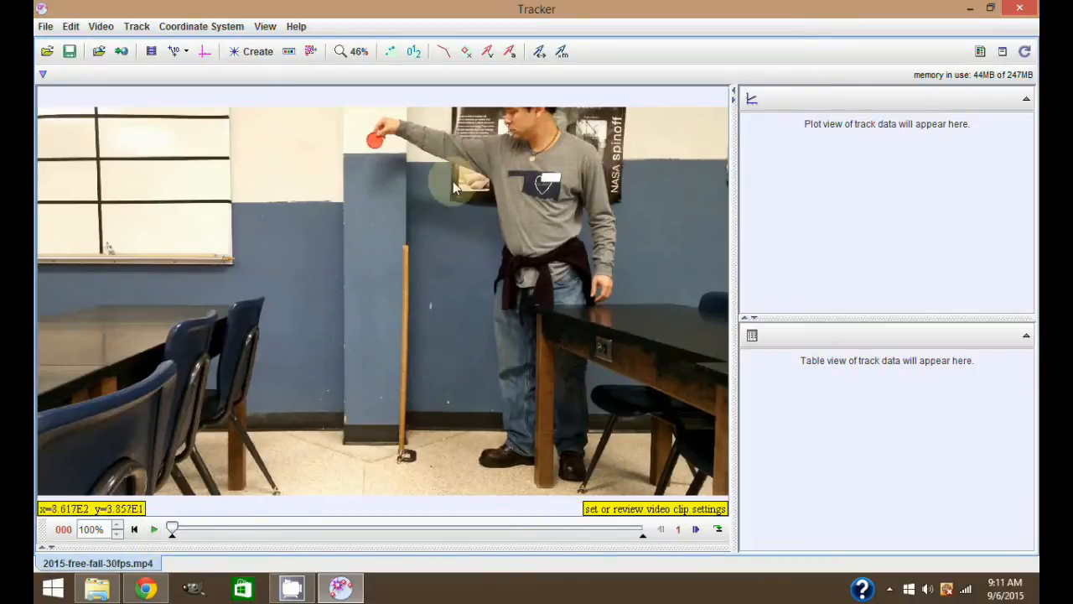
mouse_move(411, 268)
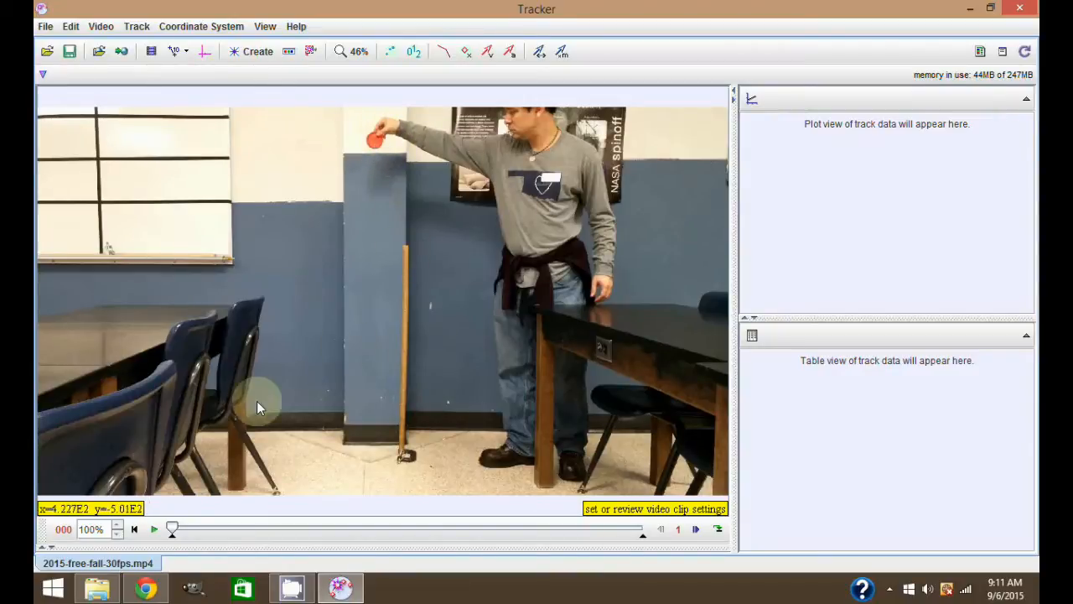
click(155, 528)
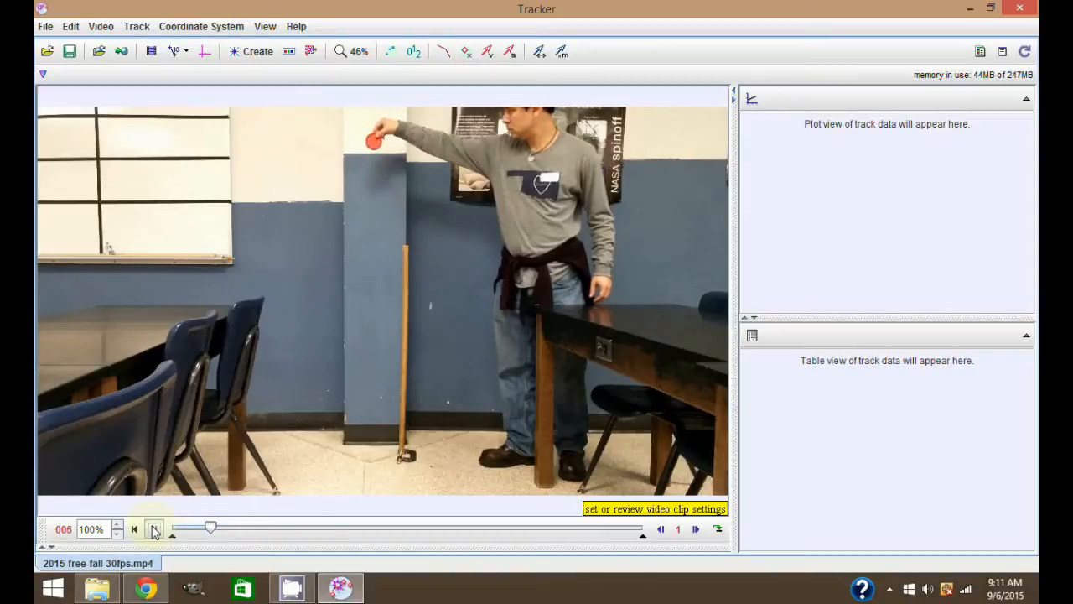
click(155, 529)
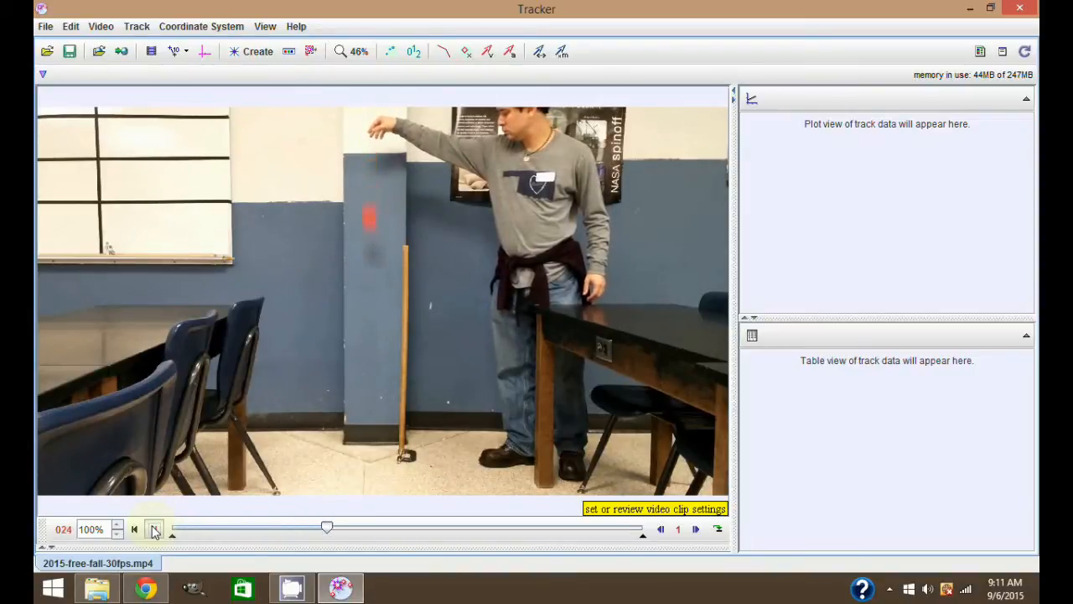
click(155, 528)
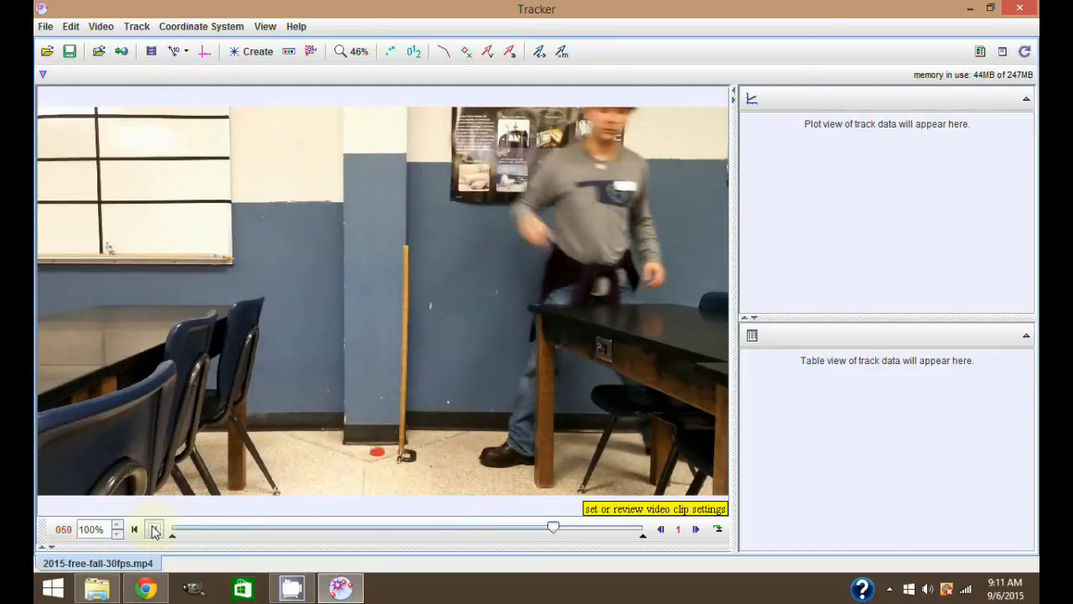
click(154, 529)
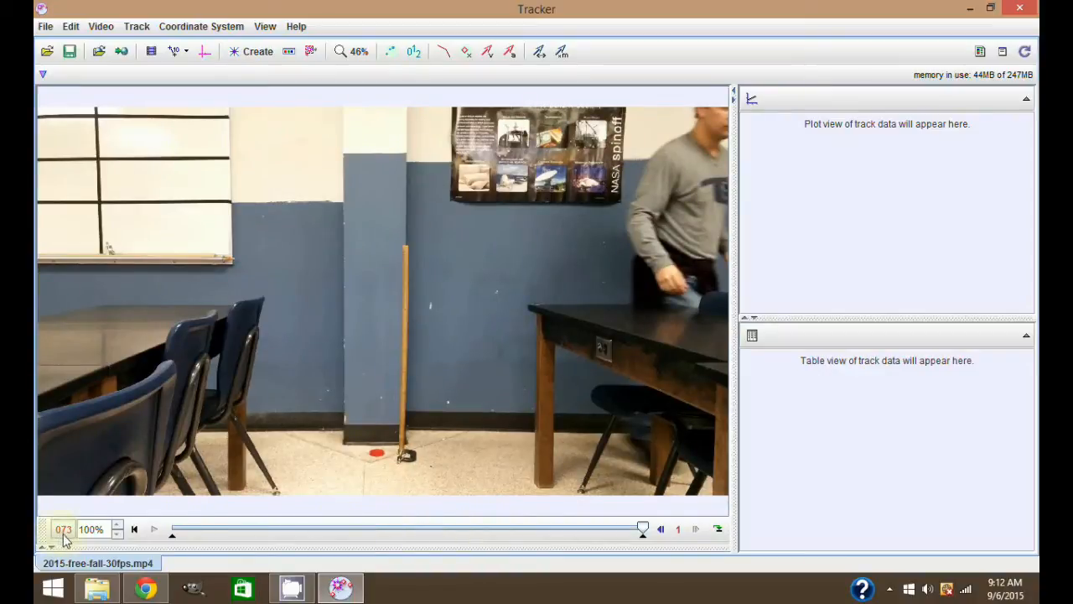
mouse_move(173, 528)
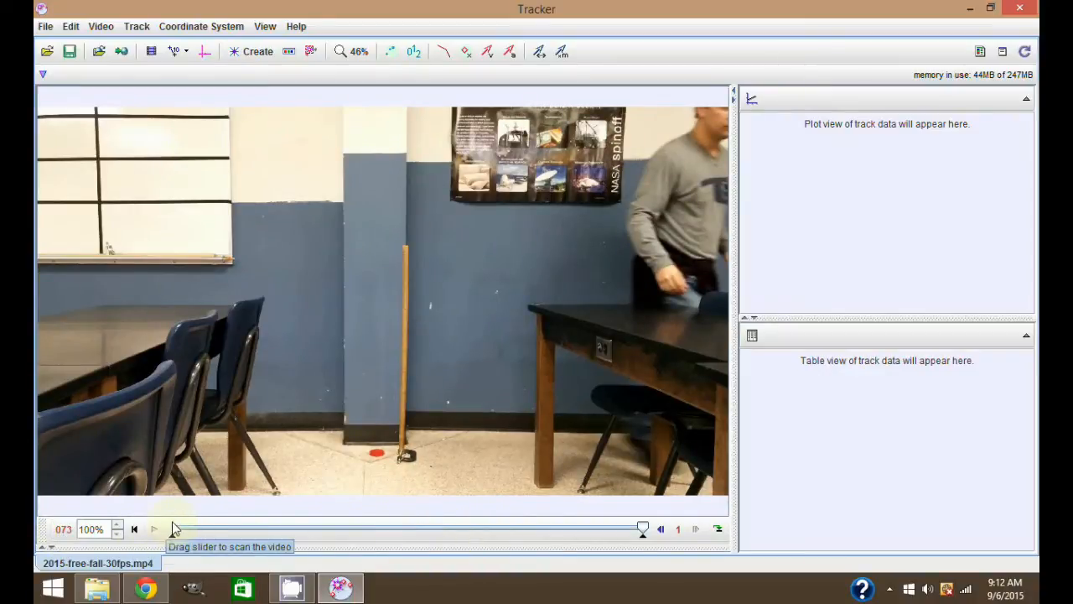
click(661, 530)
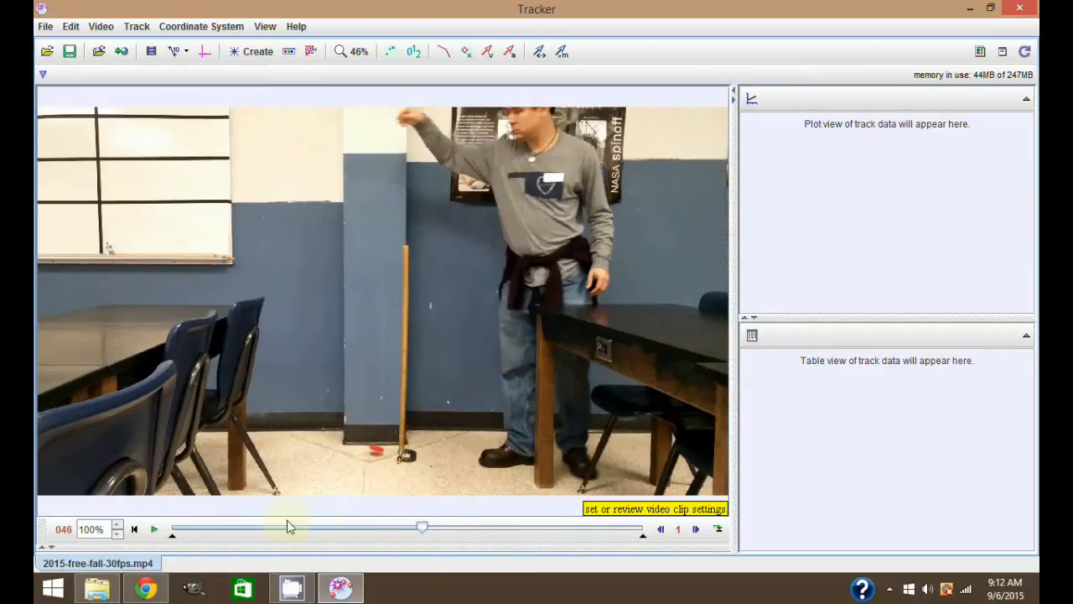
click(134, 528)
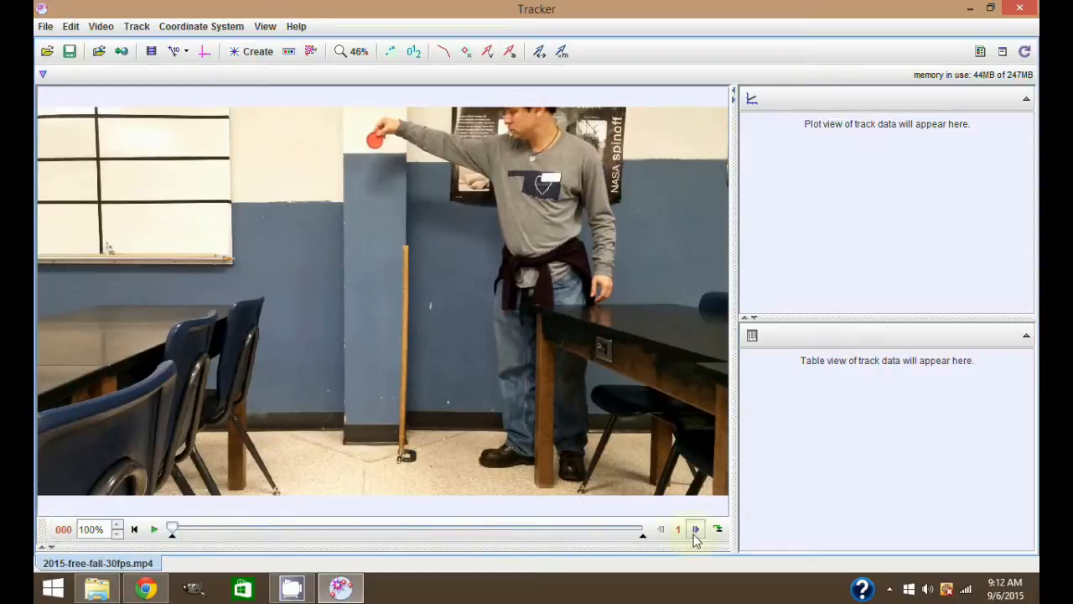
Step: Step forward seven frames through the falling-disc video
click(696, 529)
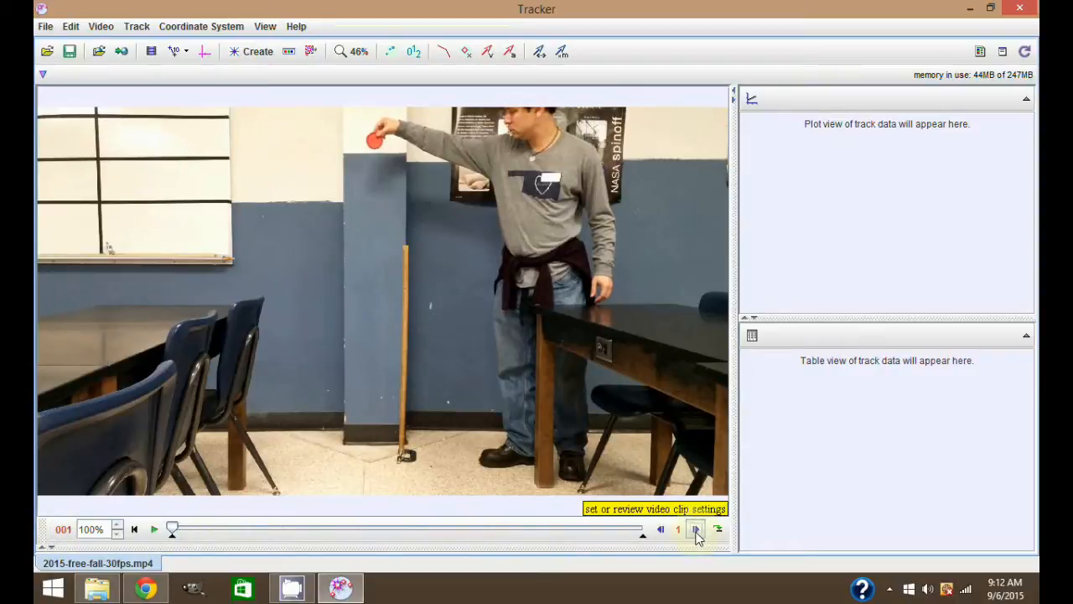
click(696, 530)
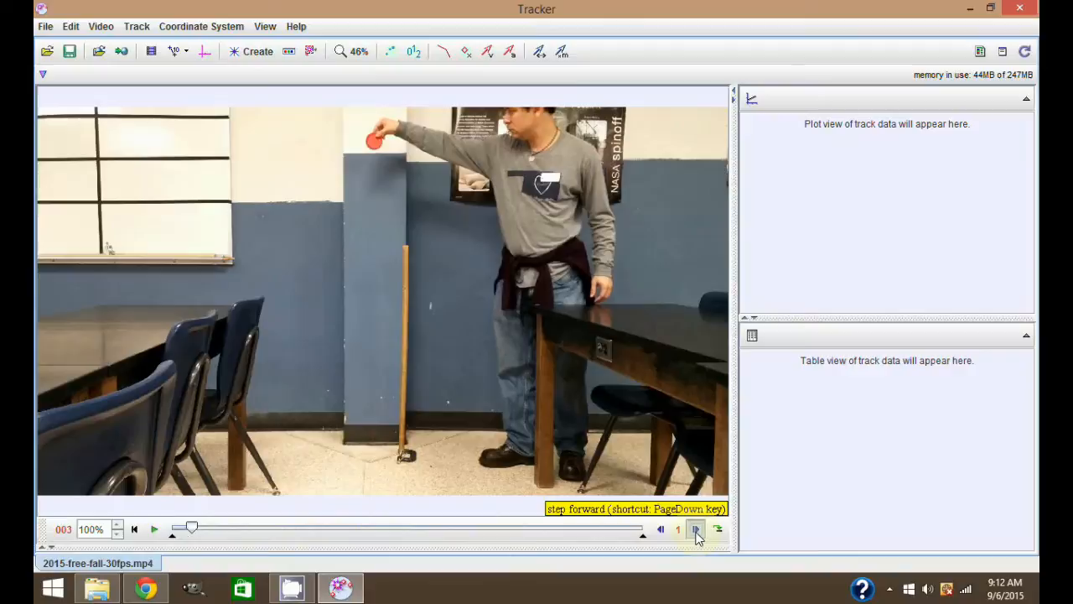
click(696, 529)
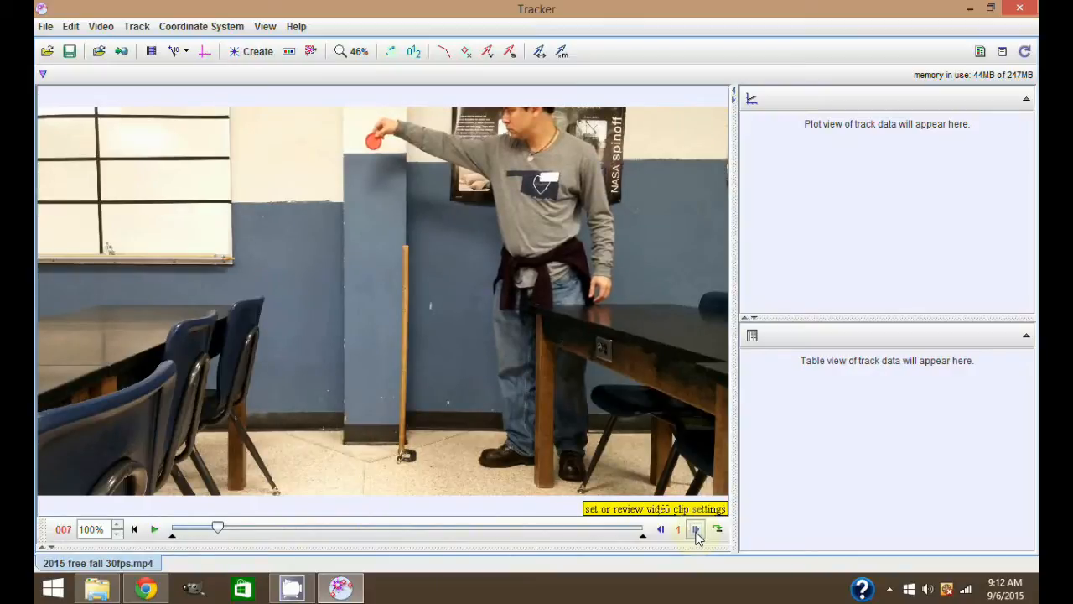
click(696, 529)
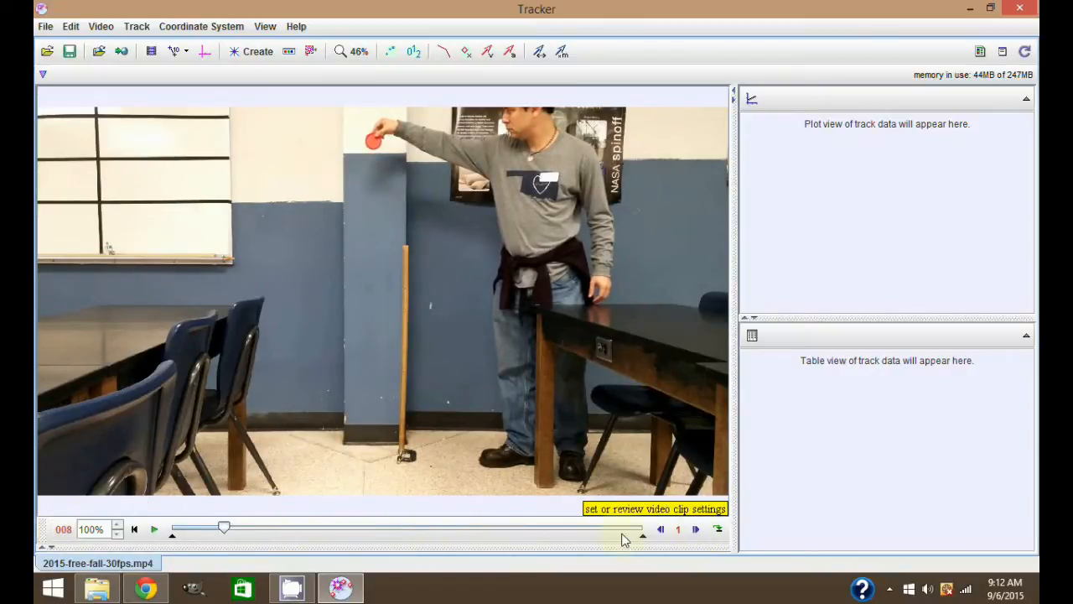
click(696, 529)
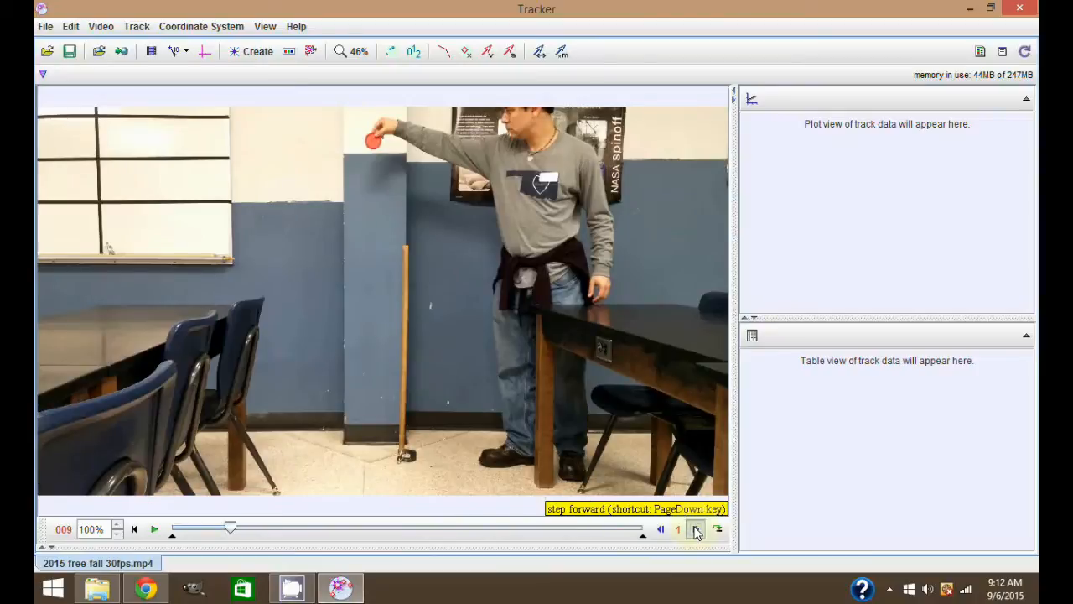
click(696, 529)
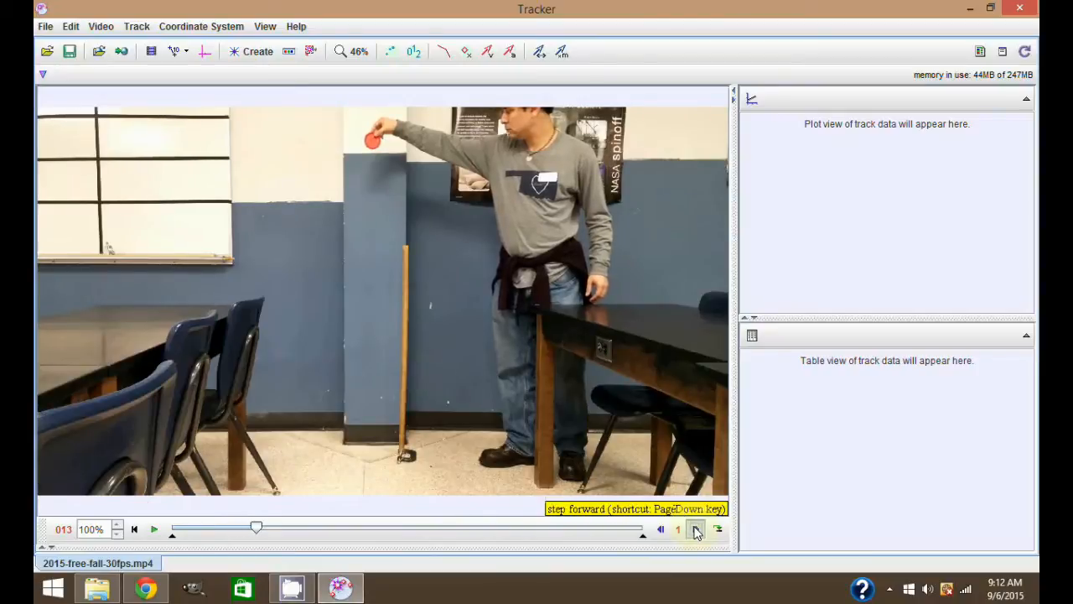
click(696, 529)
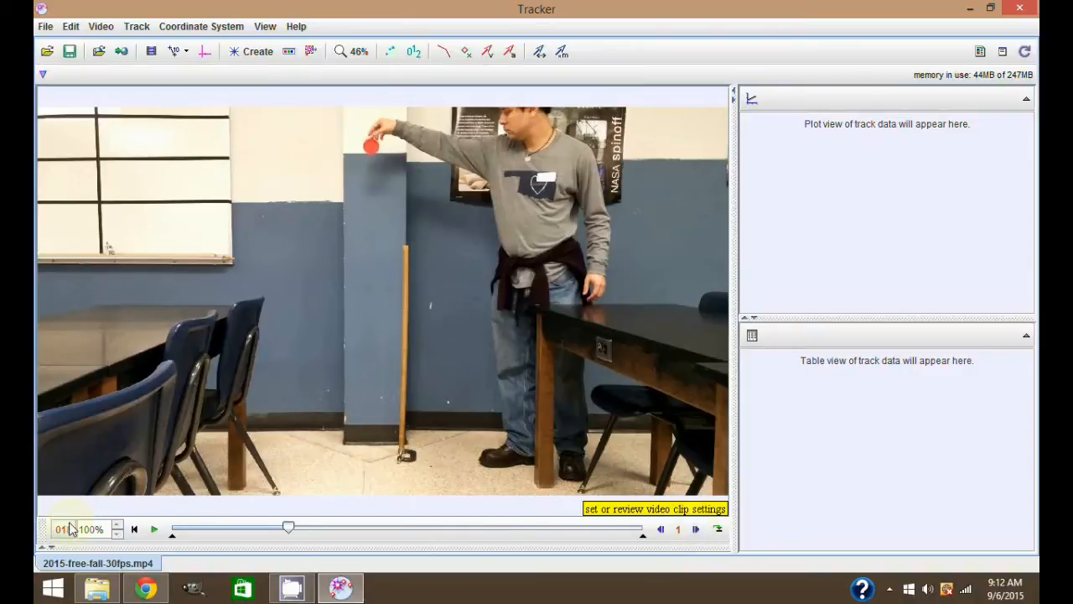
Step: Step back and forth frame by frame to find where the disc is released
click(662, 529)
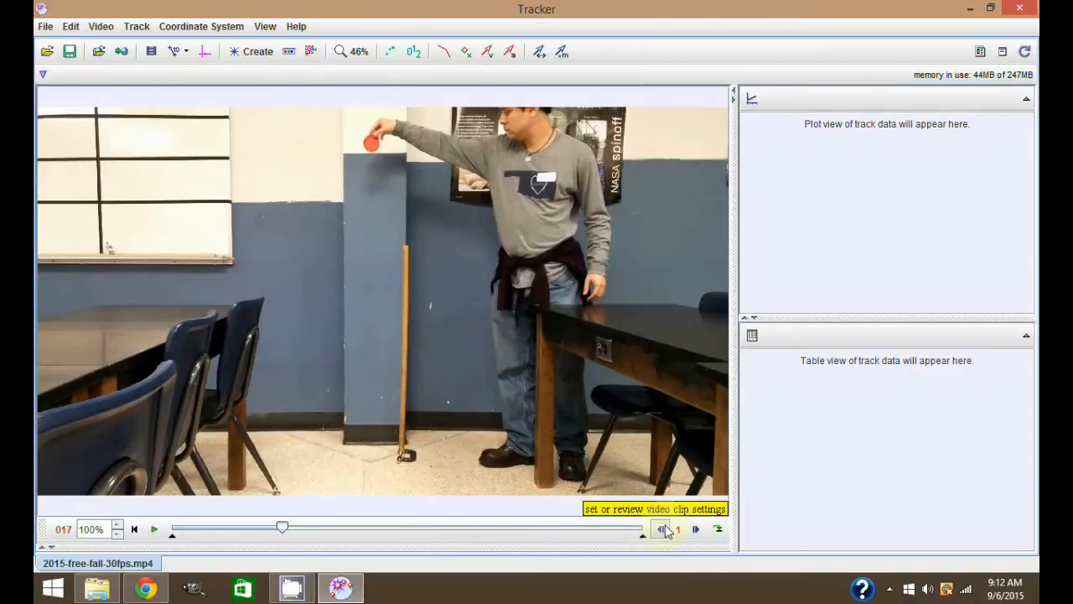
click(661, 528)
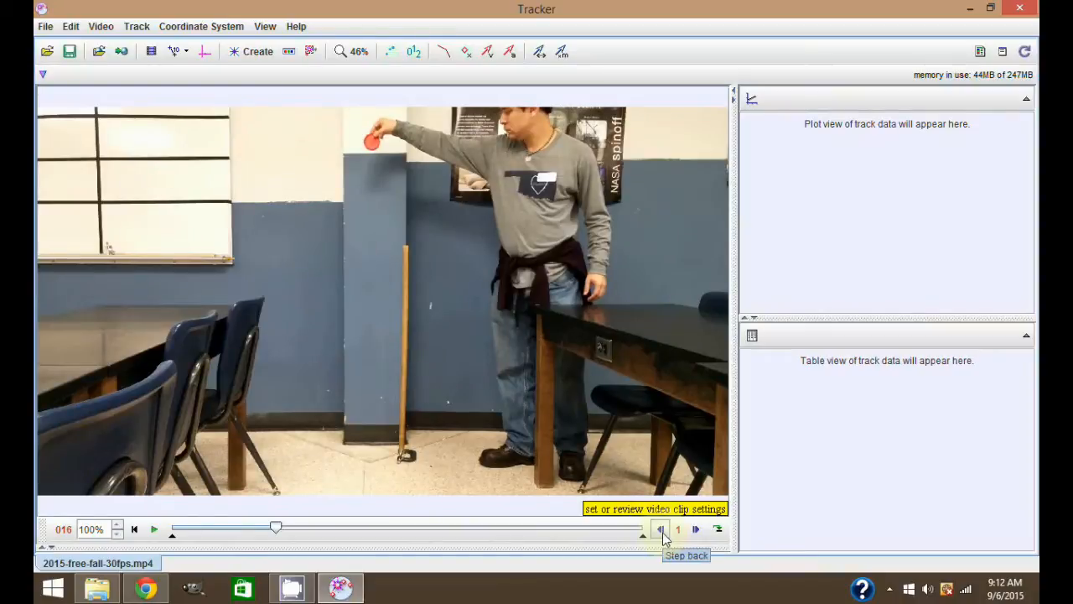
click(660, 529)
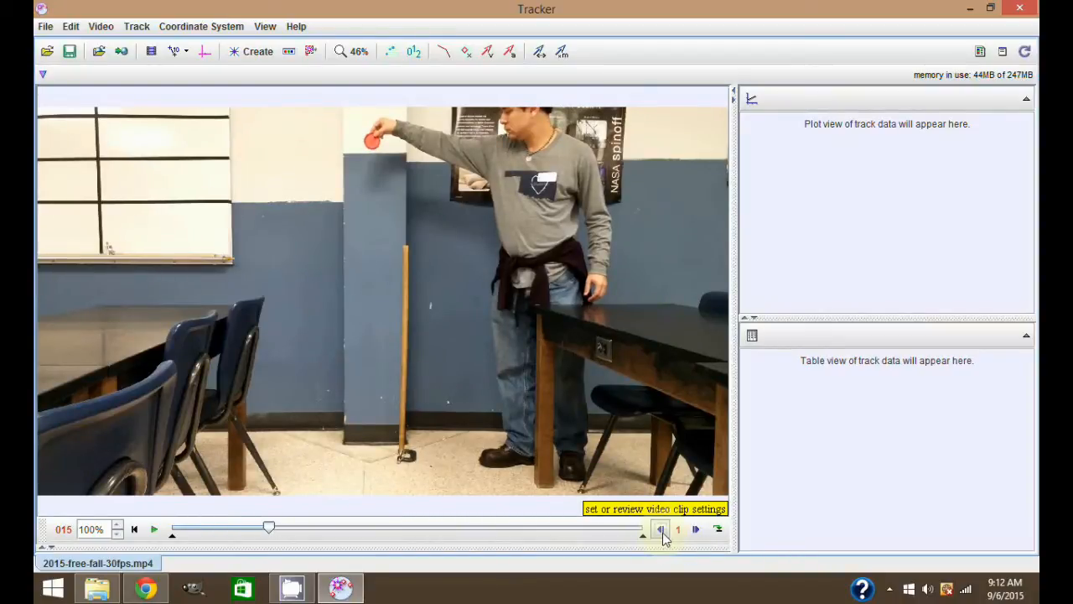
click(661, 529)
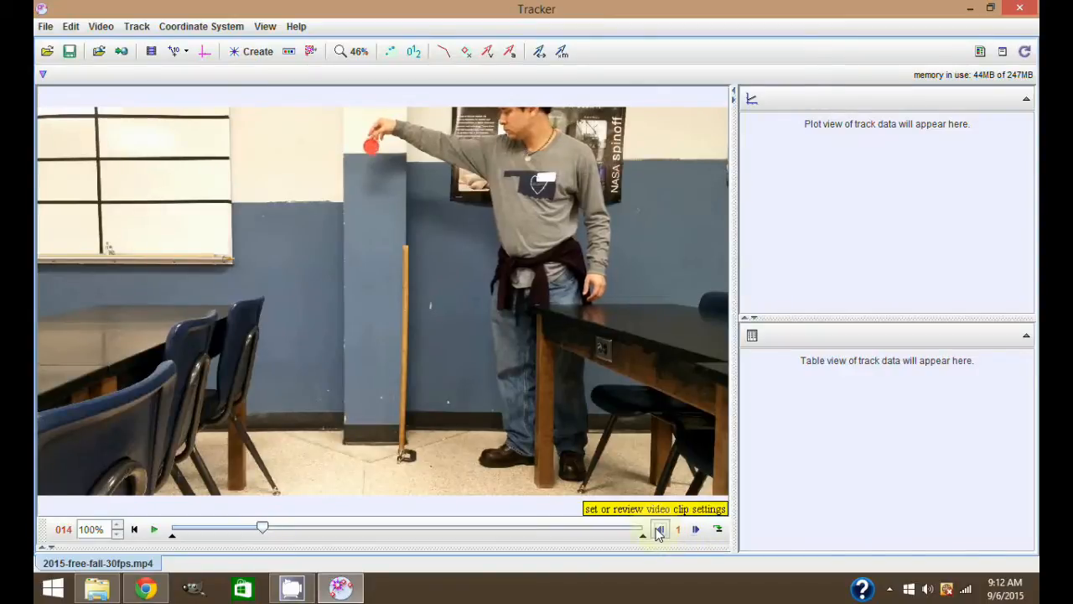
click(659, 529)
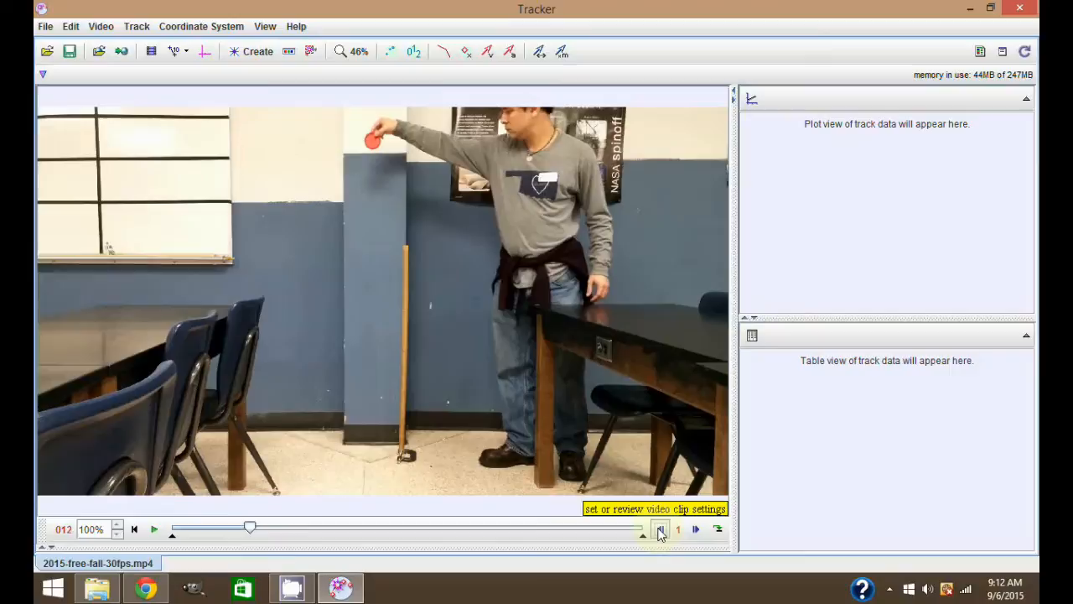
click(661, 530)
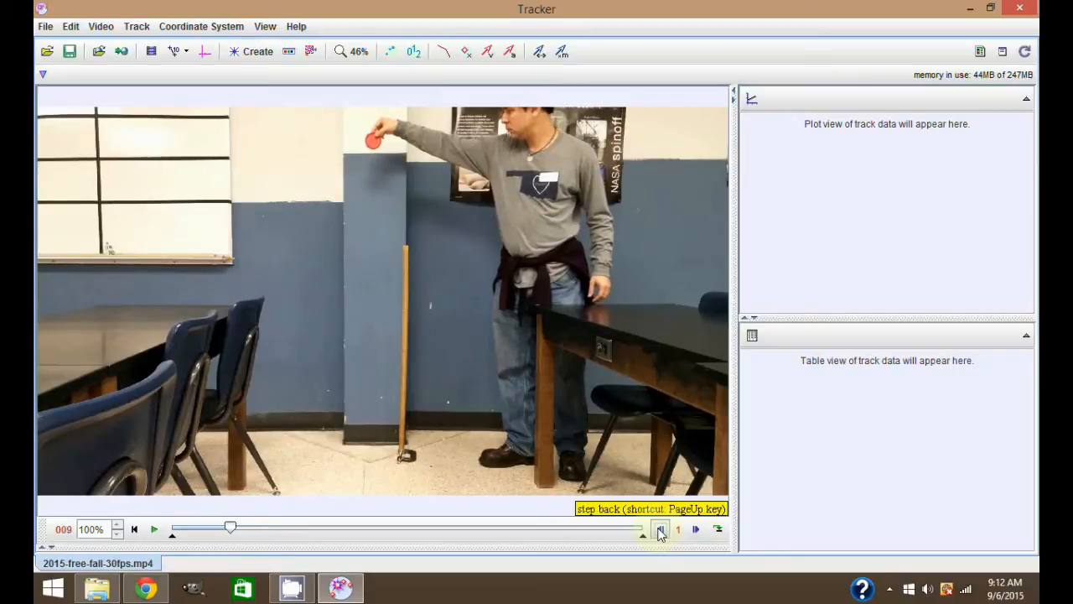
click(697, 528)
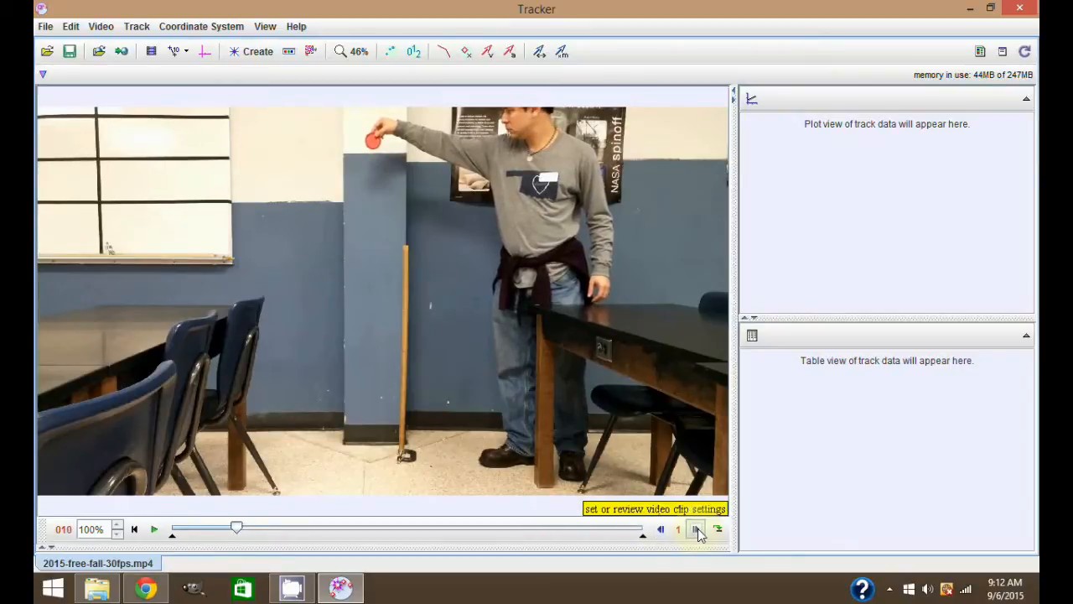
click(697, 529)
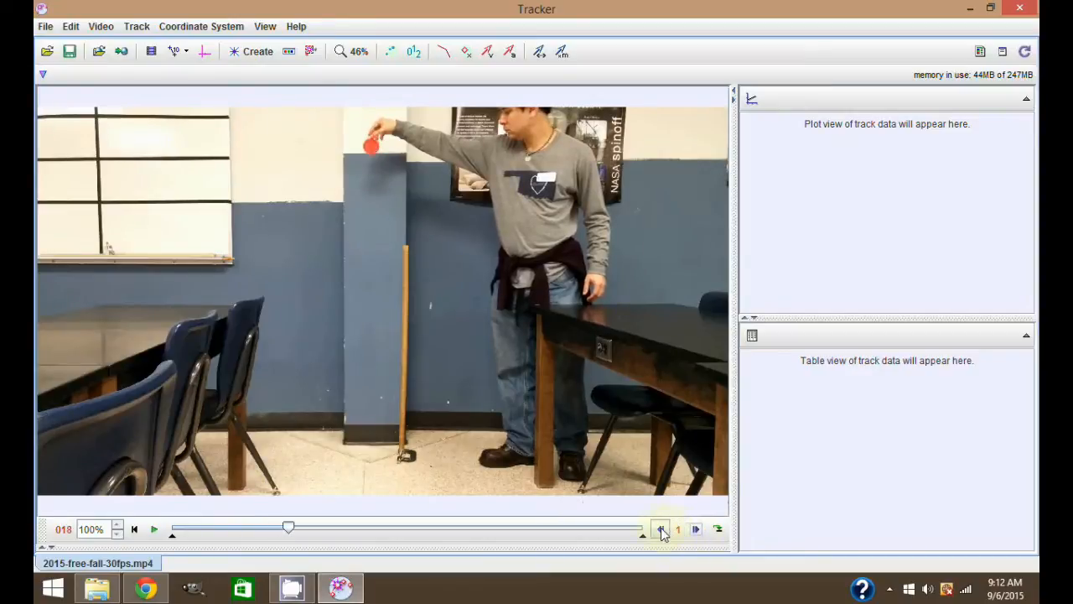
click(662, 529)
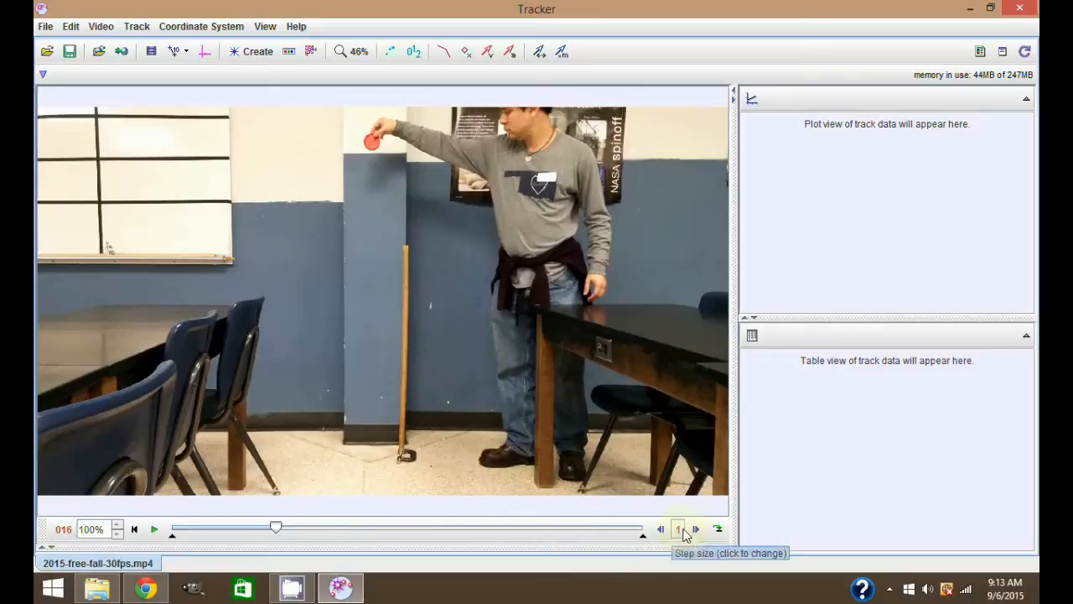
Step: Step forward from the release to frame 32, where the disc reaches the floor
click(697, 529)
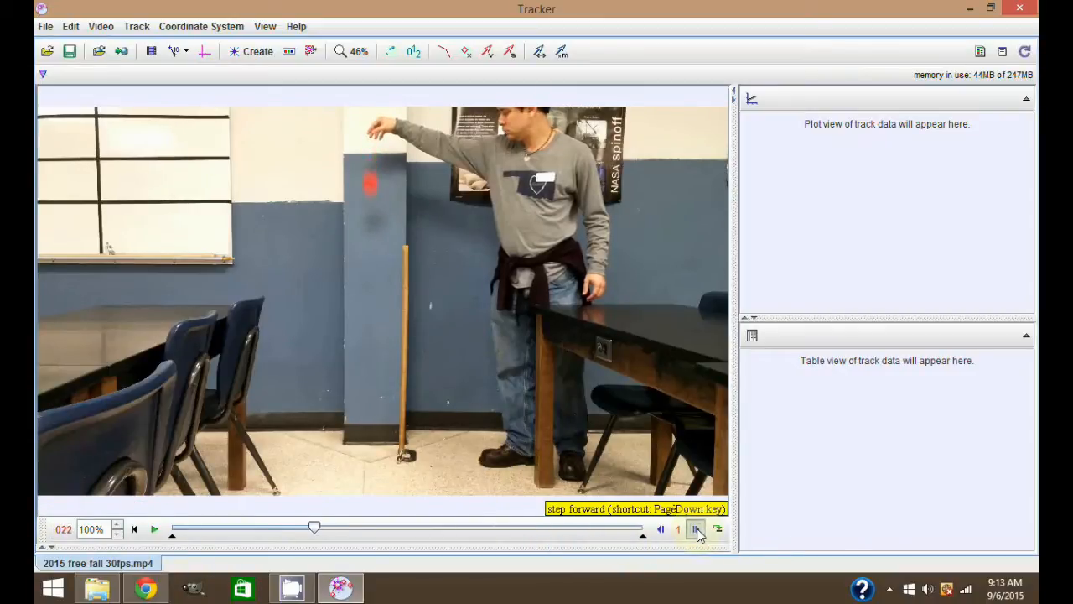
click(696, 529)
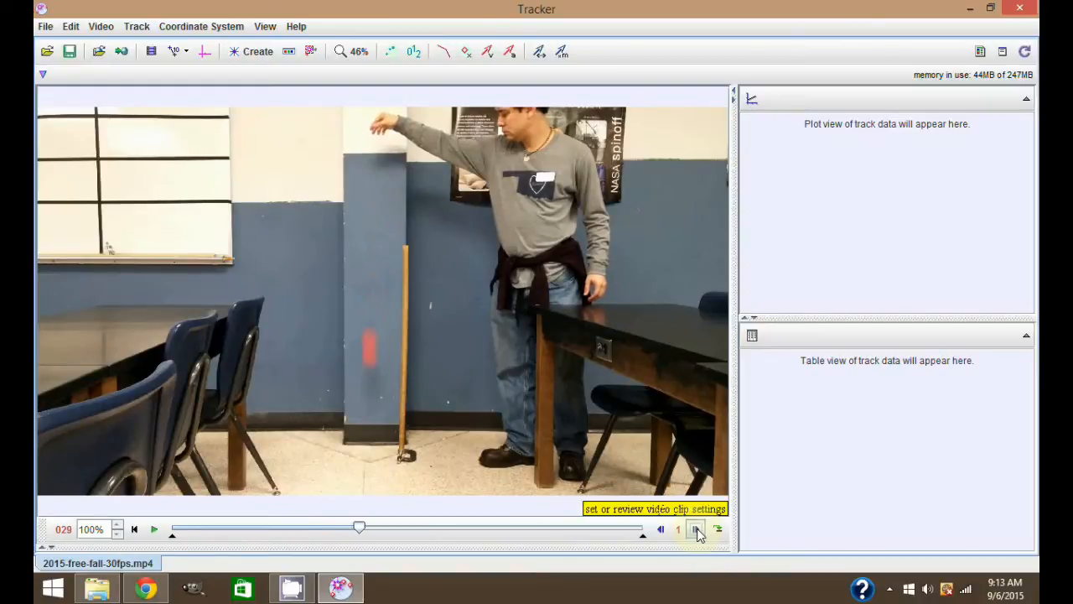
click(696, 529)
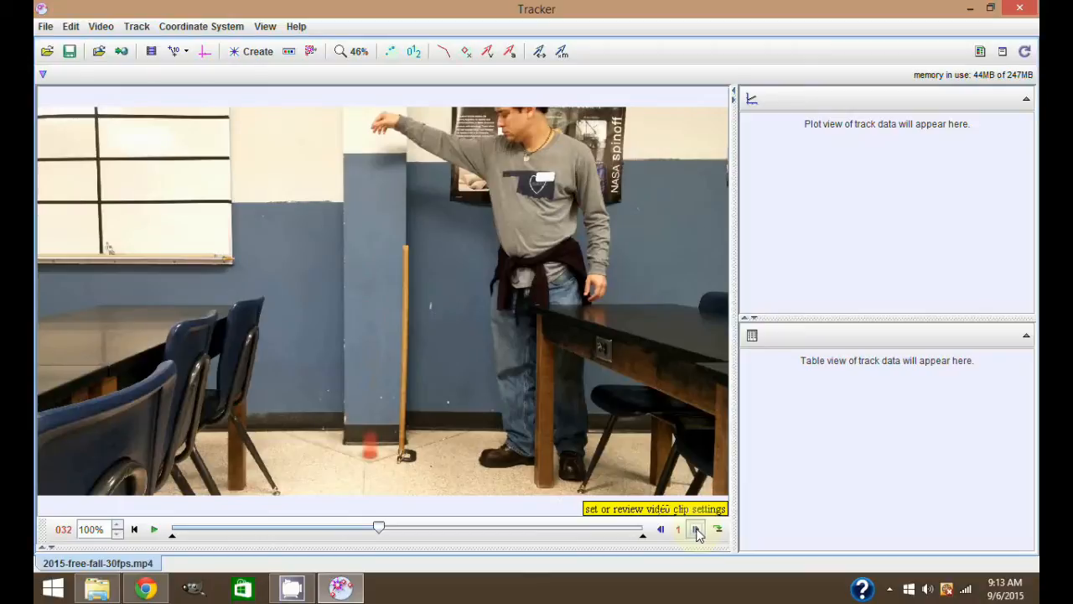
mouse_move(696, 529)
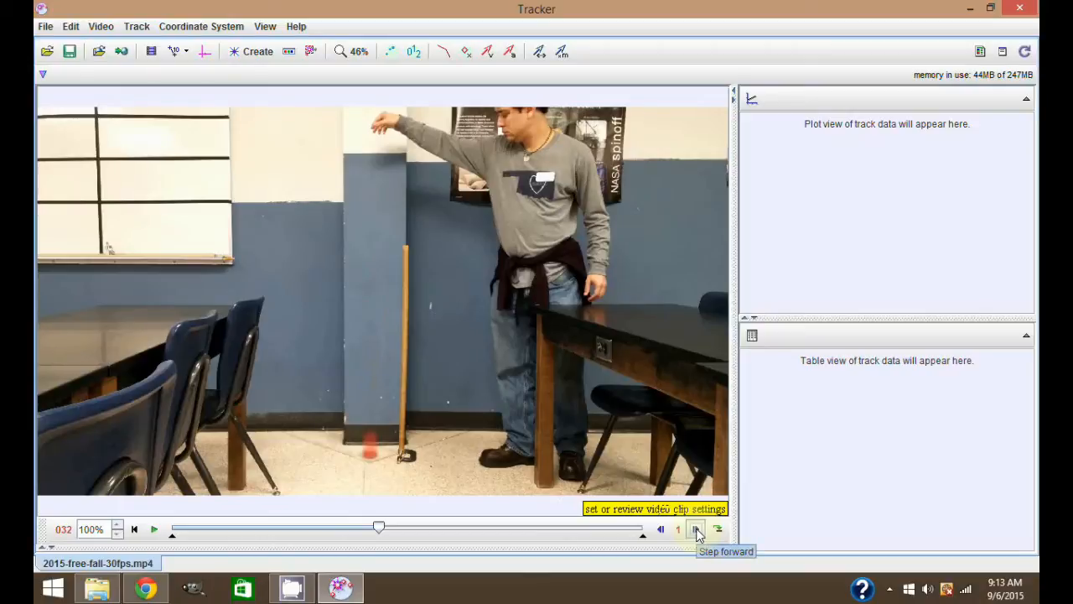
click(697, 528)
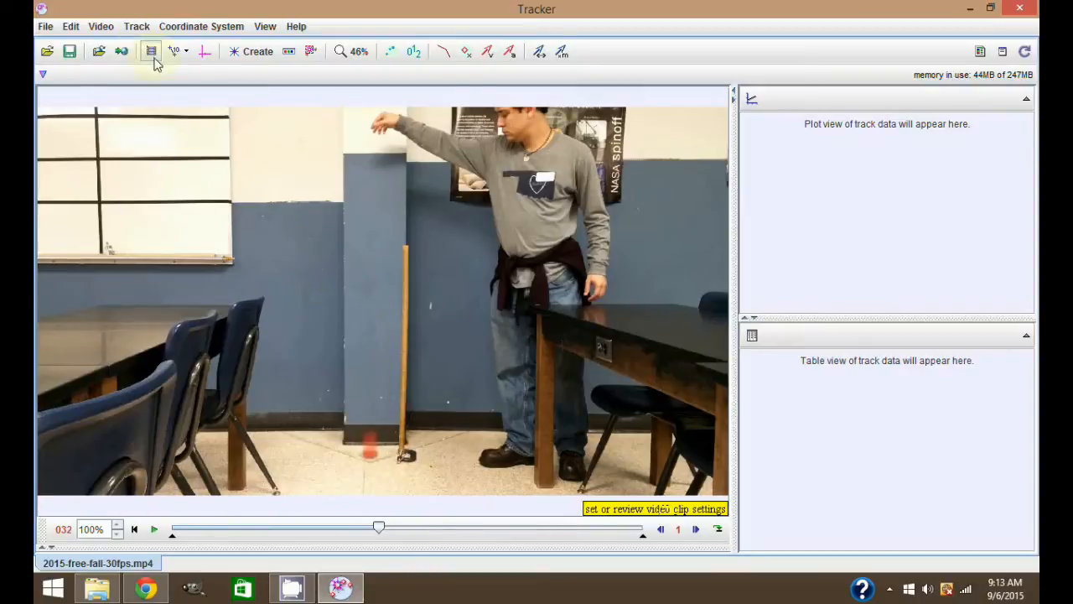
Step: Set the clip's start frame to 16 and end frame to 31
click(151, 51)
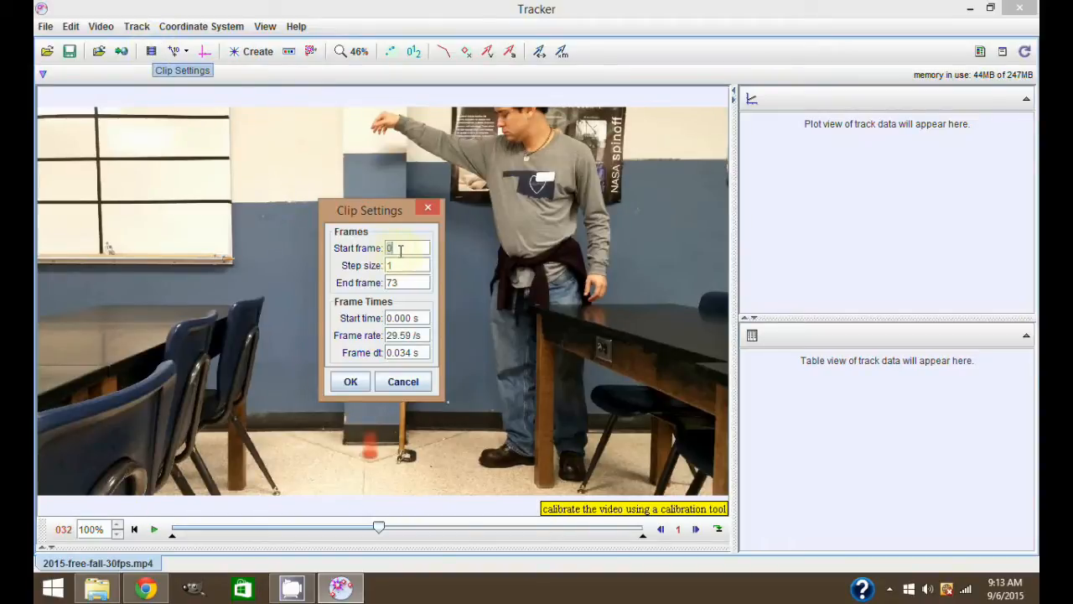
text(16)
click(406, 282)
text(31)
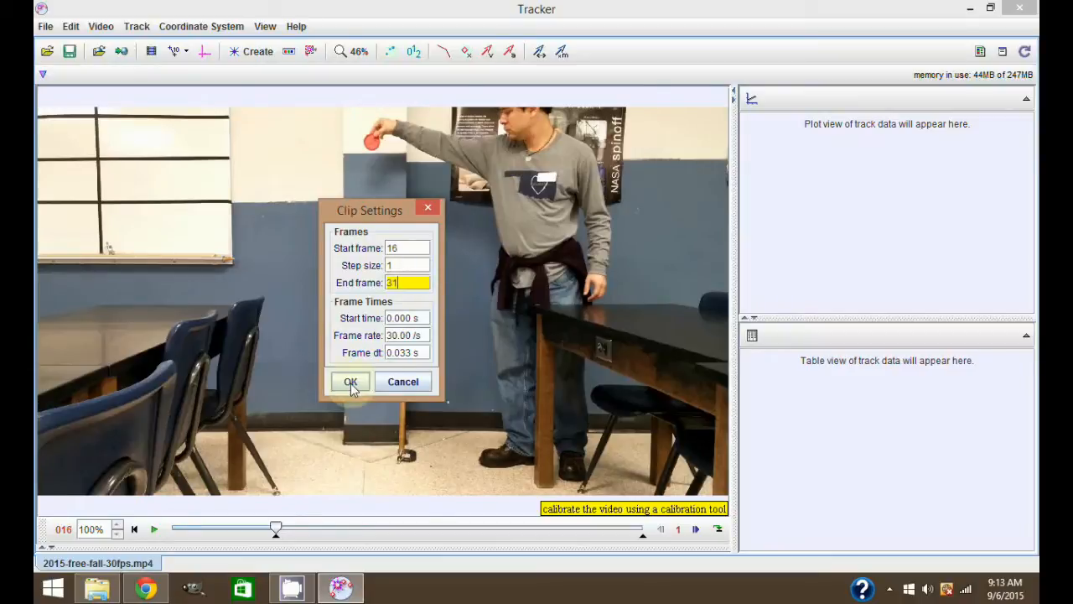
click(351, 382)
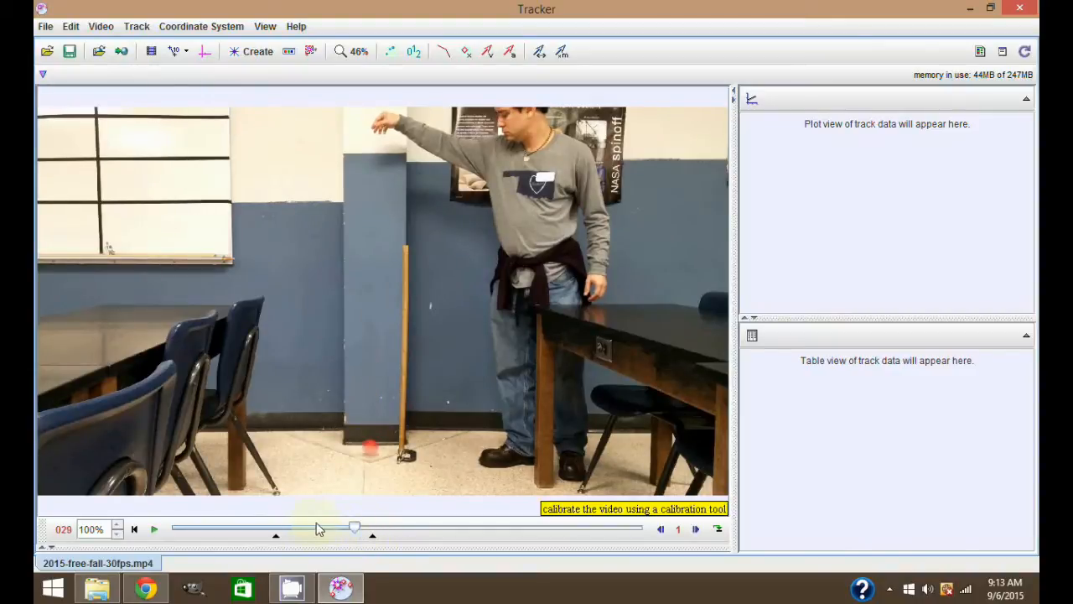
Step: Step through trimmed frames 16–31, then scrub back to frame 16
drag(353, 528, 275, 528)
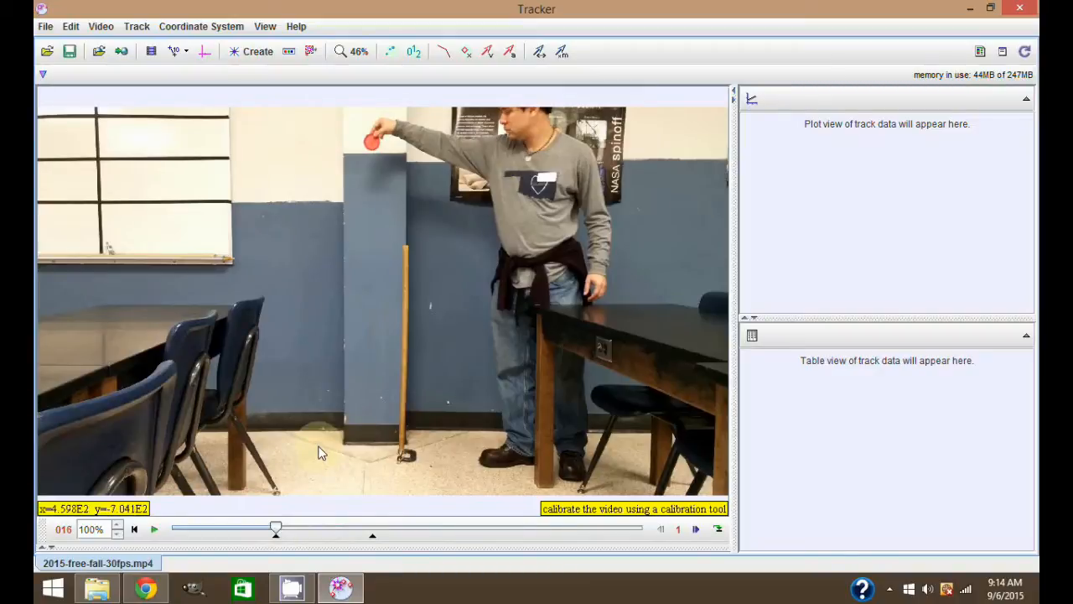
mouse_move(356, 453)
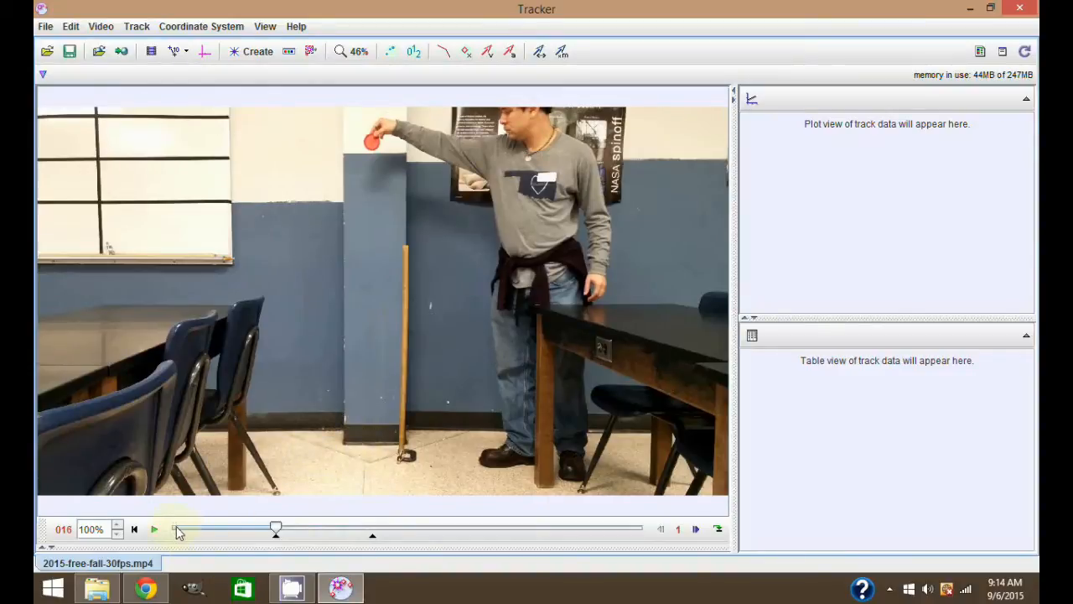
mouse_move(177, 529)
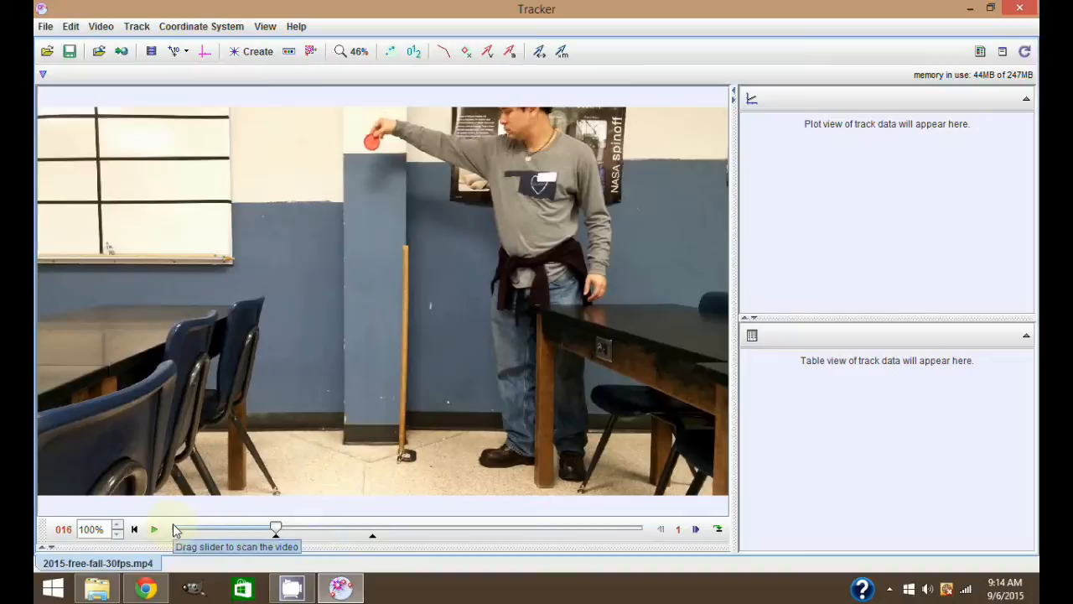
mouse_move(306, 520)
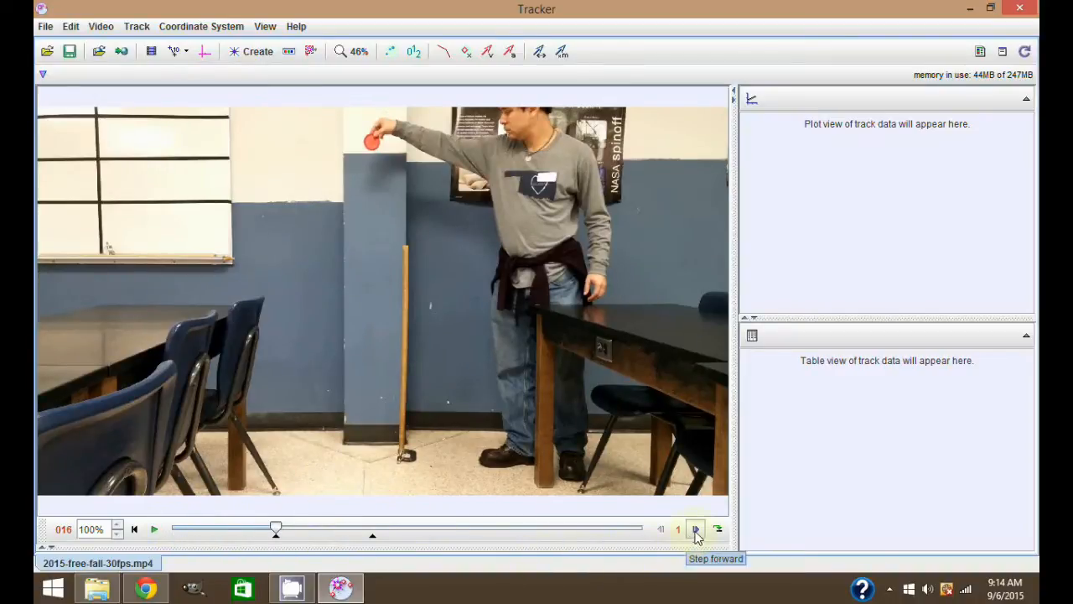
click(696, 529)
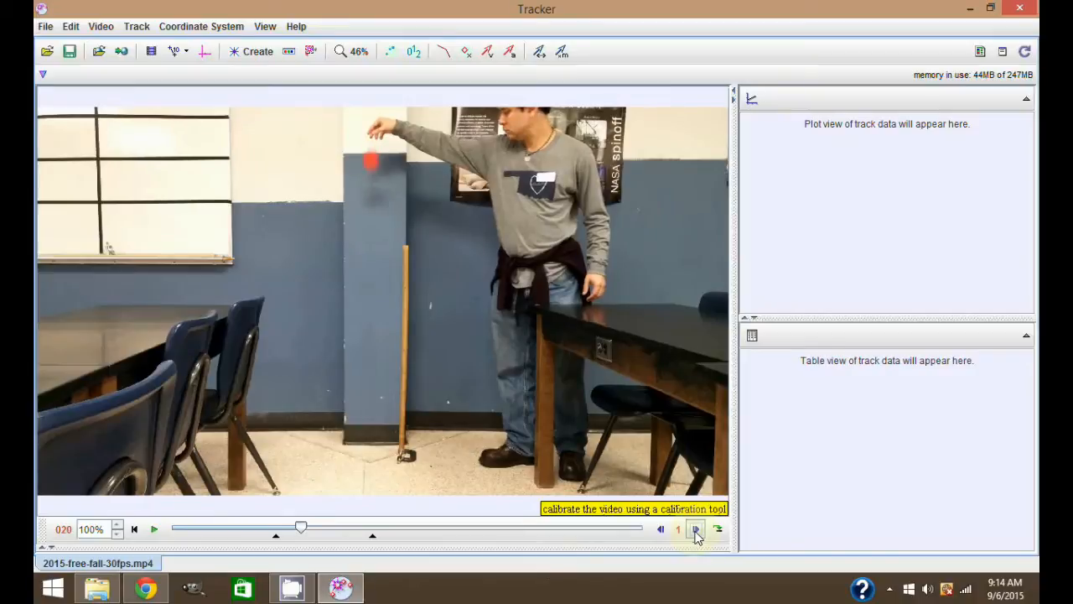
click(696, 529)
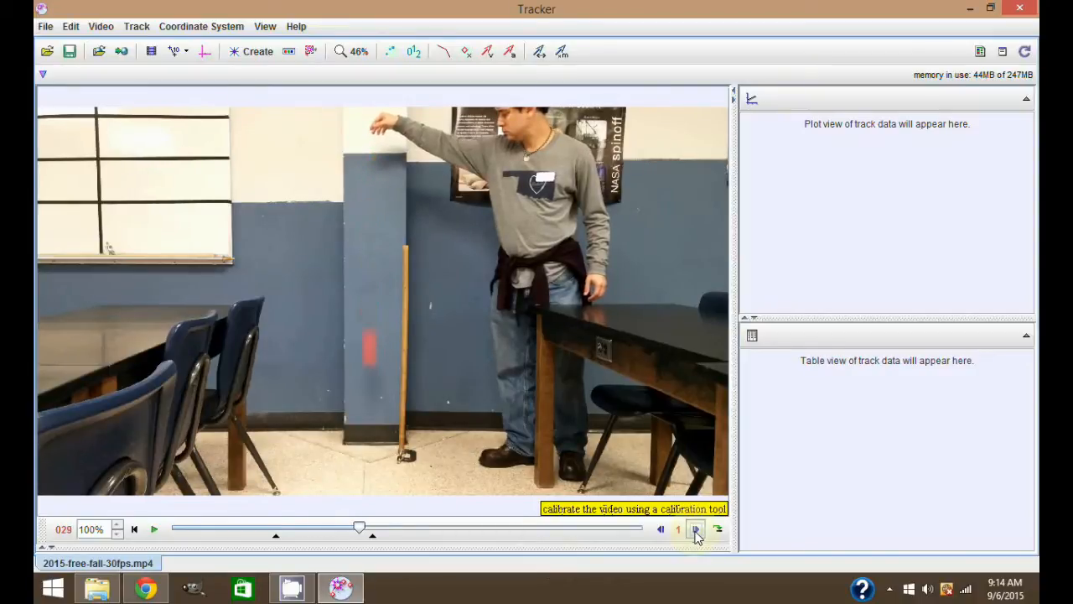
click(696, 529)
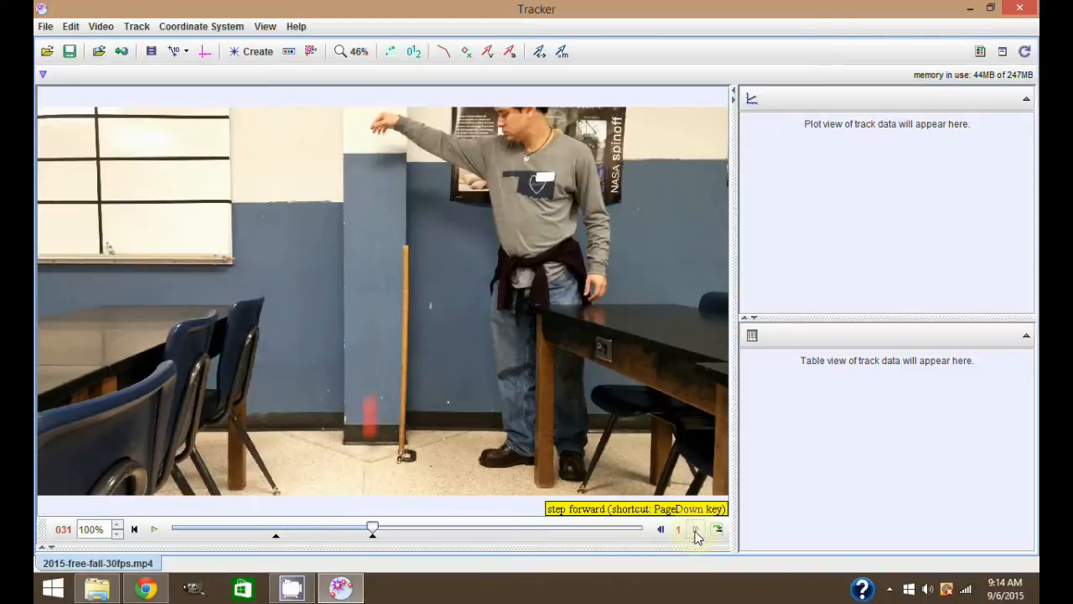
mouse_move(661, 529)
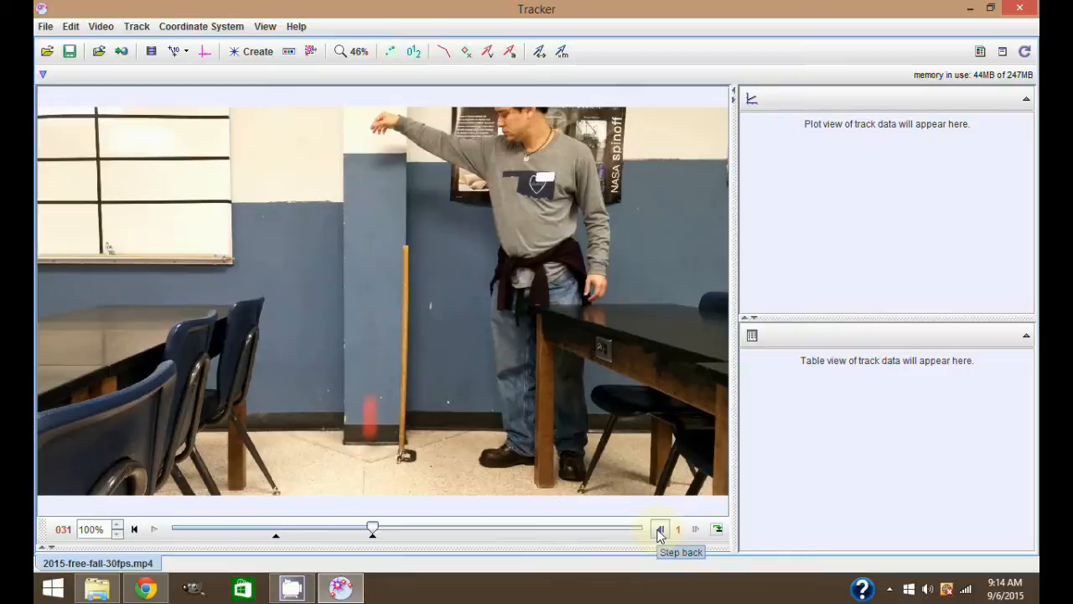
click(660, 528)
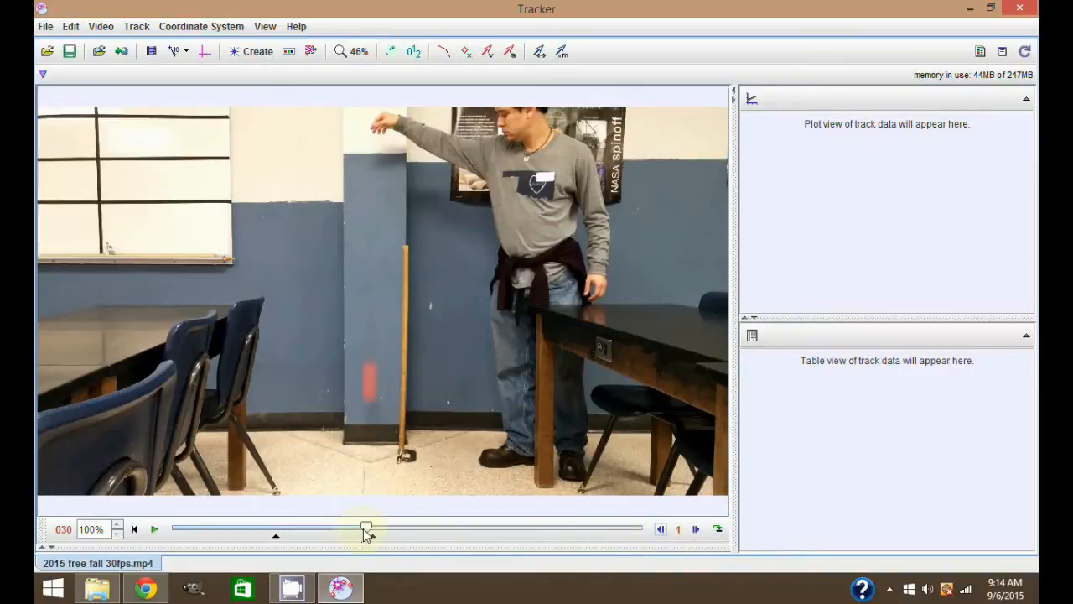
drag(366, 528, 285, 529)
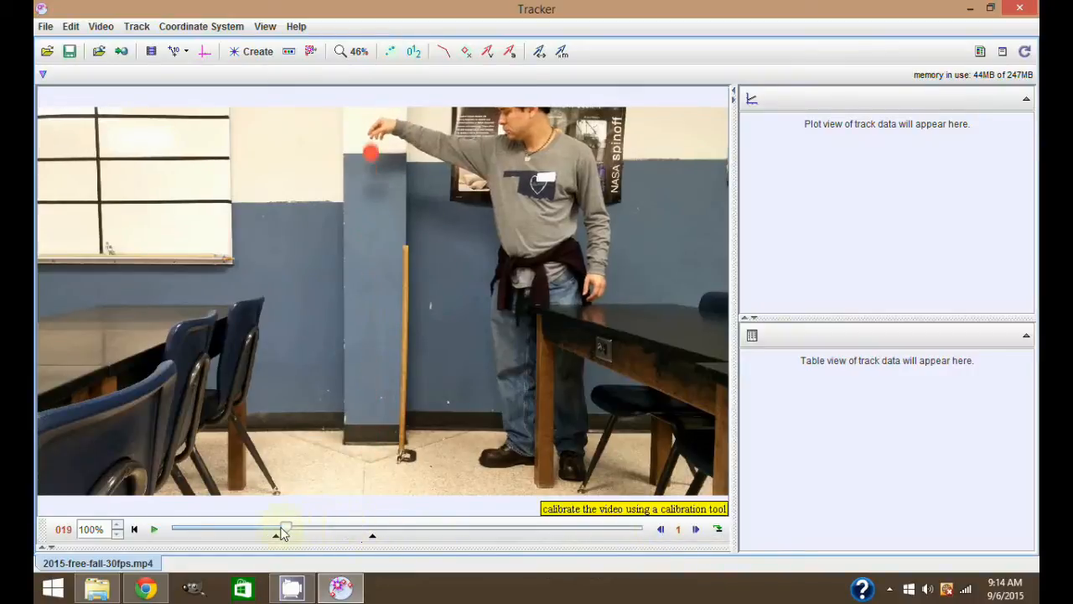
drag(285, 529, 277, 530)
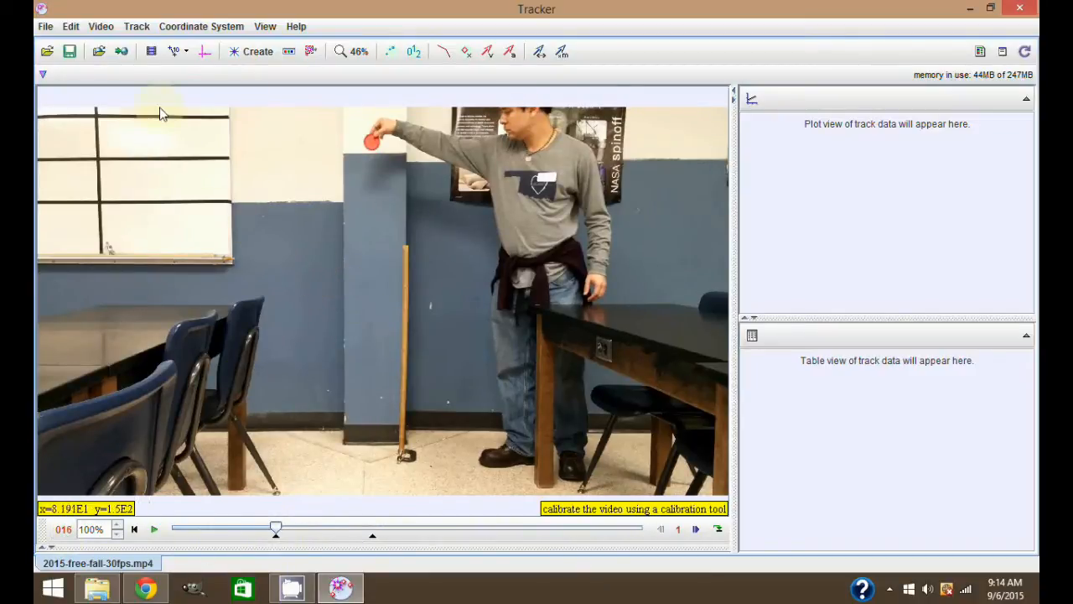
mouse_move(151, 52)
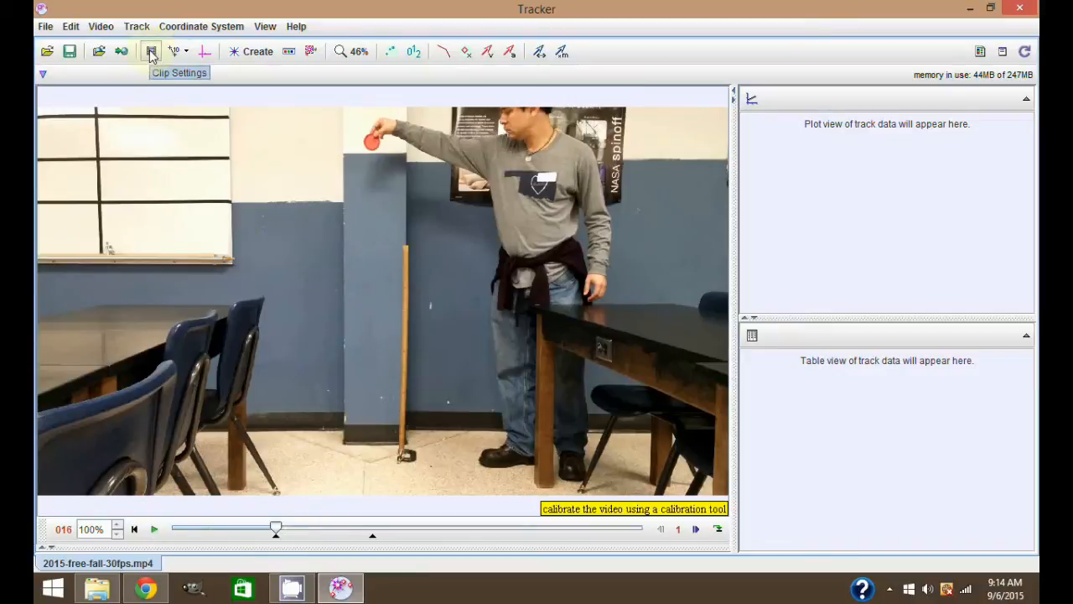
mouse_move(173, 51)
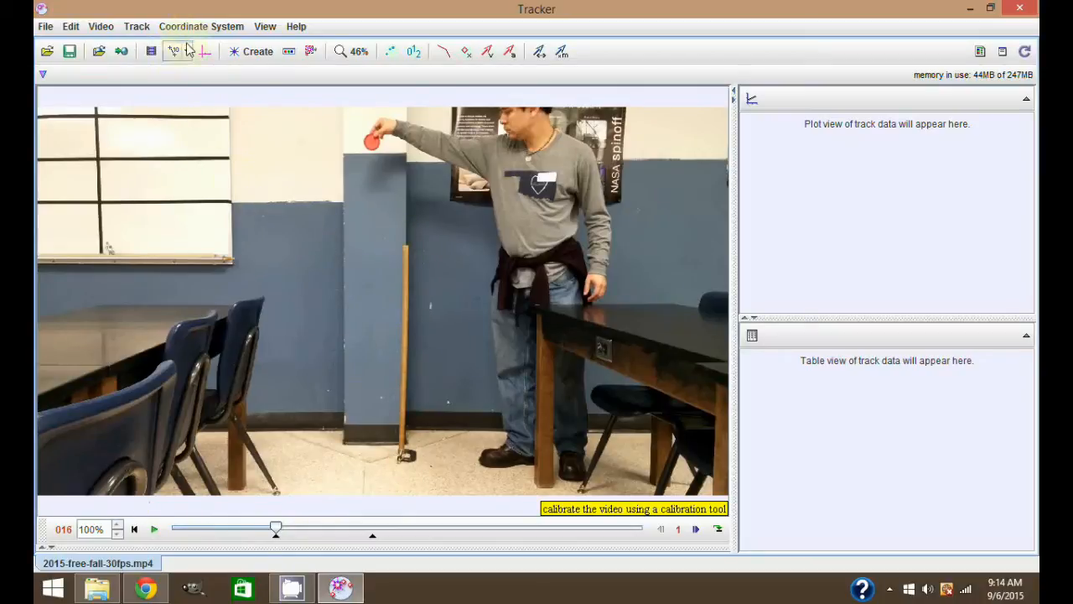
mouse_move(173, 51)
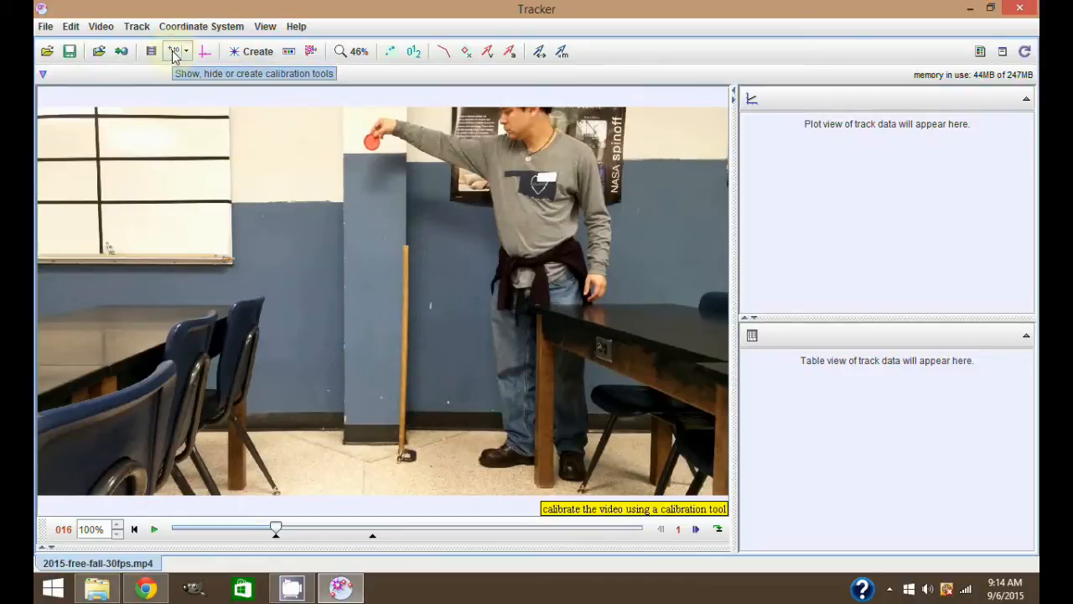
Step: Add a Calibration Stick via the calibration tools New menu
click(173, 51)
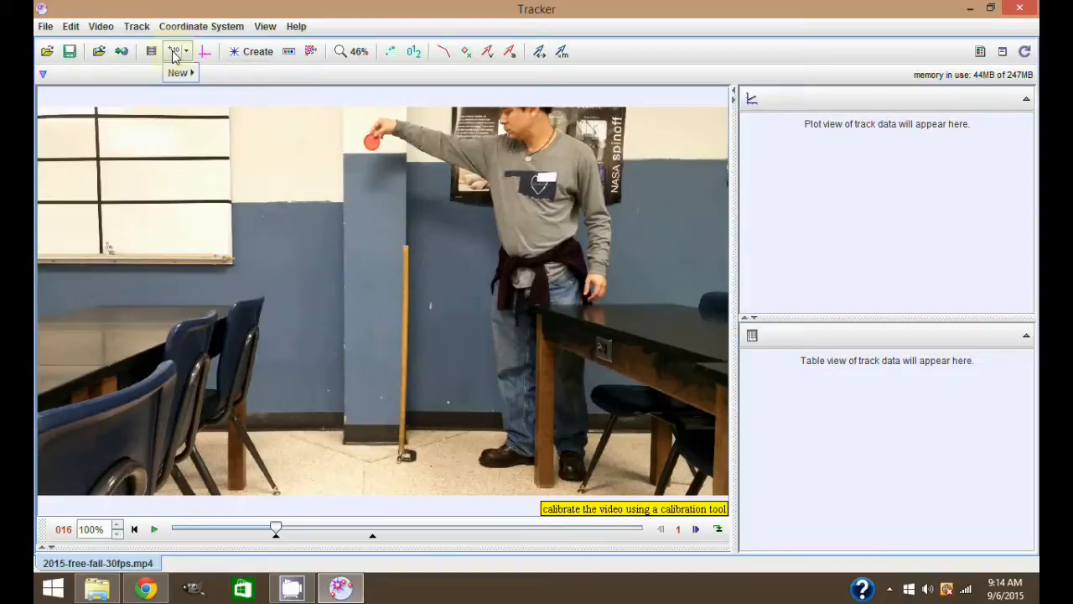
click(176, 73)
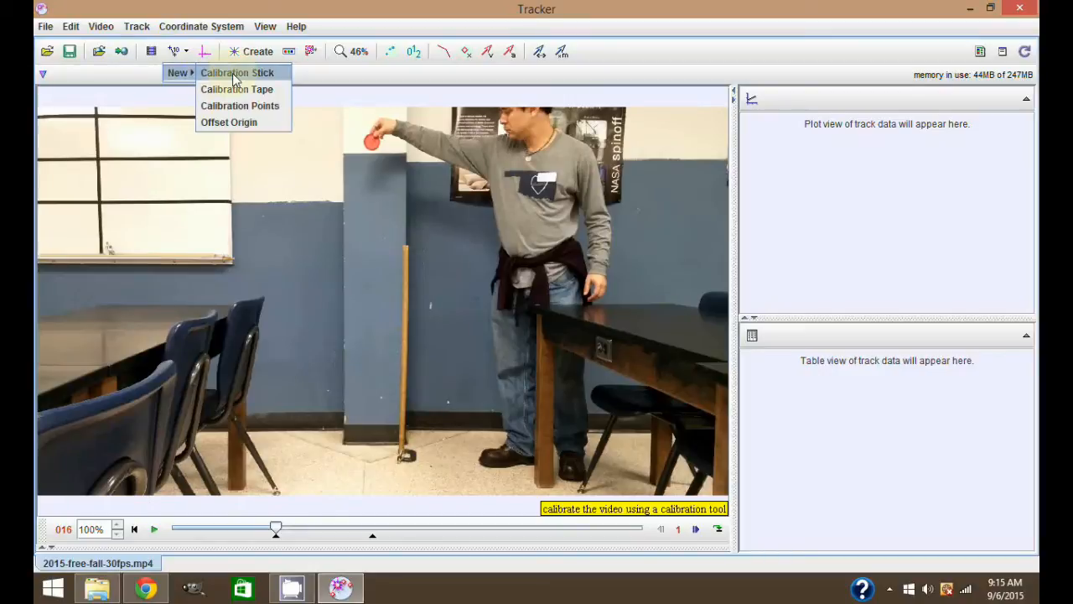
click(236, 72)
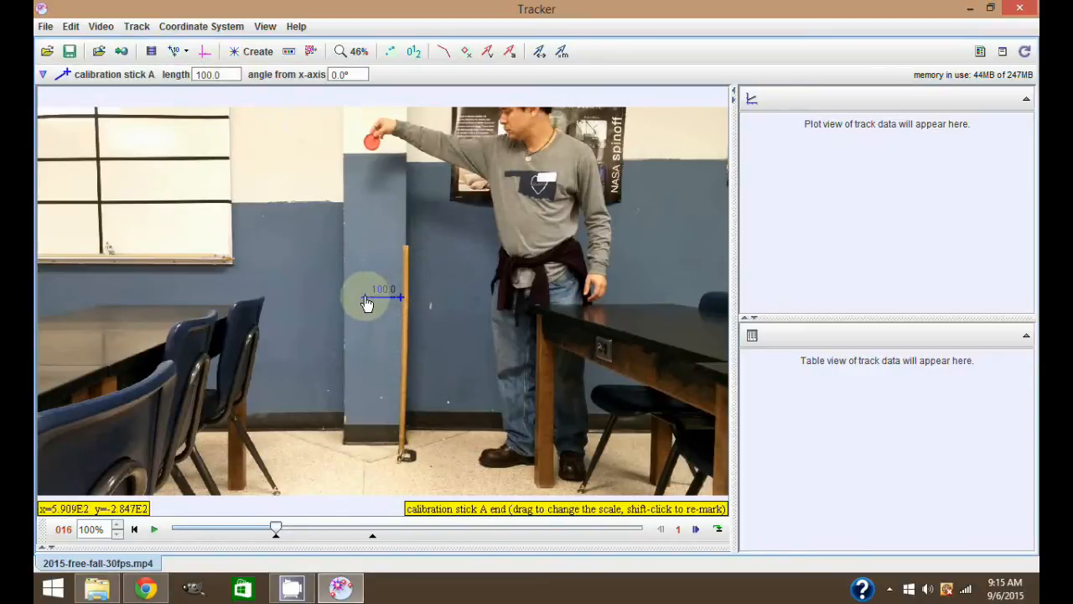
Step: Stretch the calibration stick along the meter stick, set length 1.00, and hide it
drag(400, 298, 402, 457)
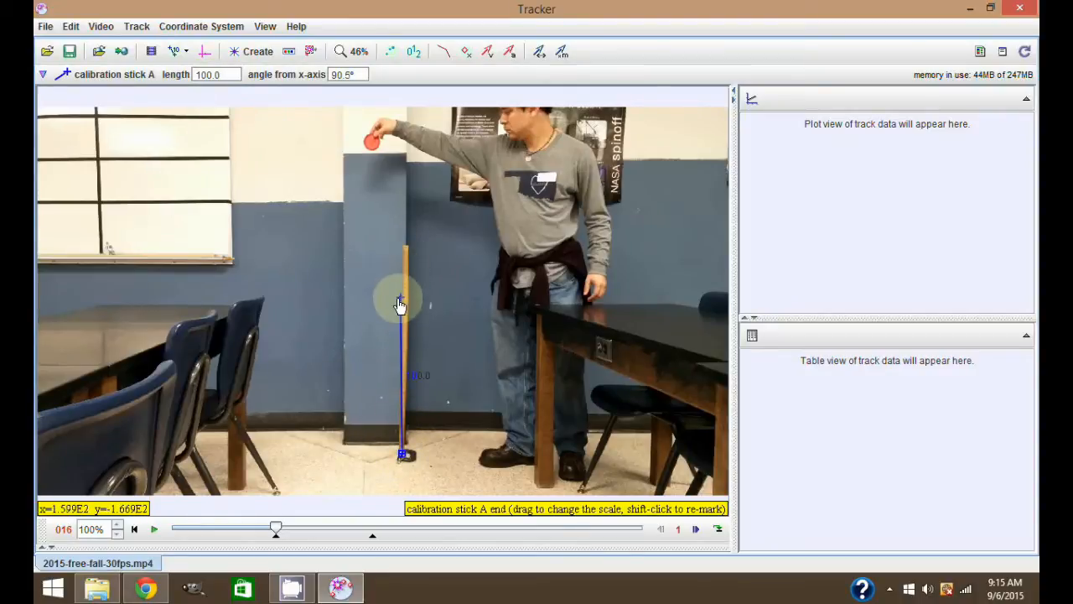
drag(400, 302, 408, 250)
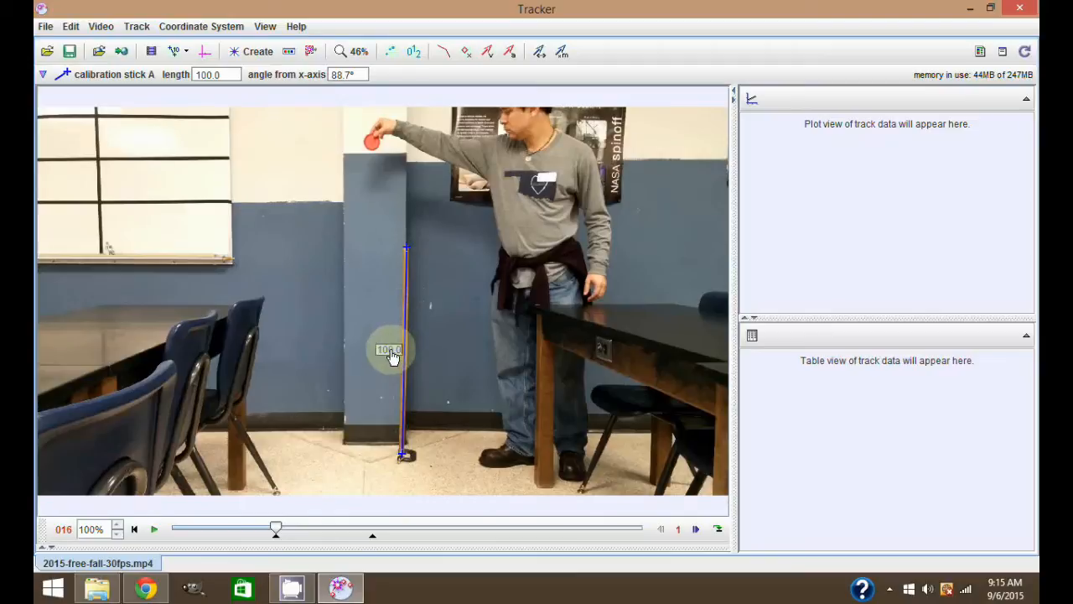
click(391, 350)
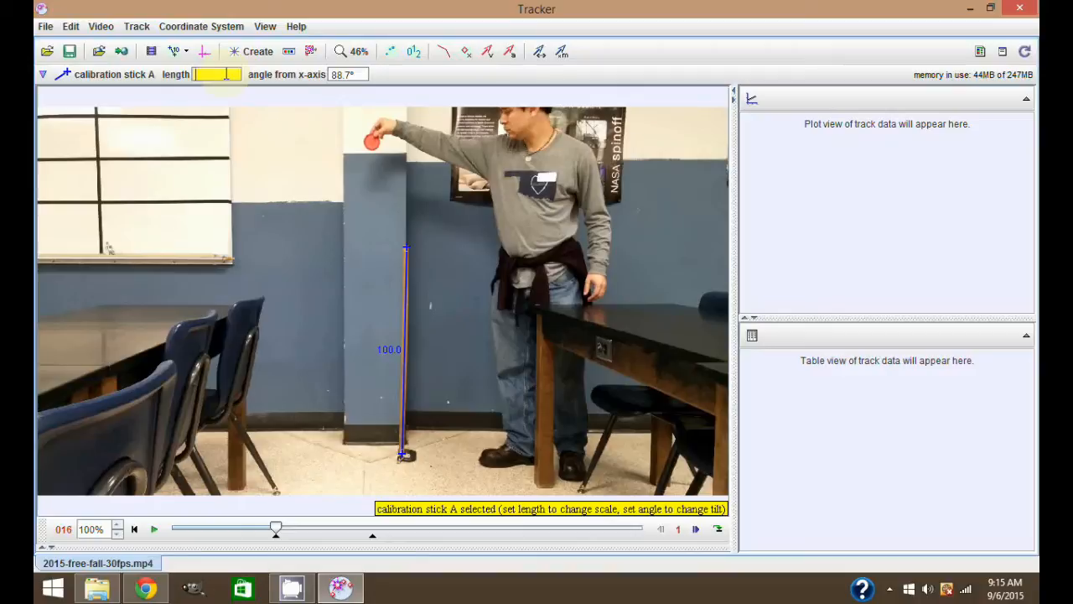
text(1)
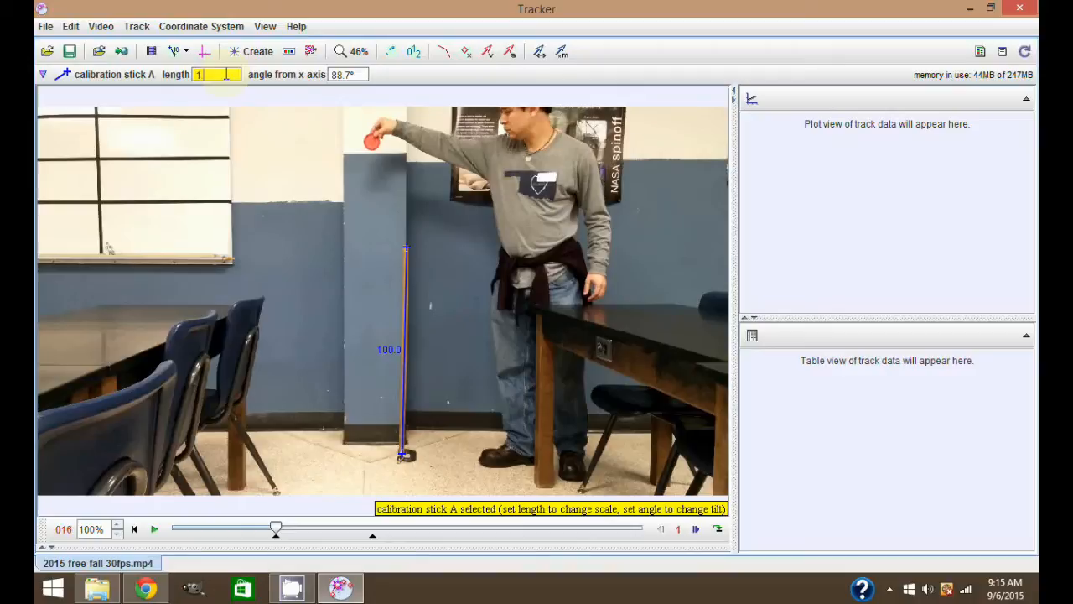
text(1.000)
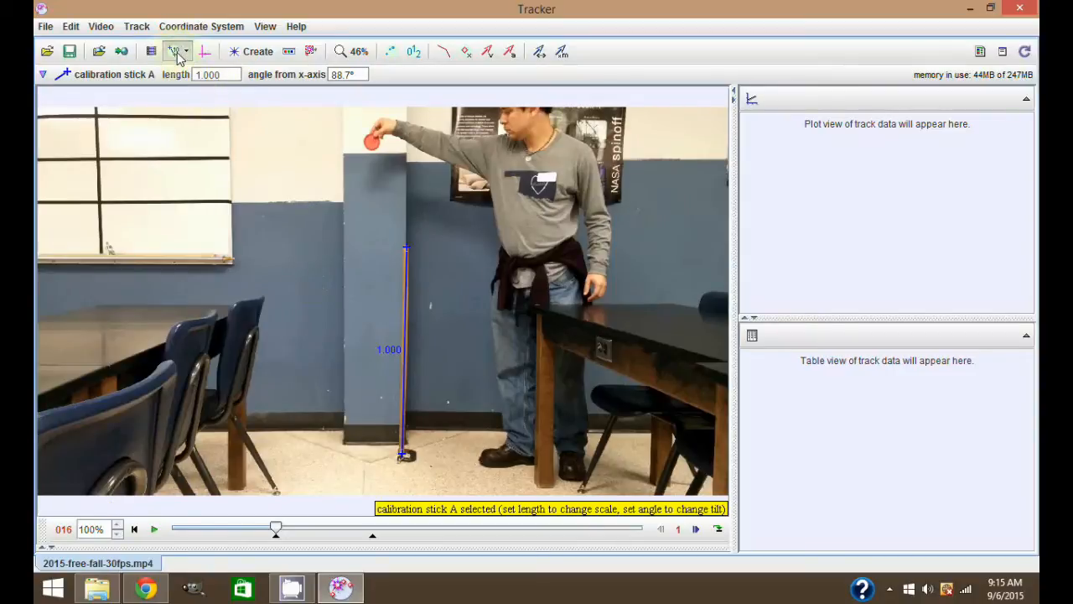
click(172, 51)
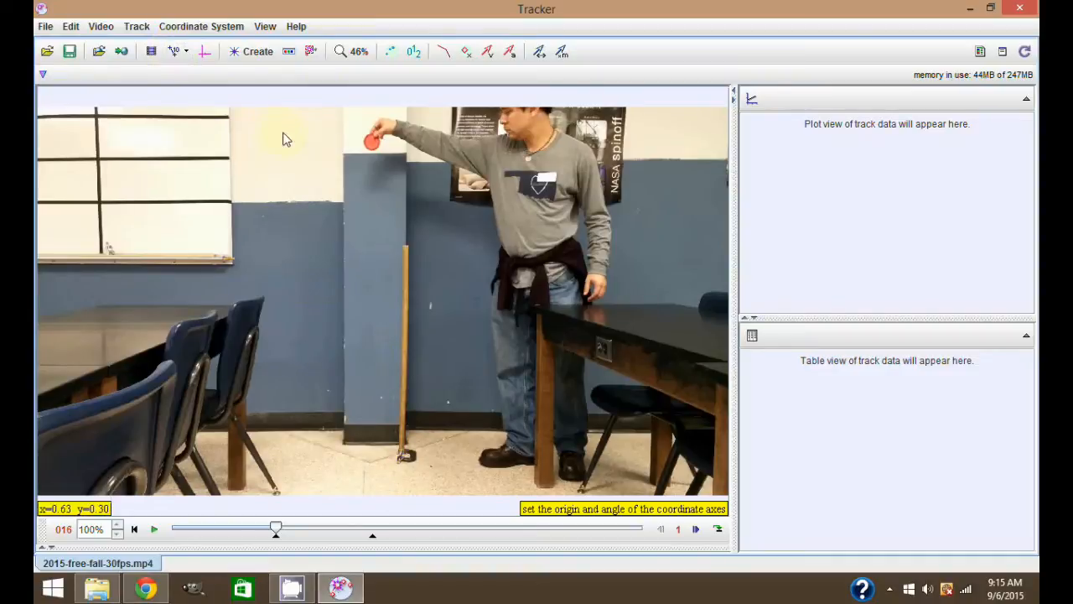
mouse_move(265, 141)
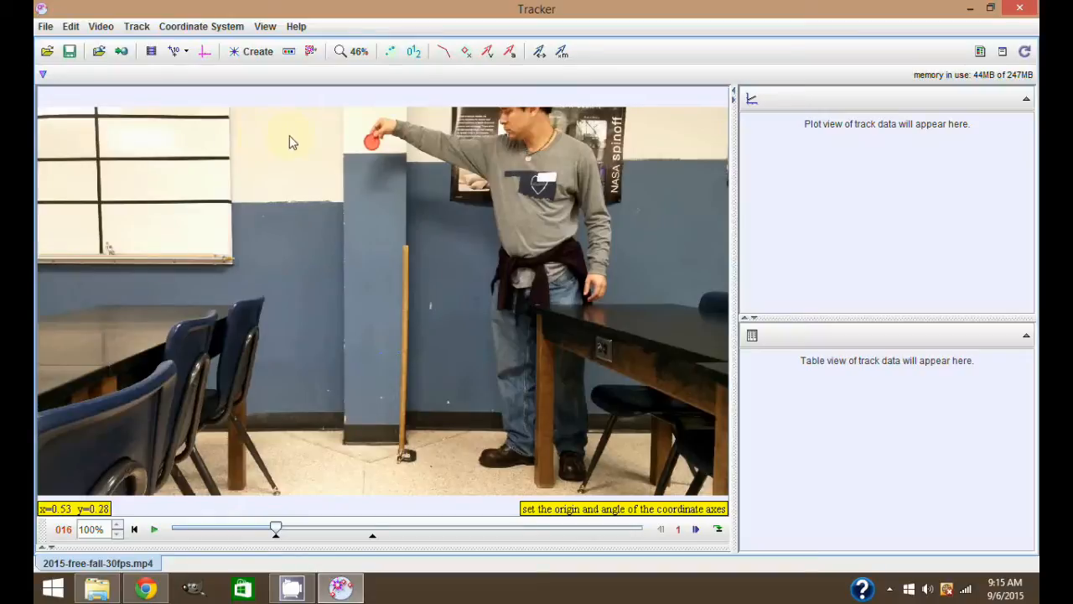
mouse_move(216, 99)
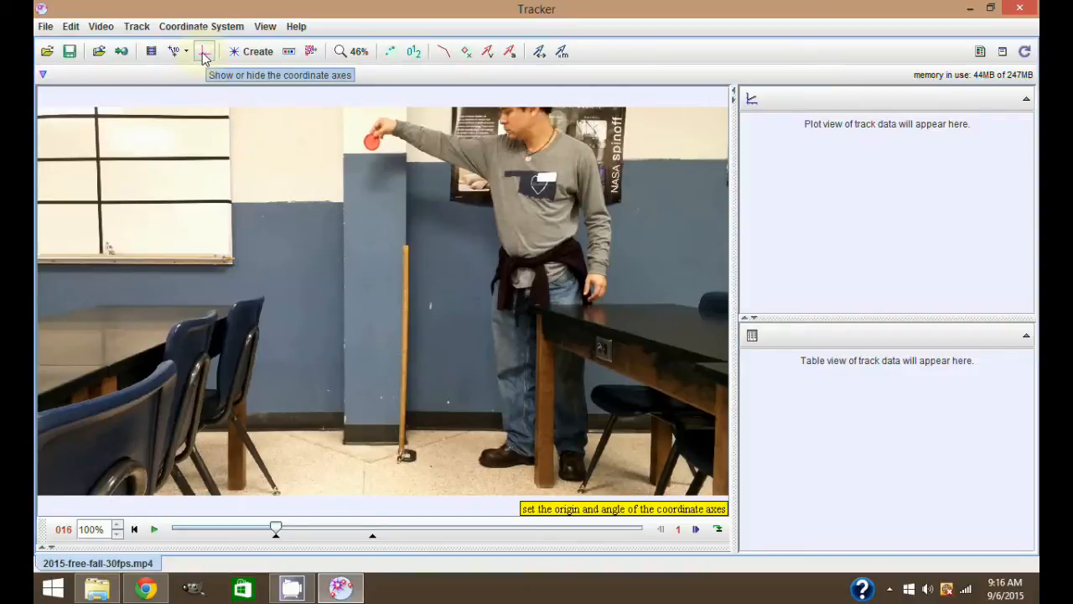
mouse_move(276, 529)
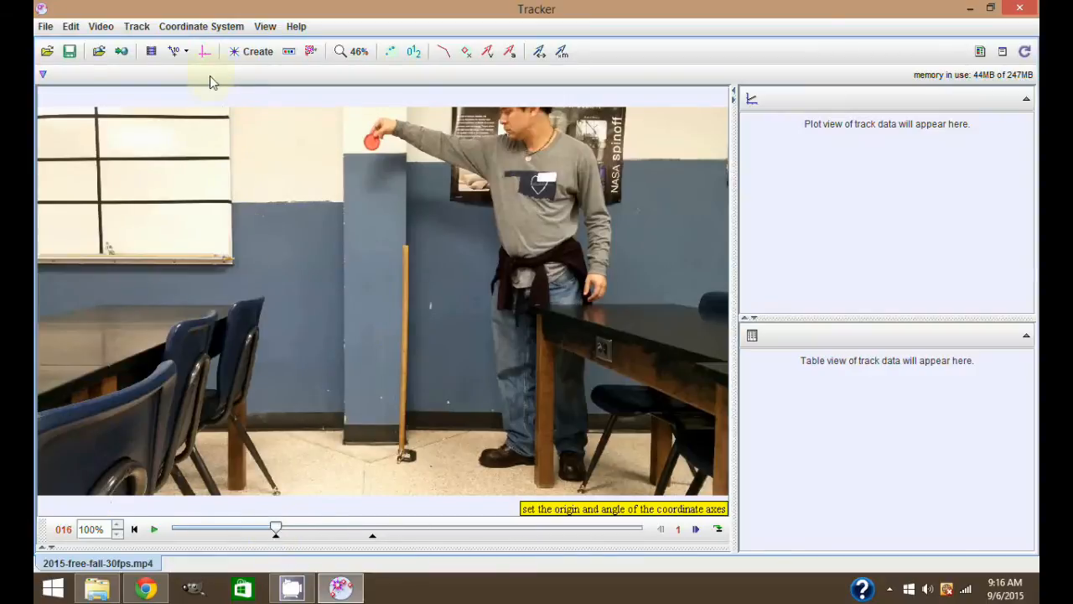
Step: Display the coordinate axes over the free-fall video
click(204, 51)
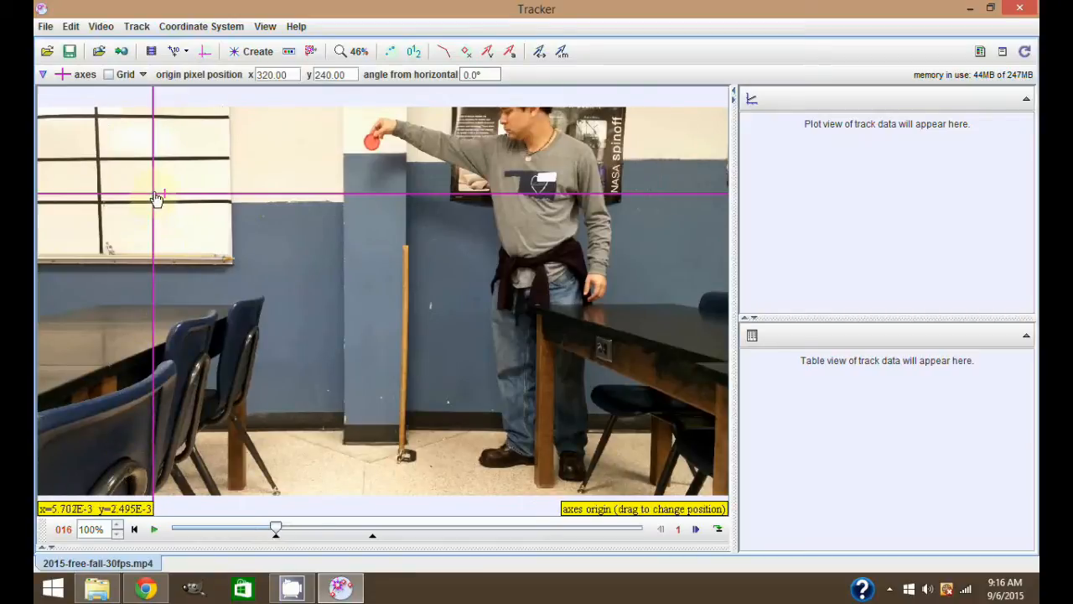
Step: Move the axes origin onto the red disc's release point, then advance to frame 31
drag(155, 197, 191, 196)
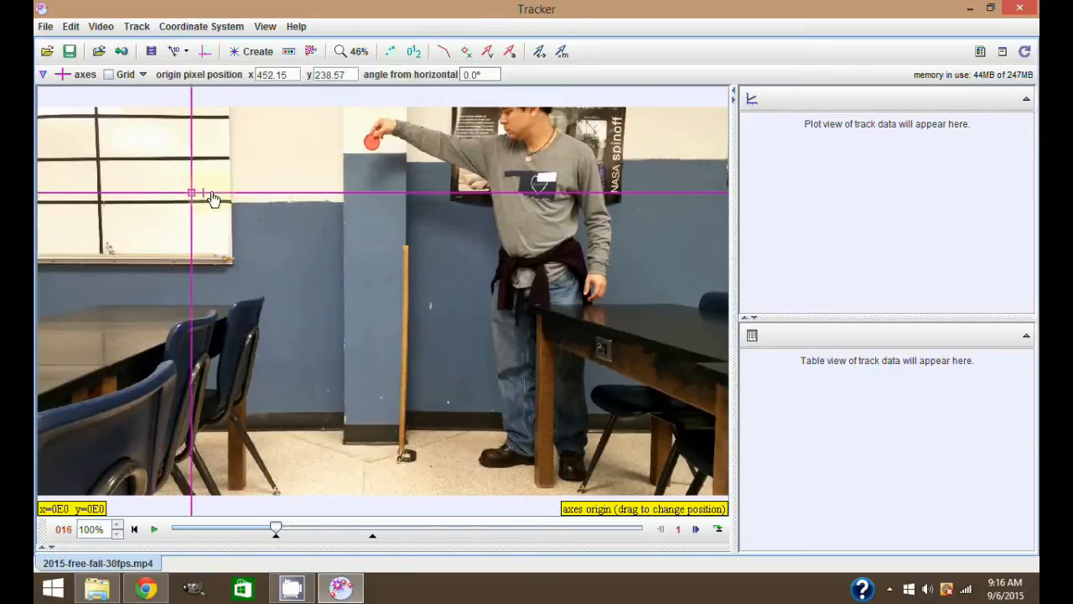
drag(191, 193, 373, 155)
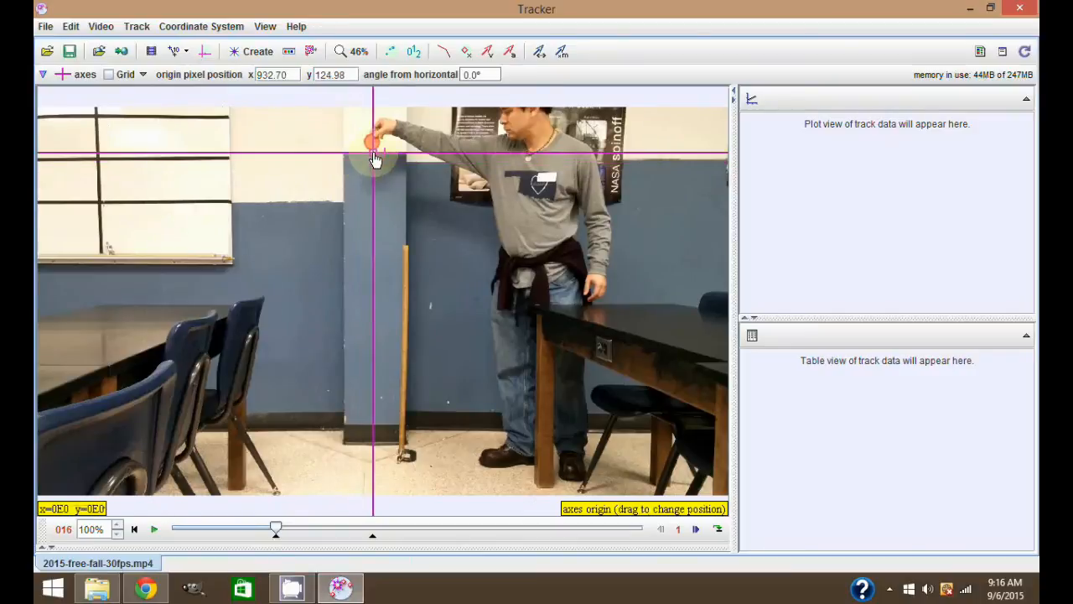
drag(375, 158, 375, 145)
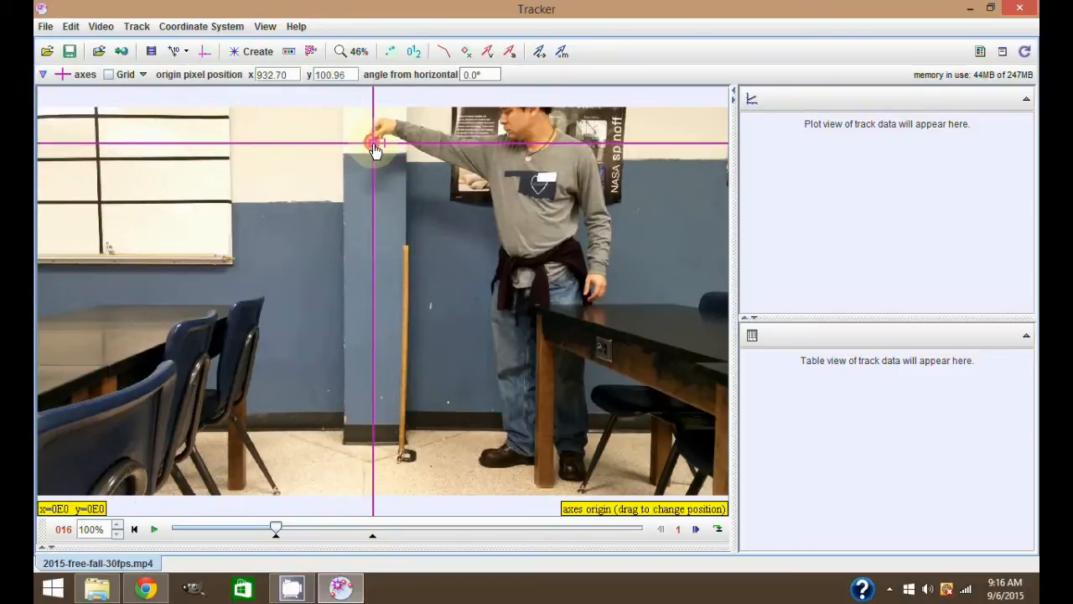
drag(375, 150, 375, 140)
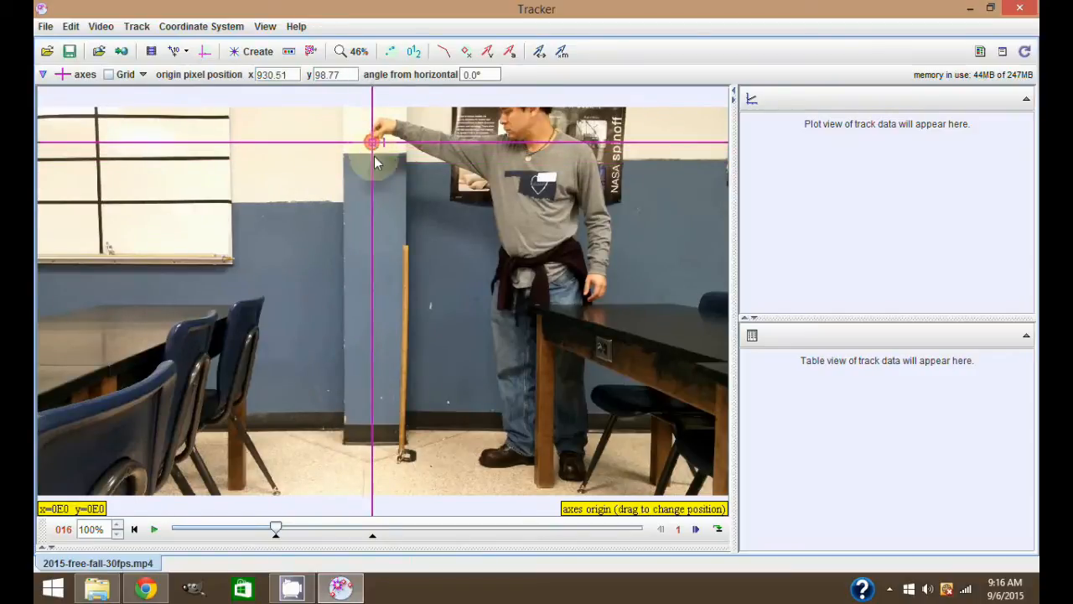
click(372, 141)
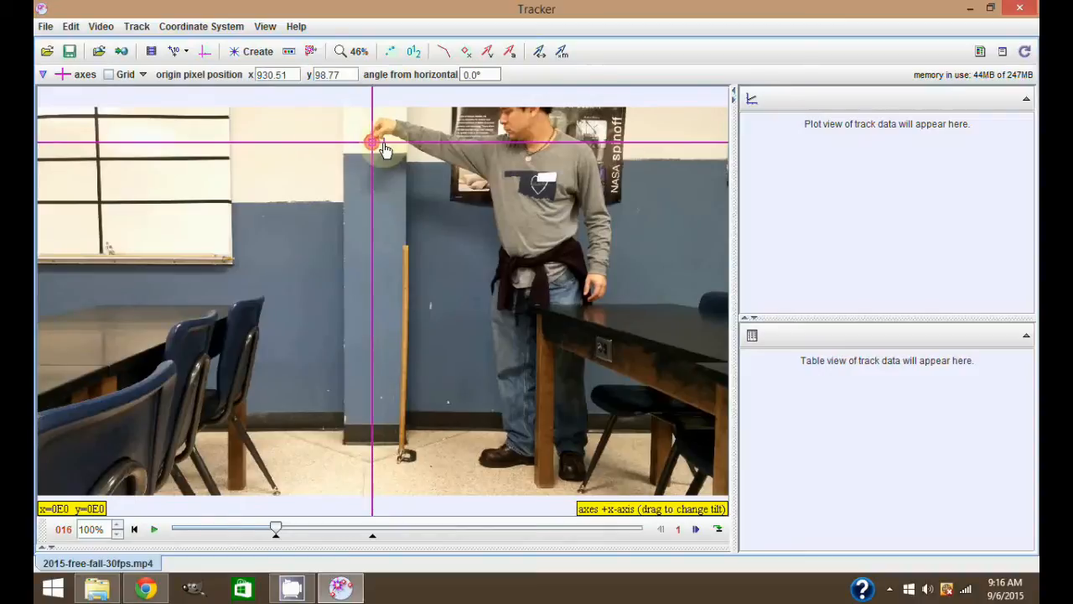
click(372, 141)
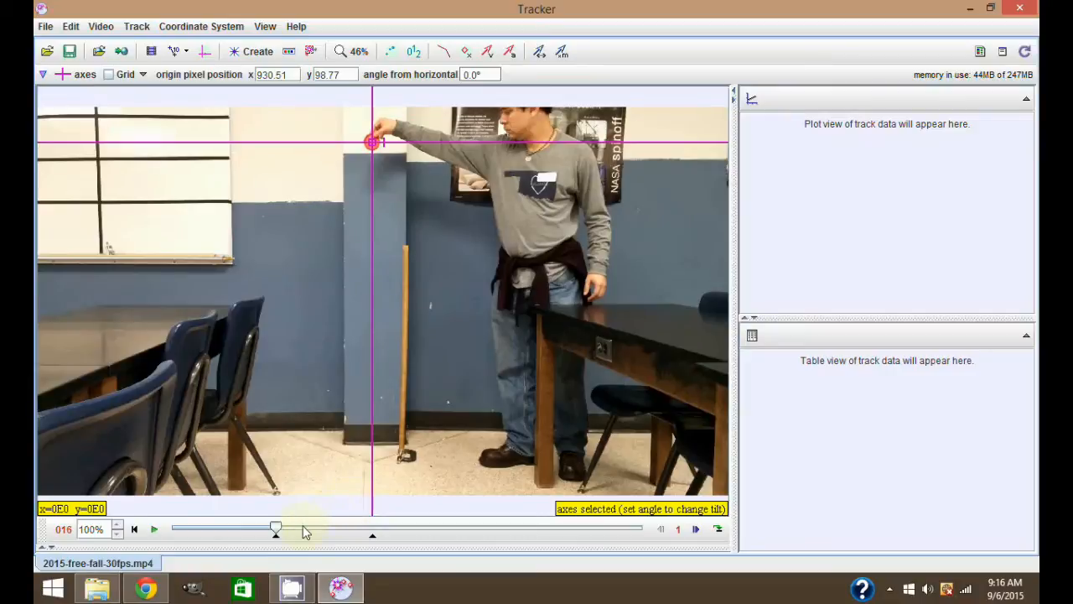
click(276, 528)
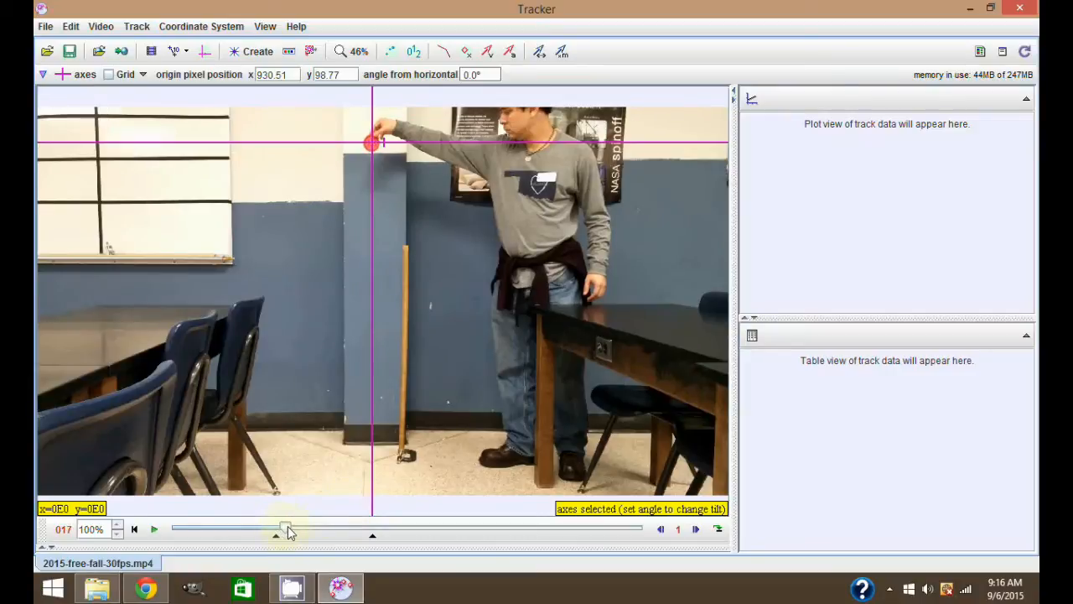
drag(284, 529, 357, 528)
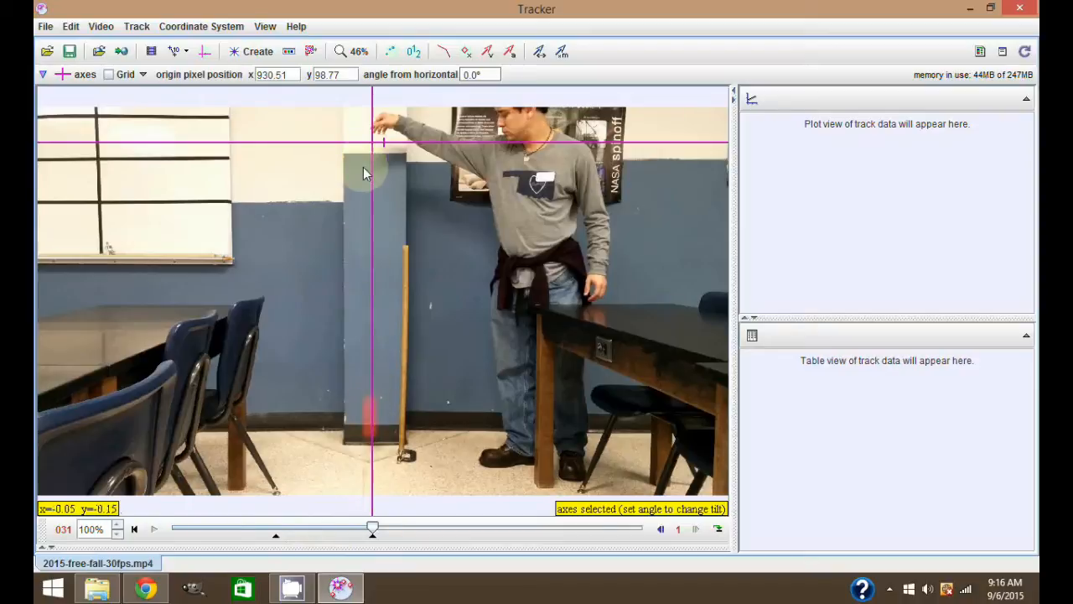
mouse_move(385, 149)
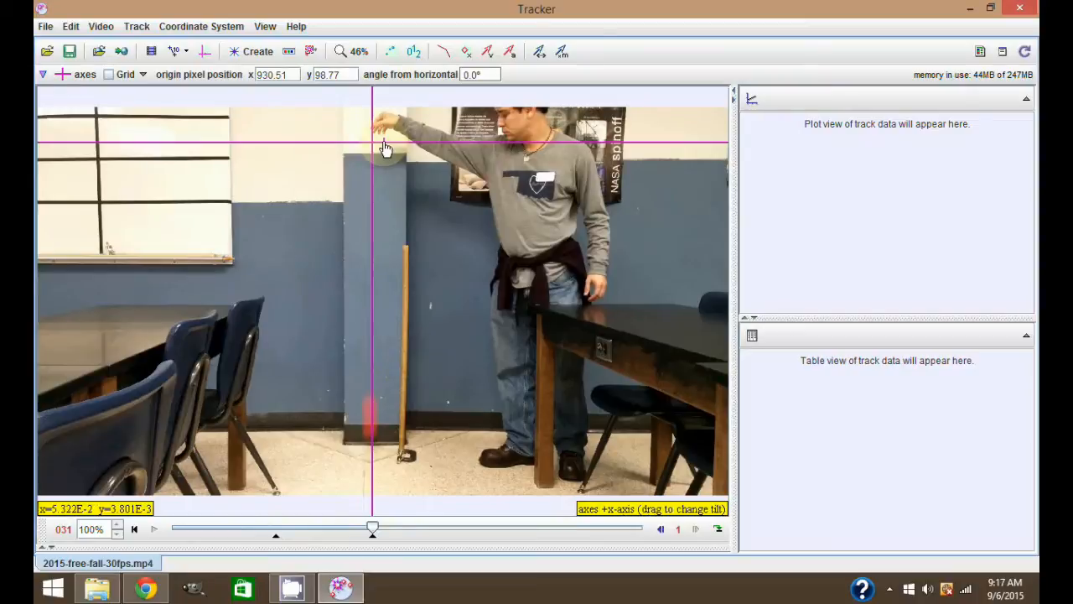
Step: Rotate the axes to about −90.5° so positive x points down the fall
drag(386, 149, 394, 142)
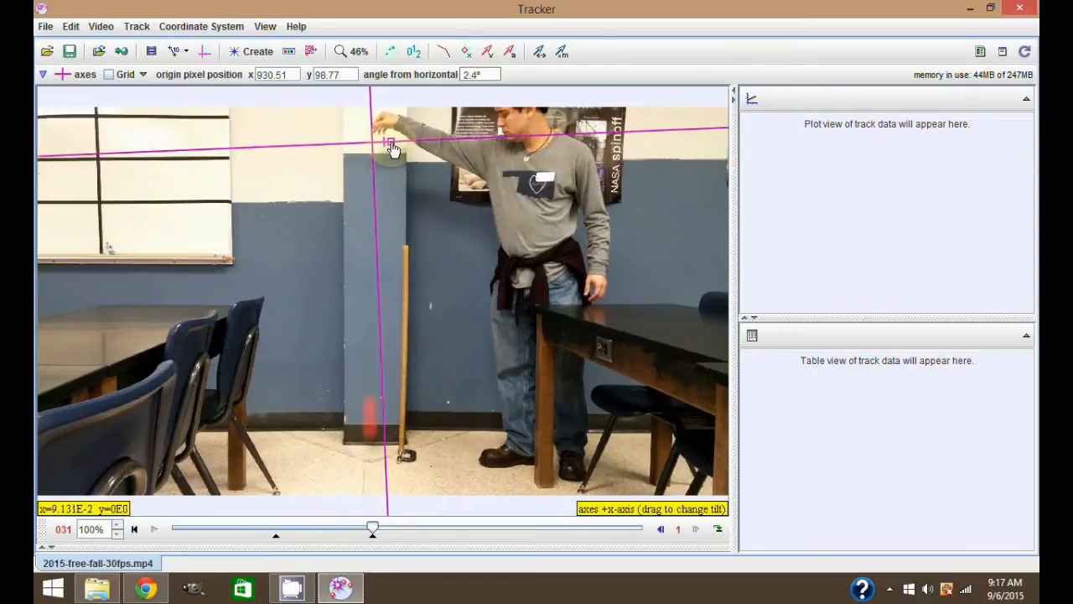
drag(393, 147, 595, 144)
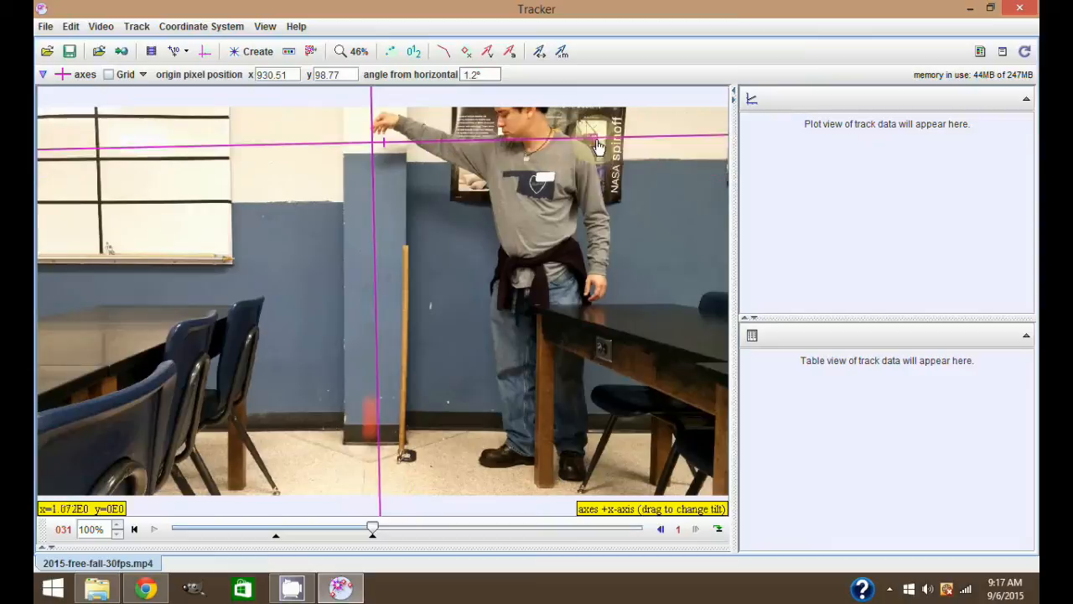
drag(599, 143, 634, 151)
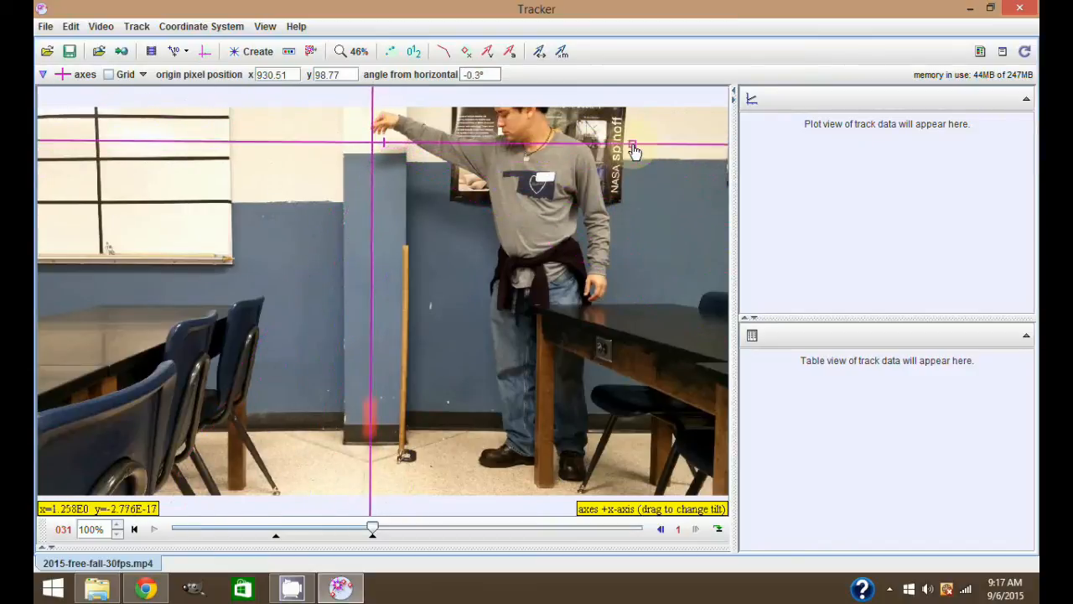
drag(633, 149, 488, 417)
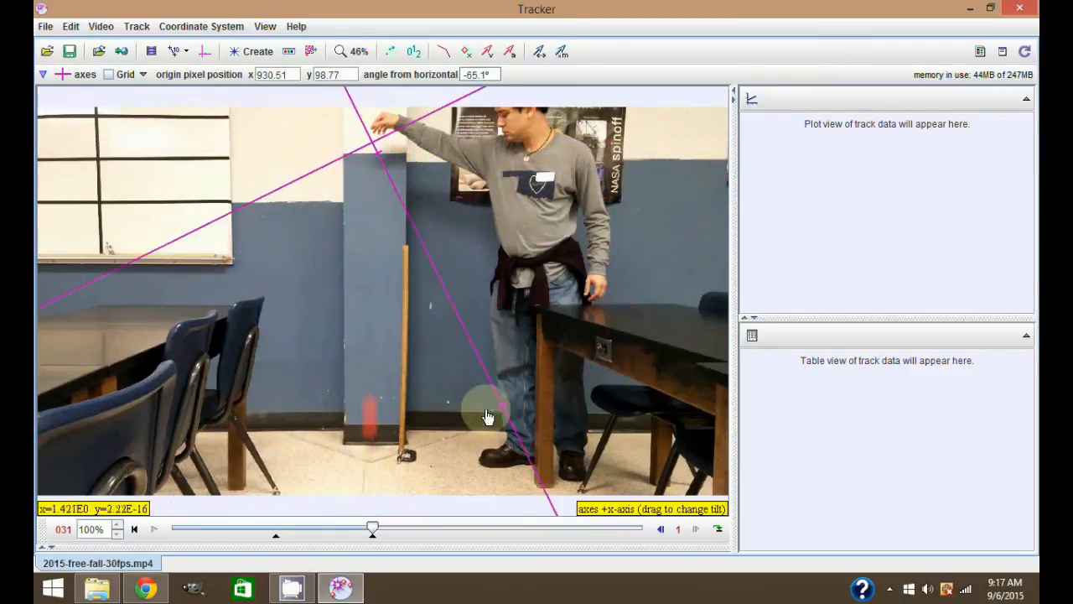
drag(487, 411, 372, 436)
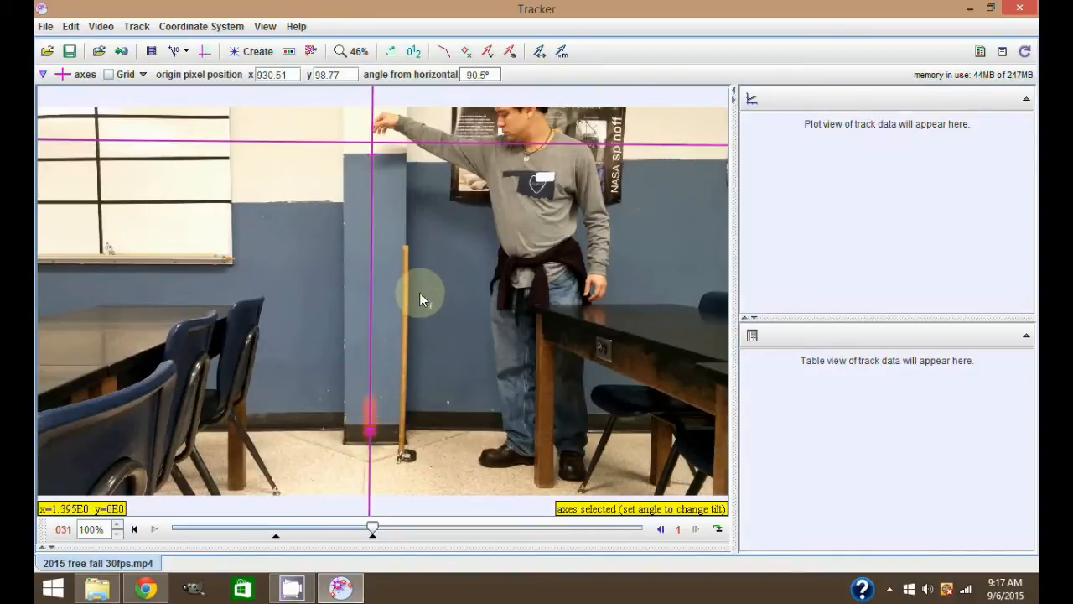
mouse_move(373, 151)
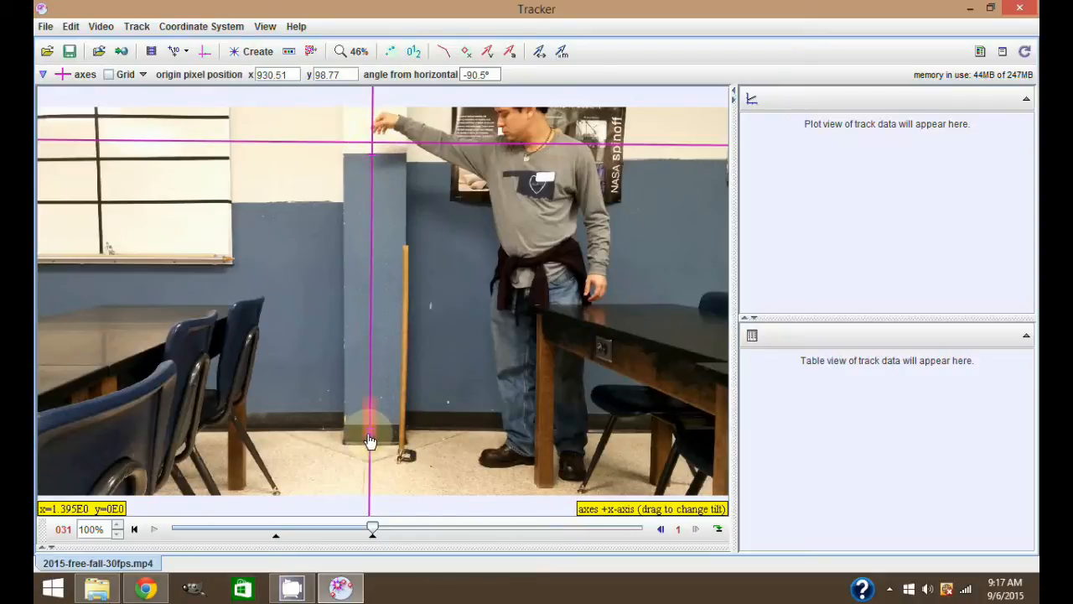
click(371, 430)
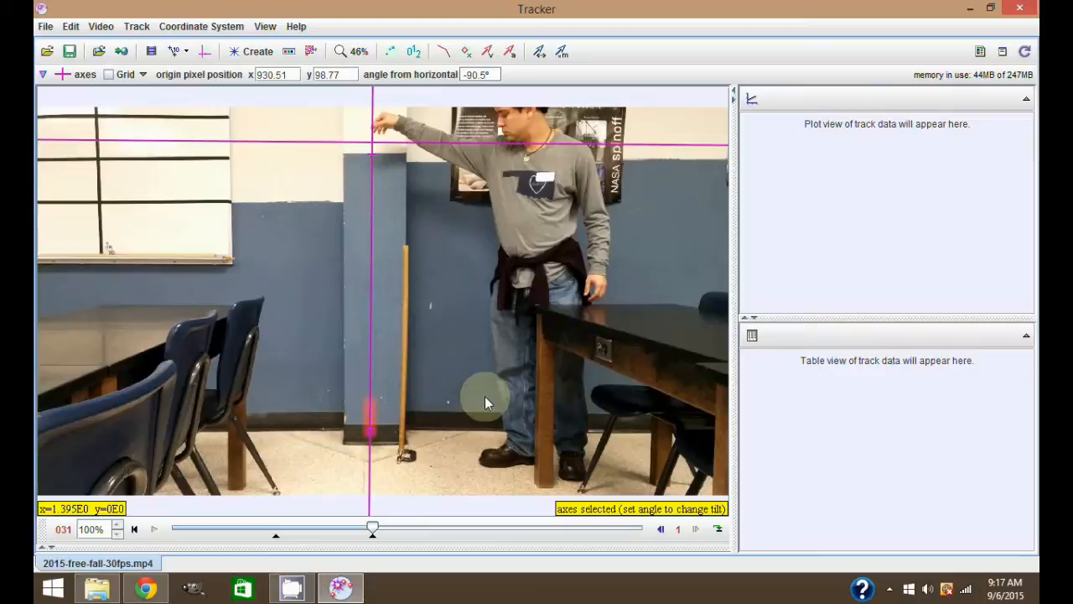
mouse_move(499, 386)
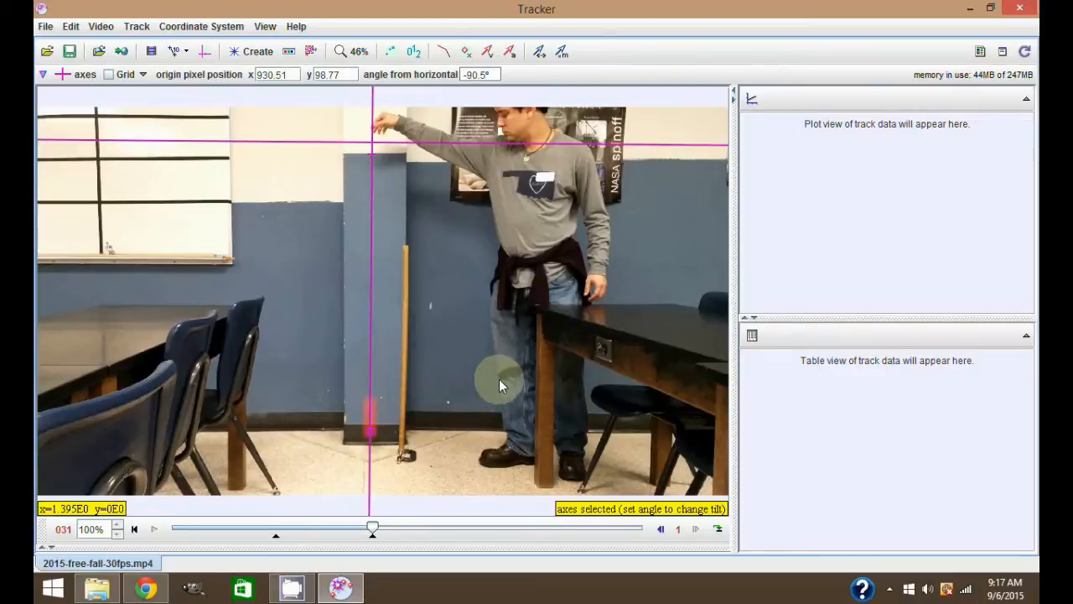
mouse_move(461, 351)
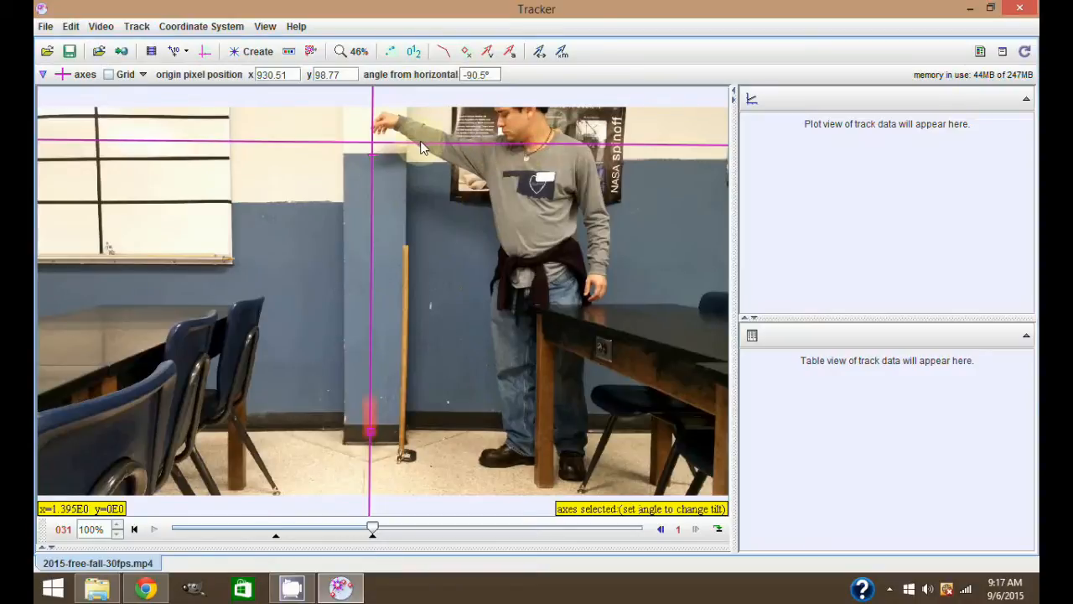
mouse_move(436, 160)
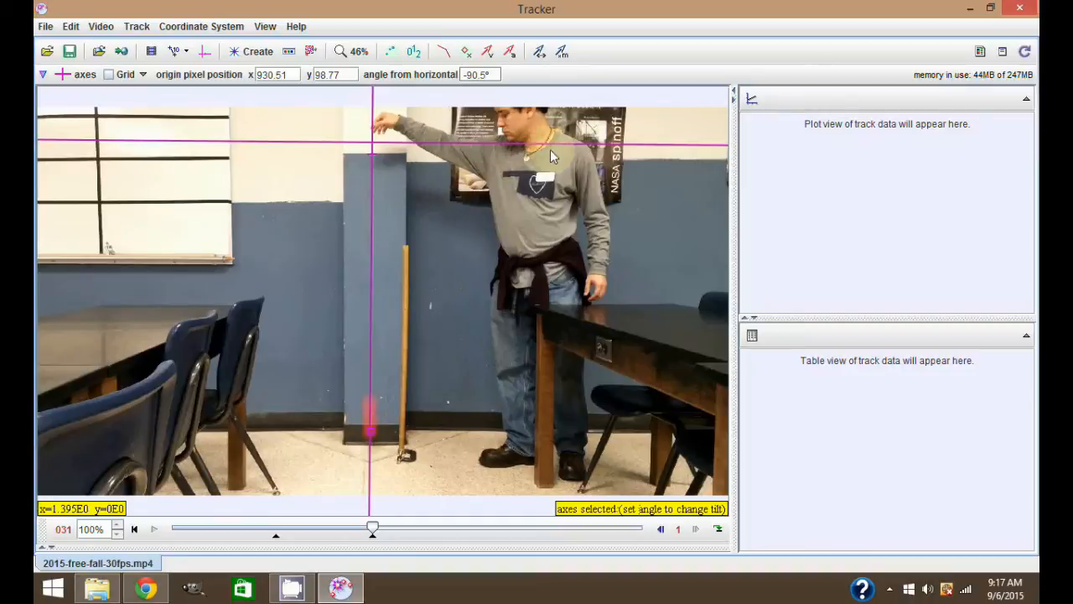
mouse_move(618, 153)
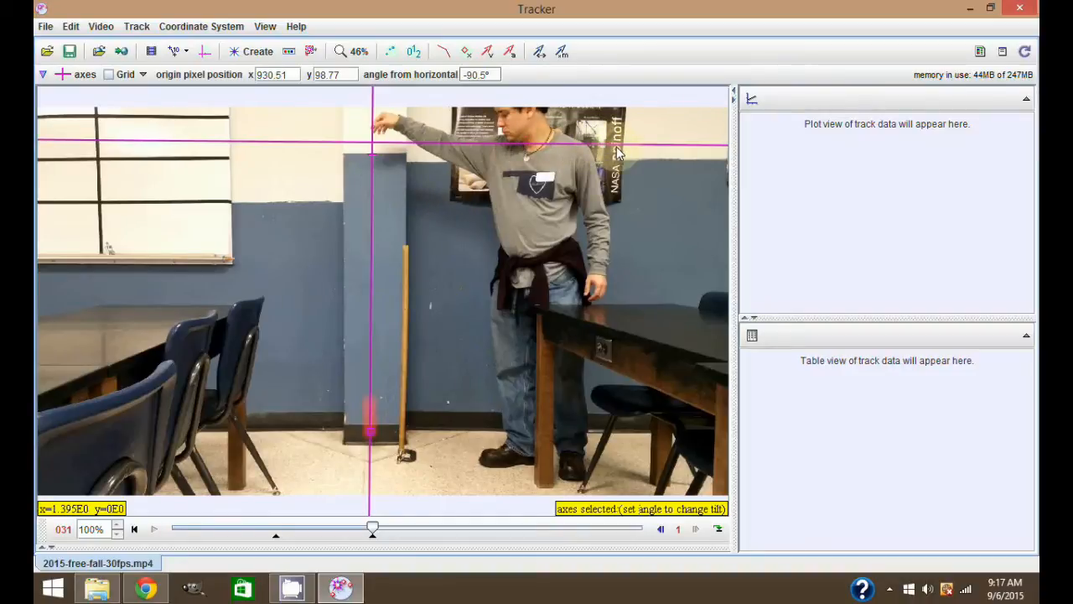
mouse_move(480, 138)
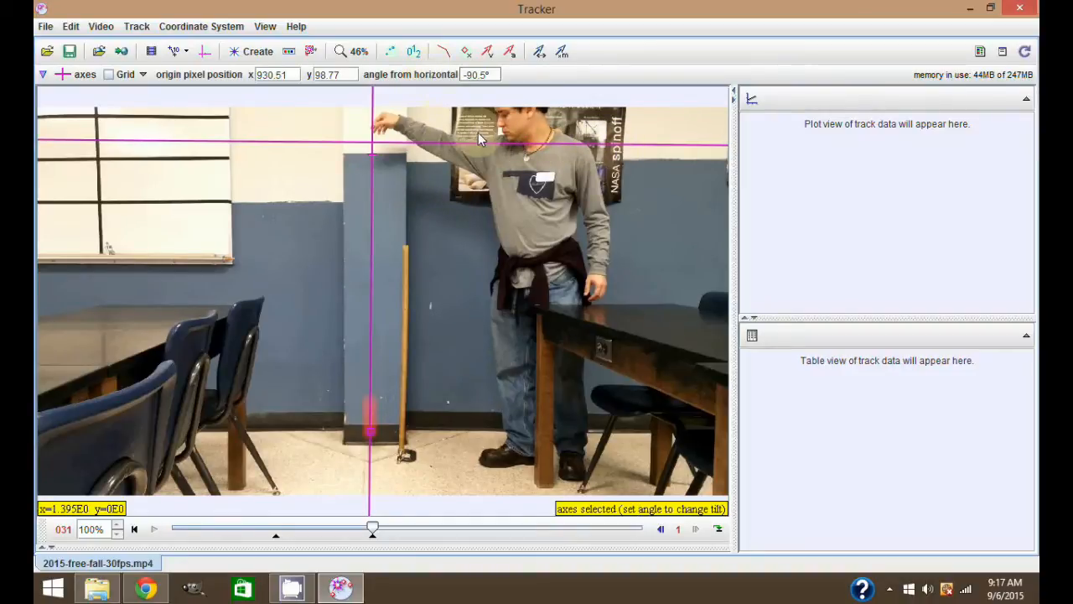
mouse_move(371, 441)
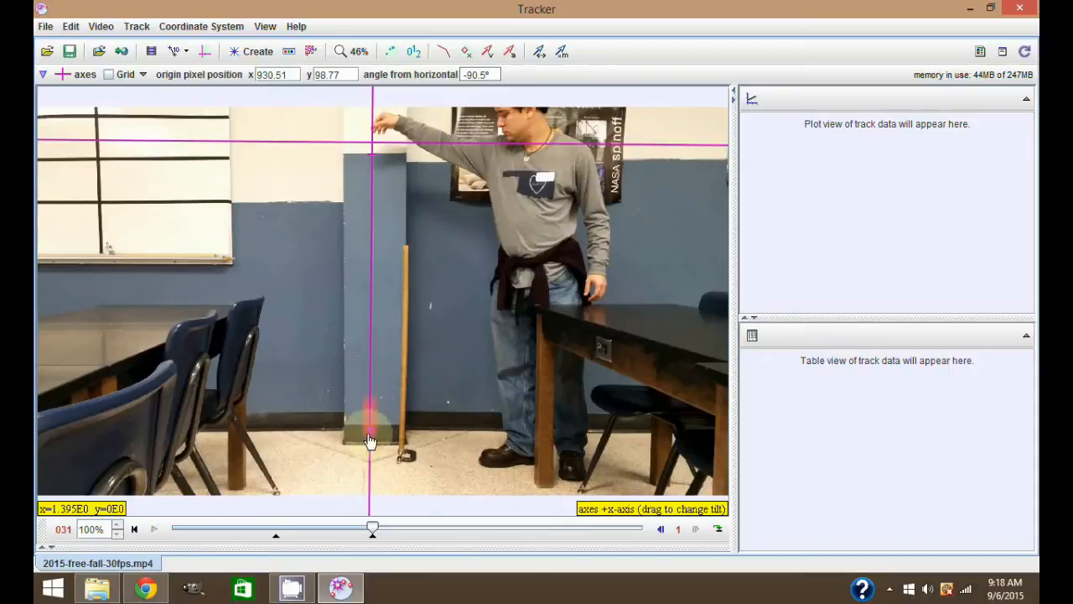
Step: Hide the coordinate axes and rewind the video to frame 16, before the disc's release
click(369, 436)
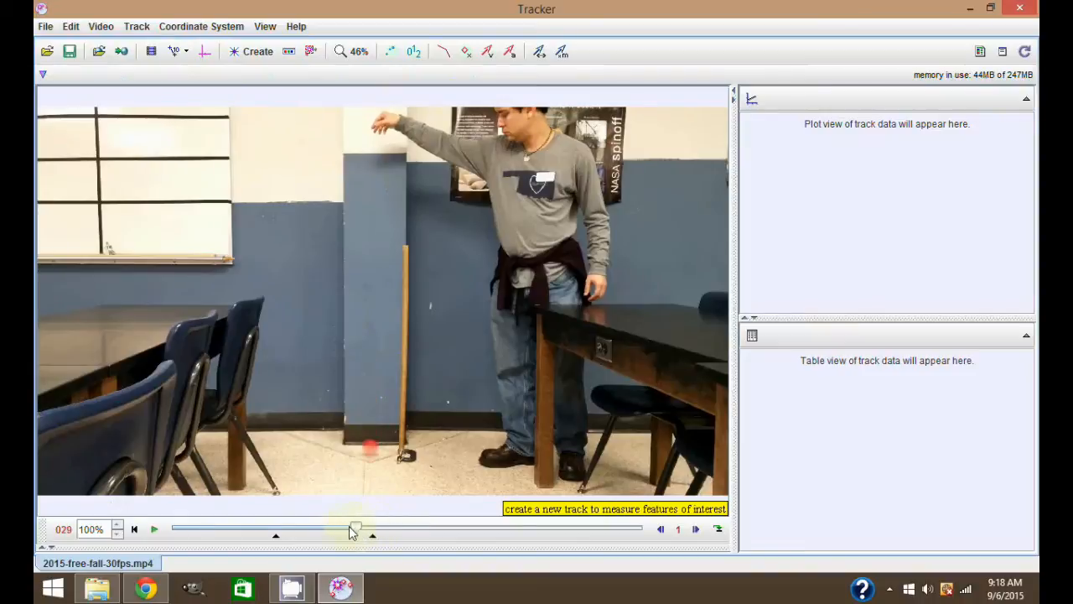
drag(350, 529, 275, 529)
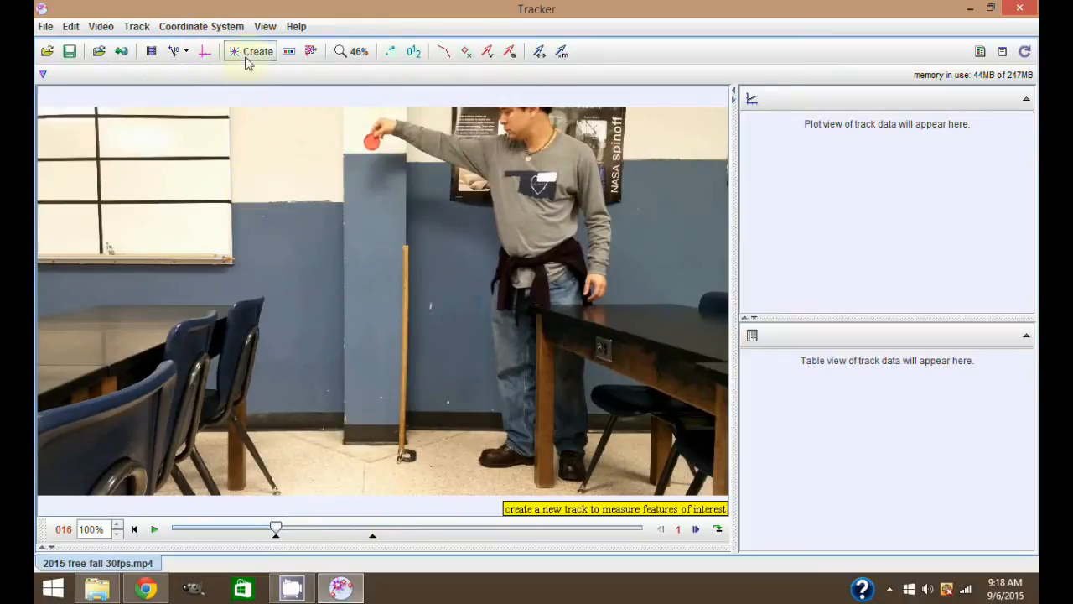
mouse_move(257, 51)
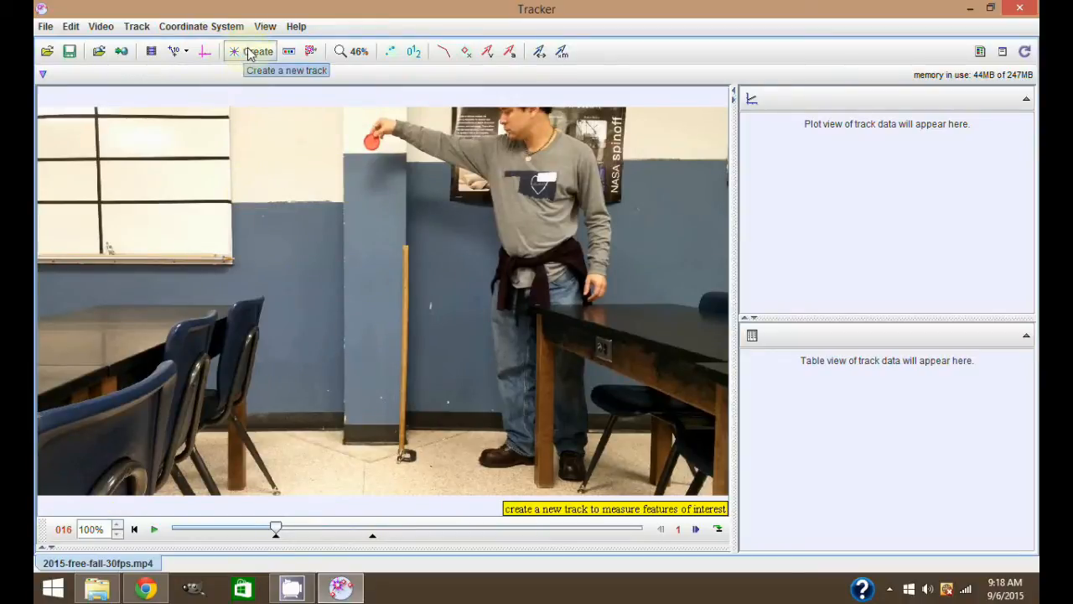
Step: Create a new Point Mass track, mass A, and select it in Track Control
click(253, 51)
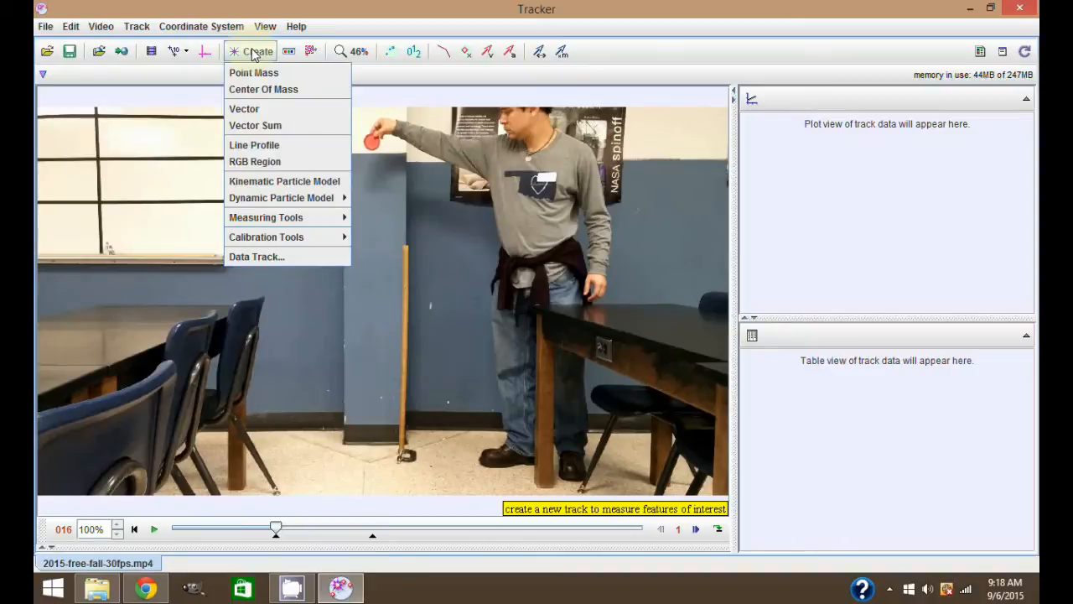
click(254, 72)
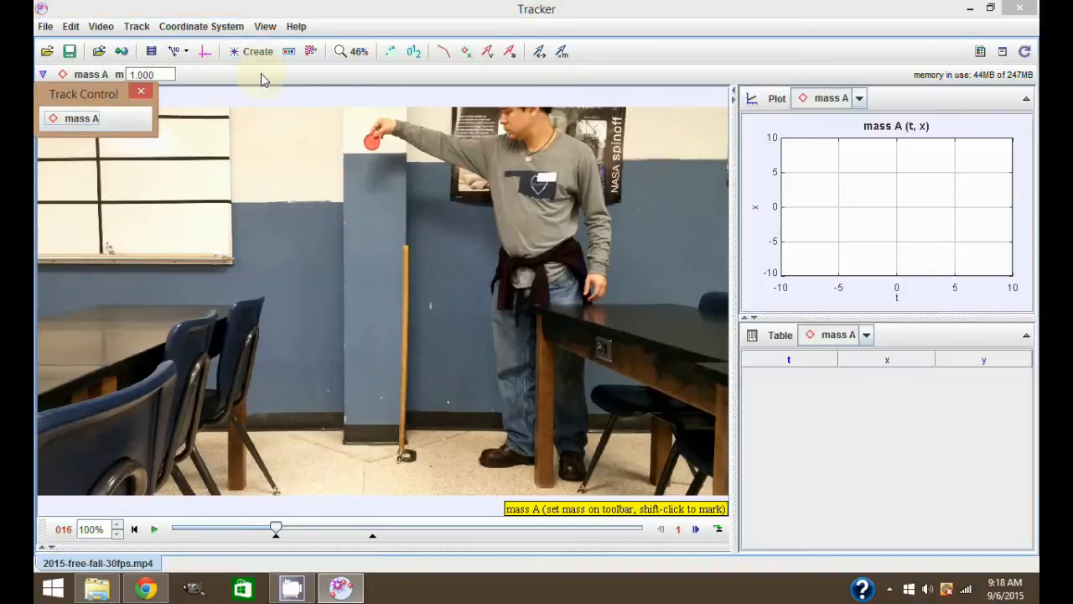
click(154, 143)
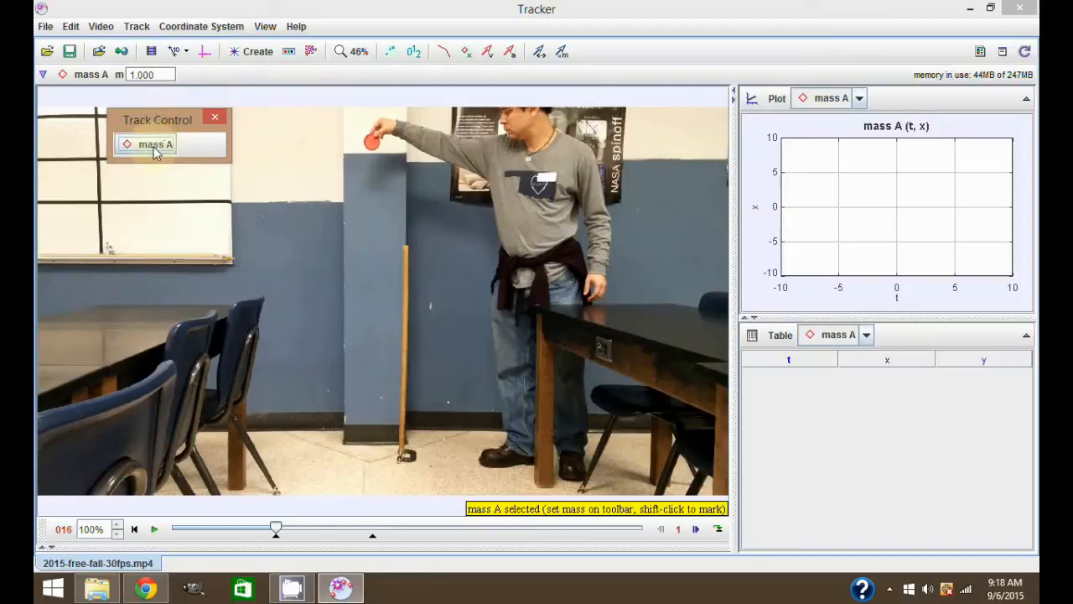
mouse_move(193, 168)
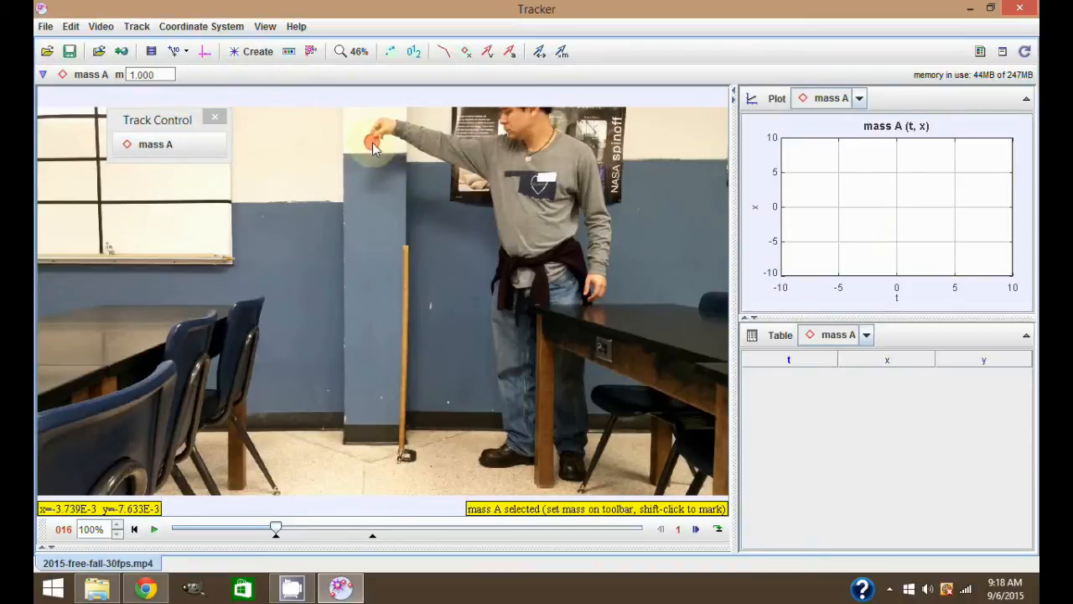
mouse_move(373, 149)
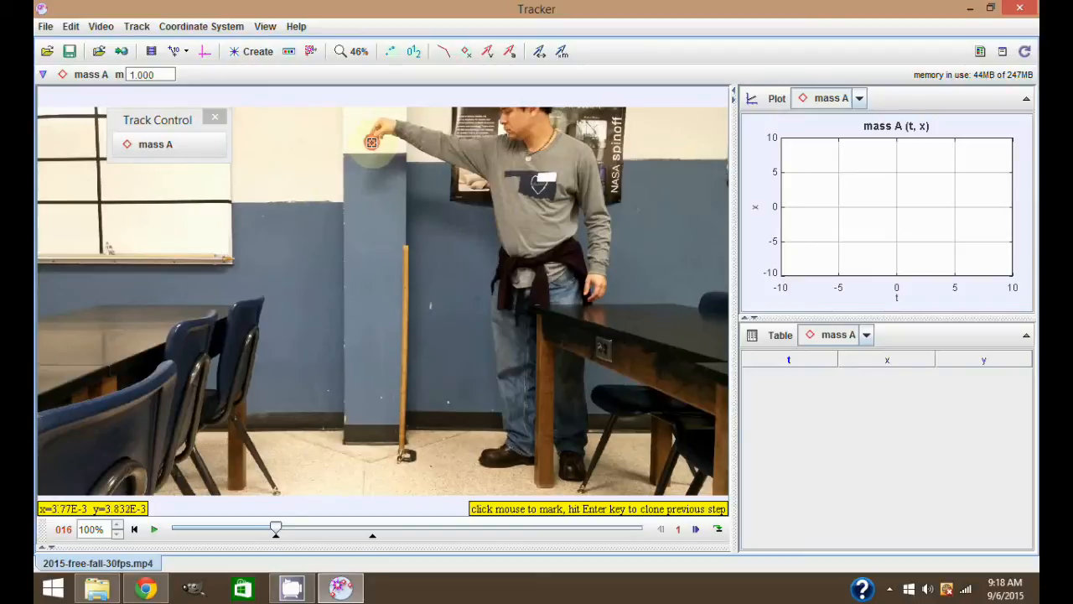
Step: Mark the disc's center in each frame from release (frame 16) down to the floor (frame 31)
click(372, 140)
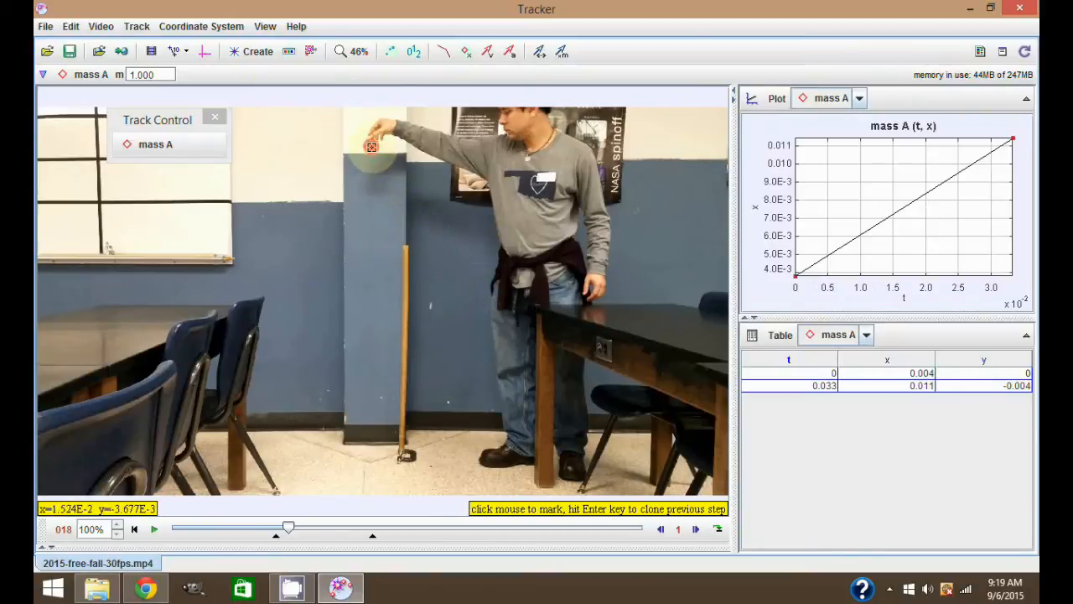
click(371, 146)
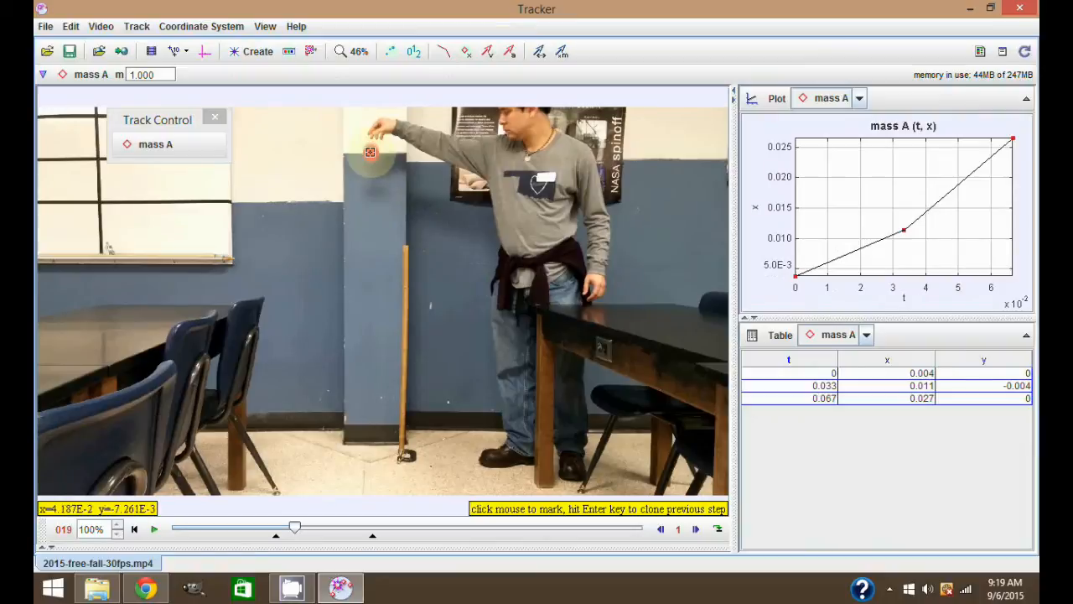
click(370, 165)
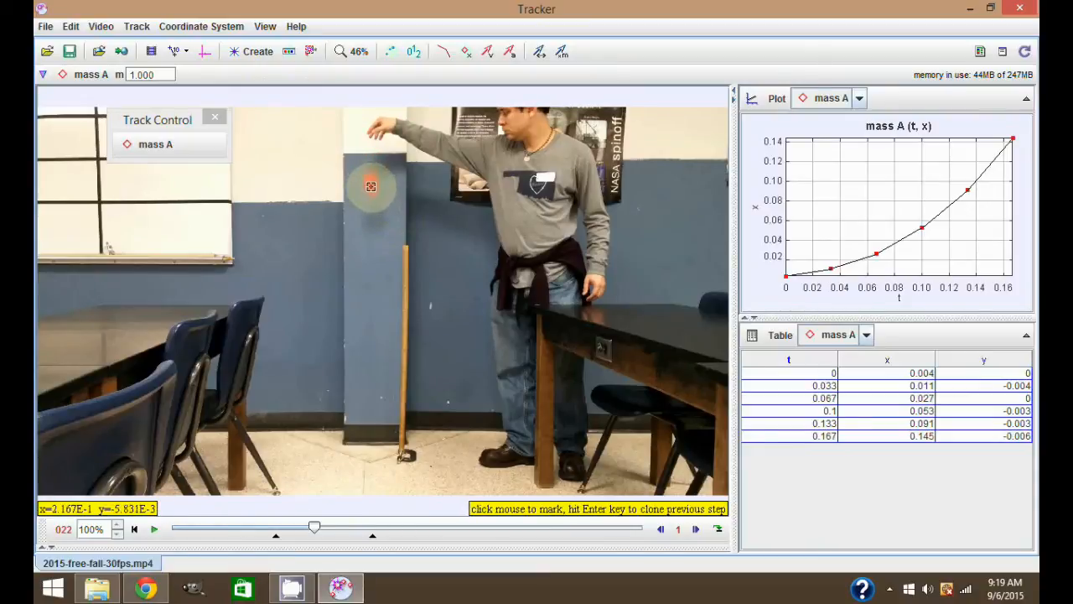
click(372, 199)
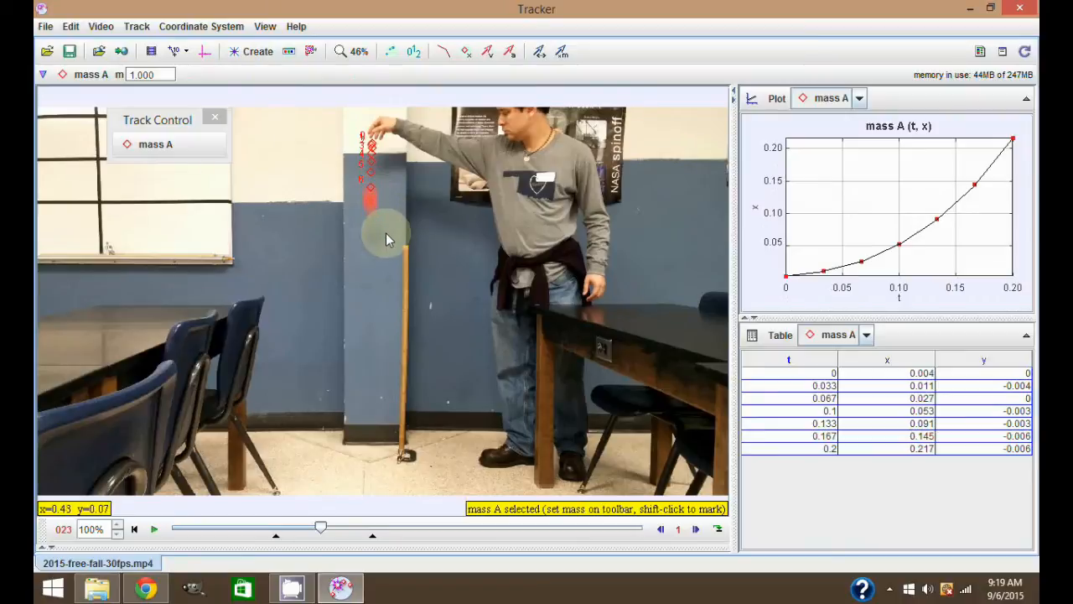
click(369, 202)
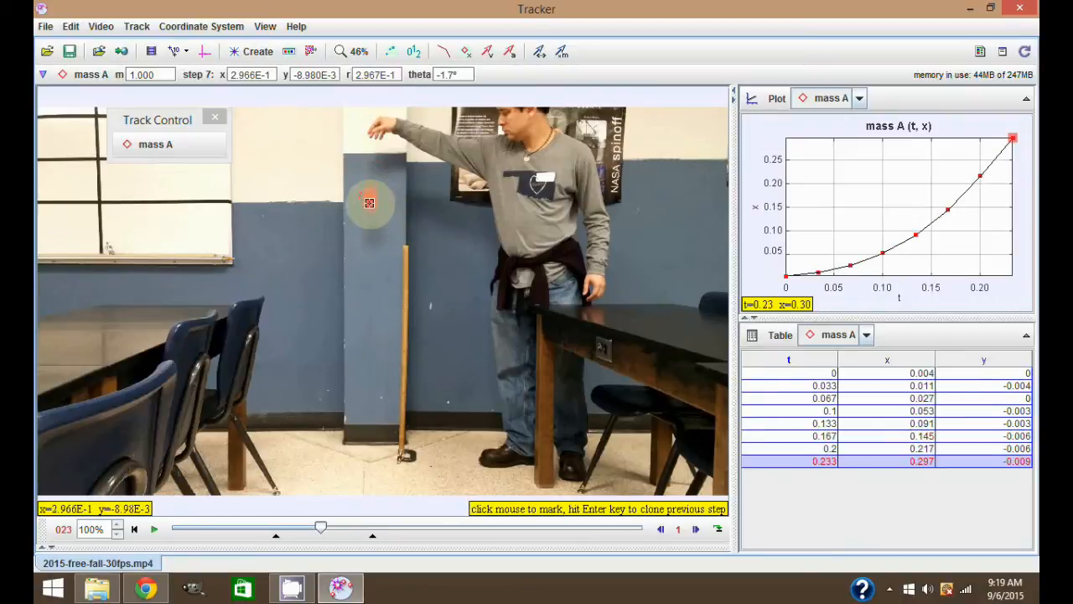
click(370, 221)
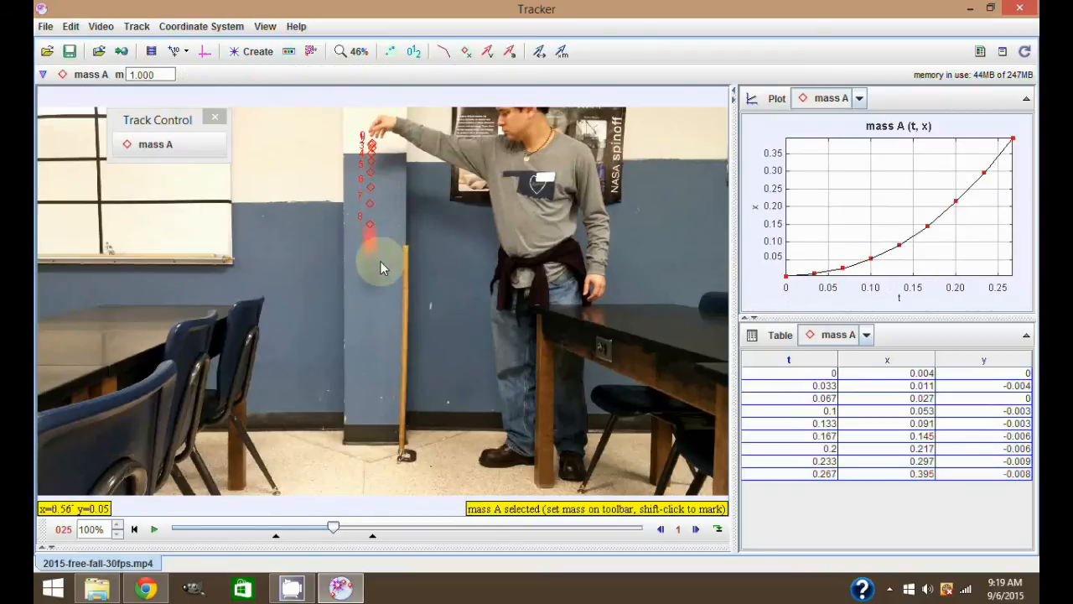
click(371, 248)
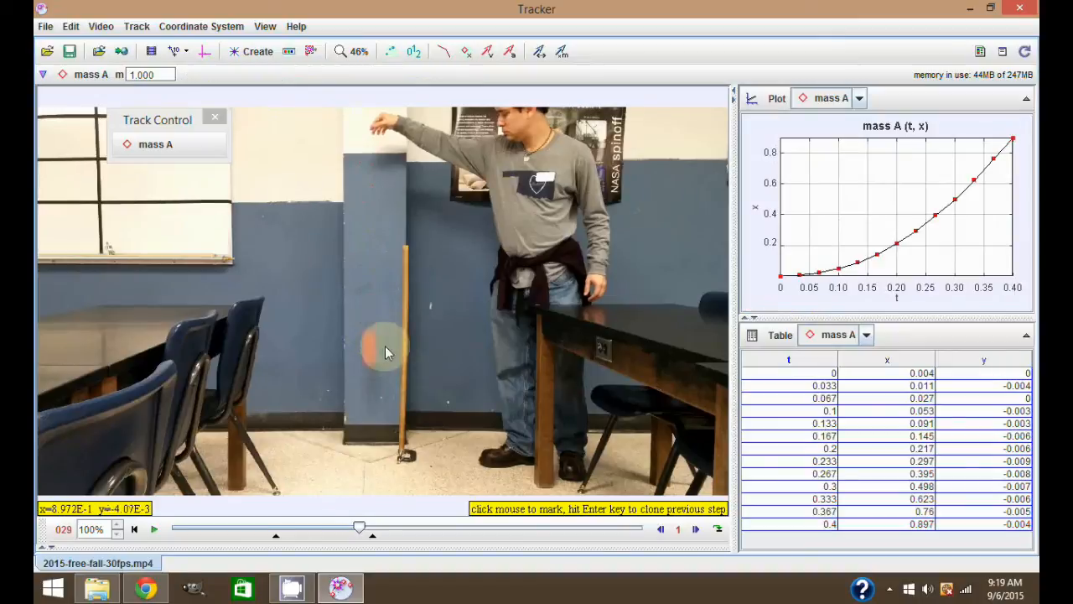
click(379, 395)
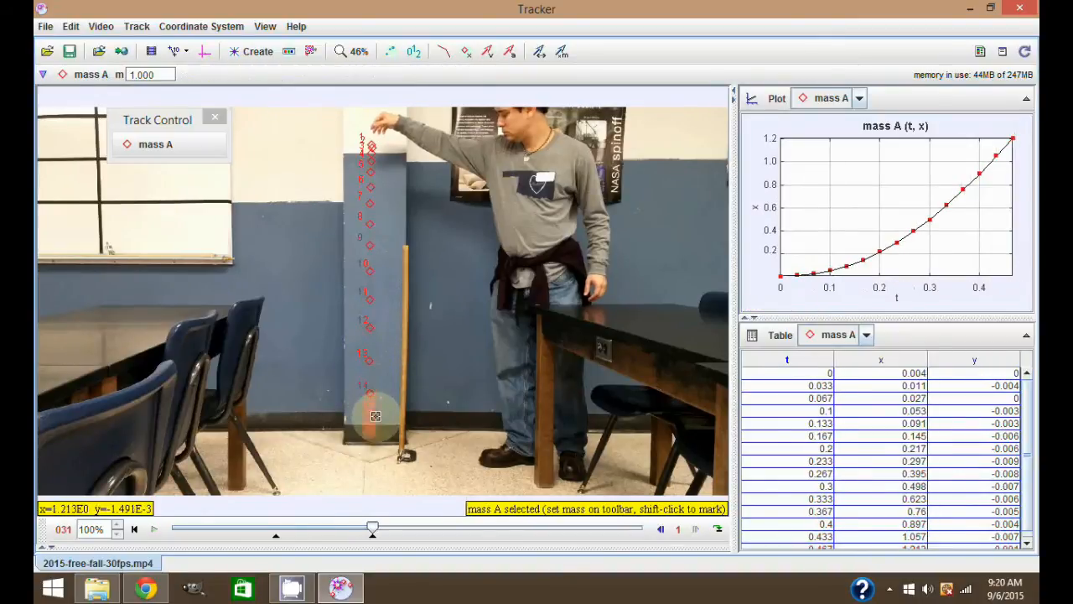
click(374, 423)
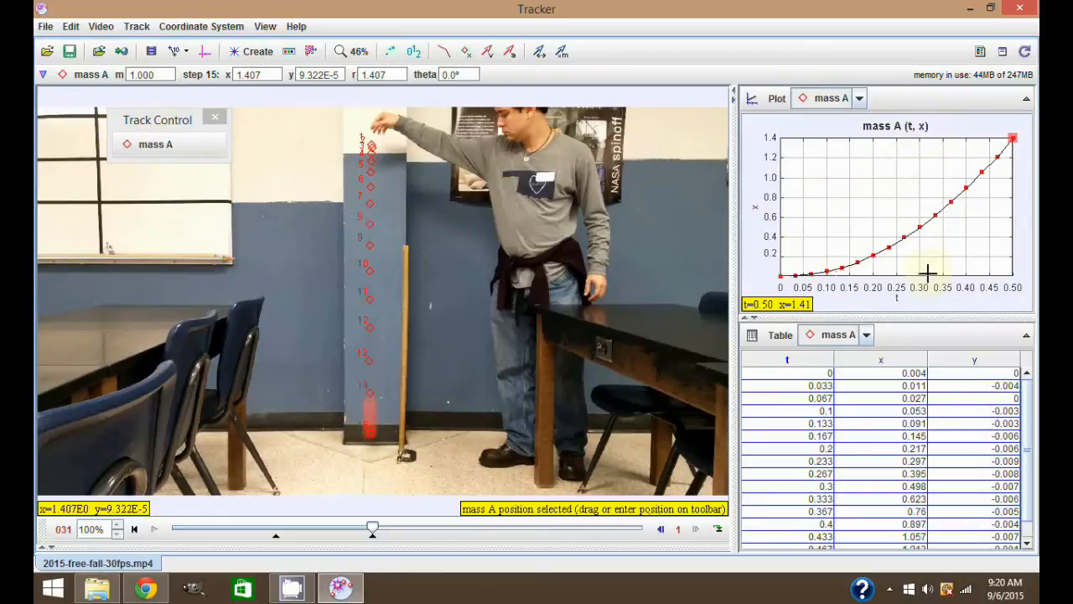
mouse_move(902, 306)
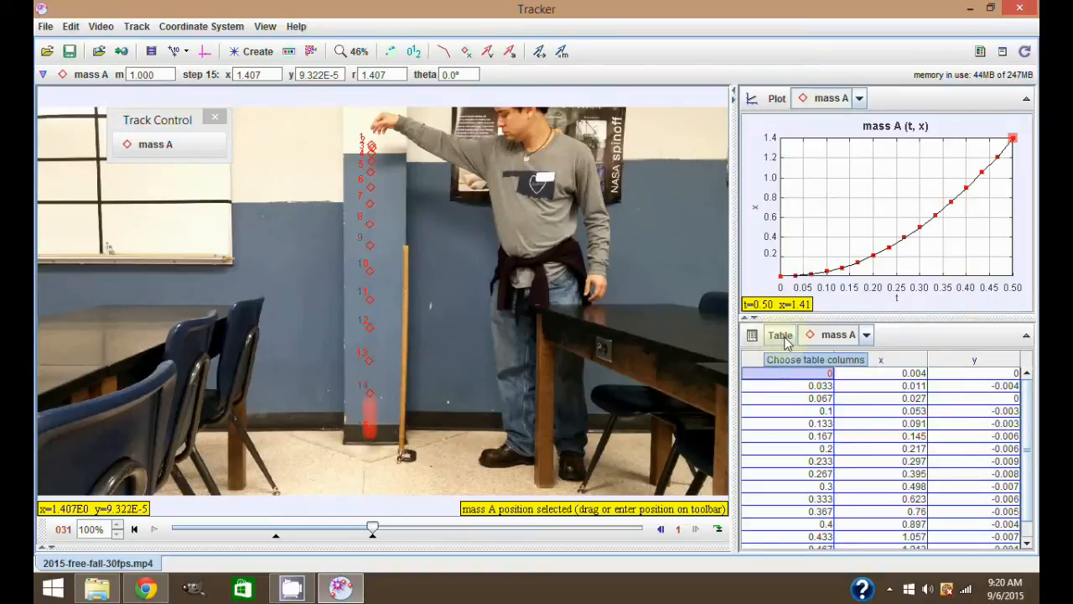
Step: In Visible Table Columns, uncheck y and check vx, then scroll through the table
click(779, 335)
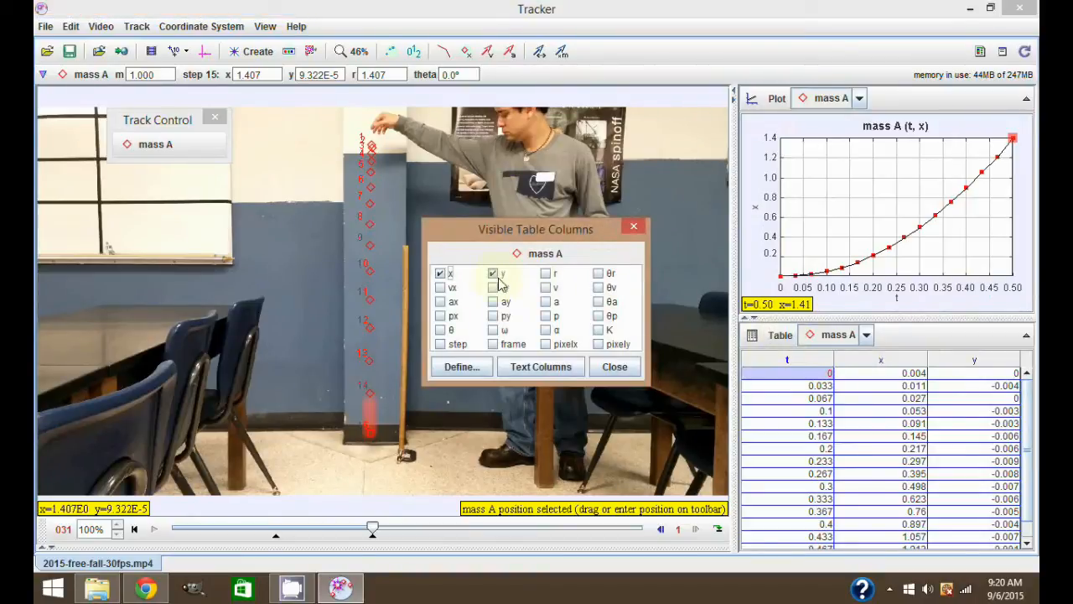
click(493, 272)
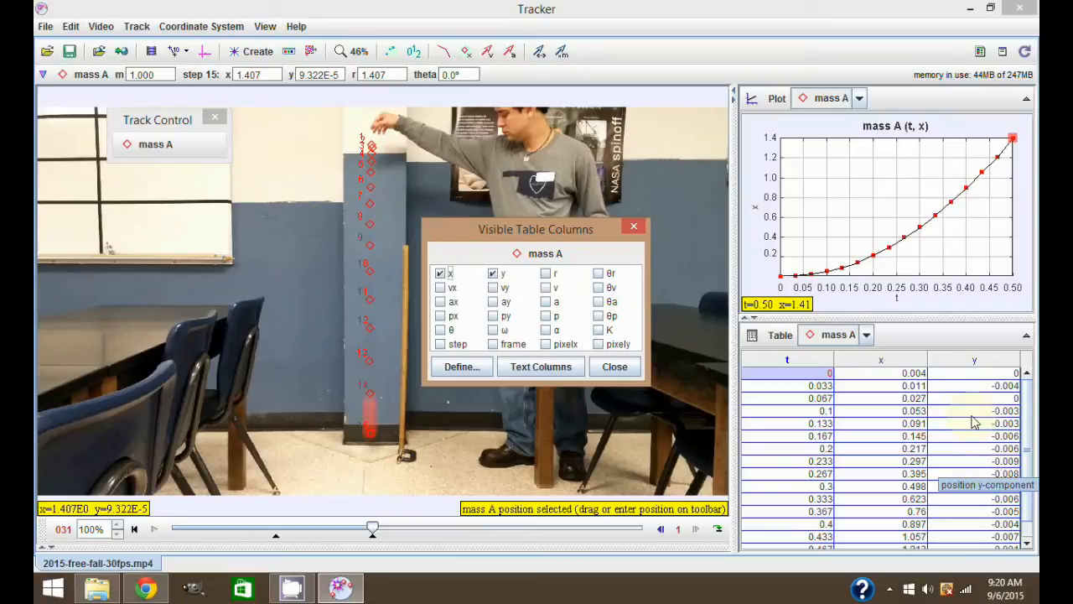
mouse_move(895, 546)
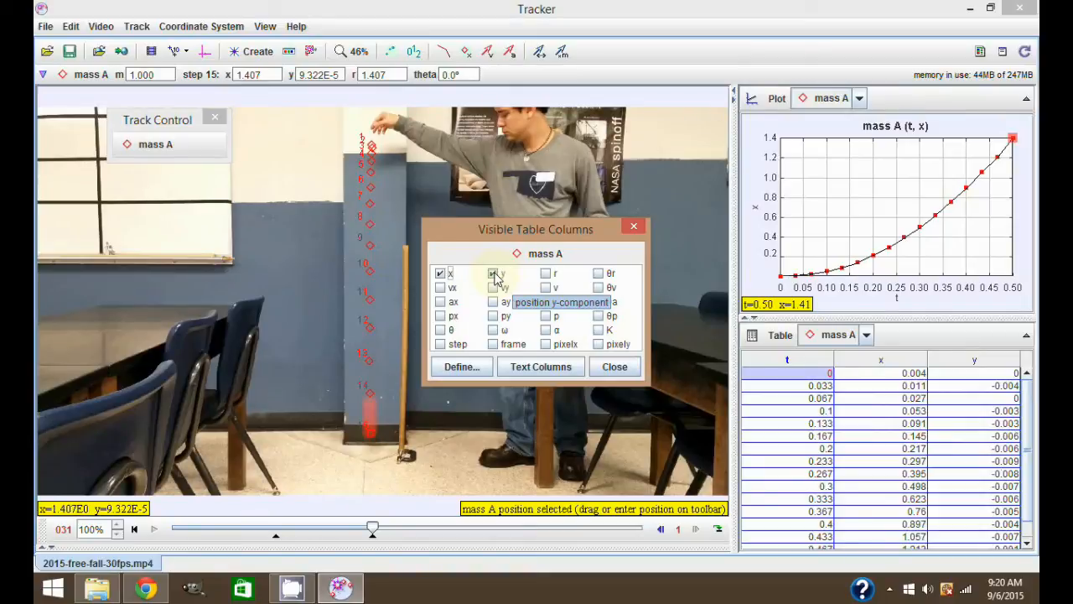
click(493, 273)
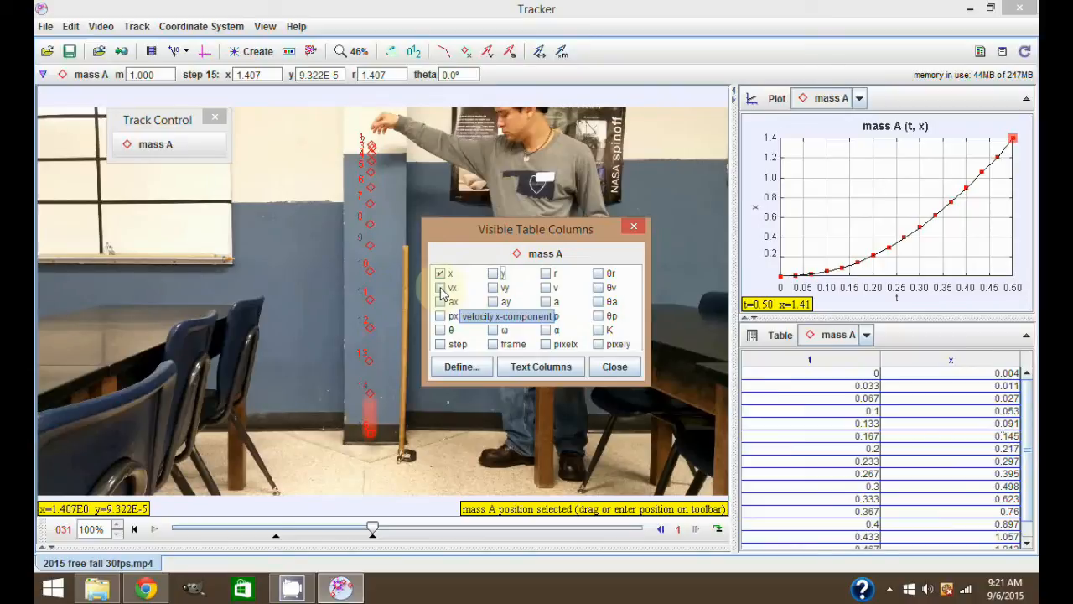
click(439, 288)
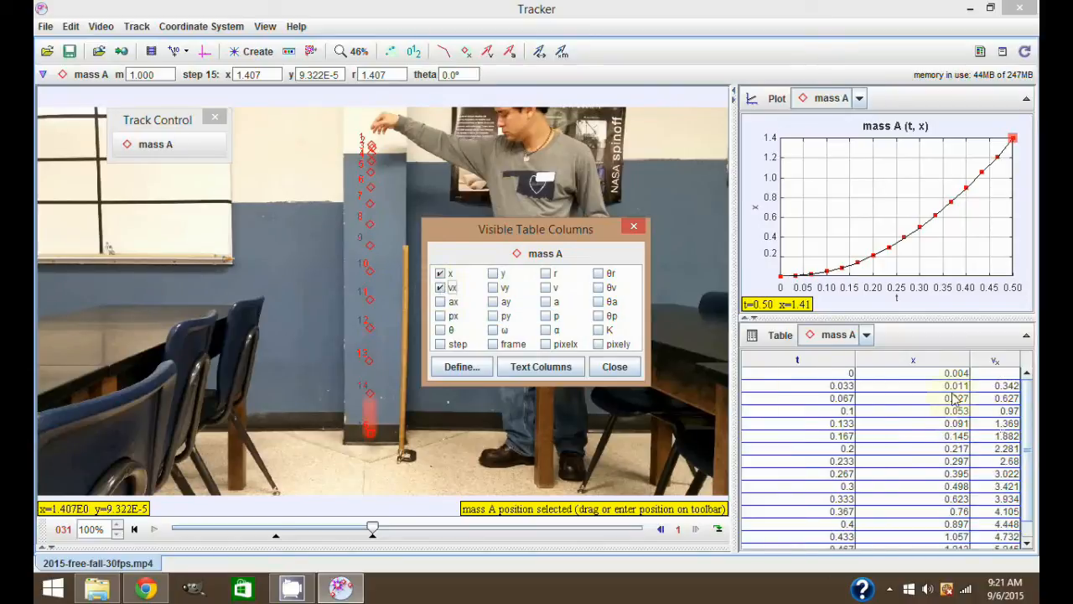
scroll(down, 3)
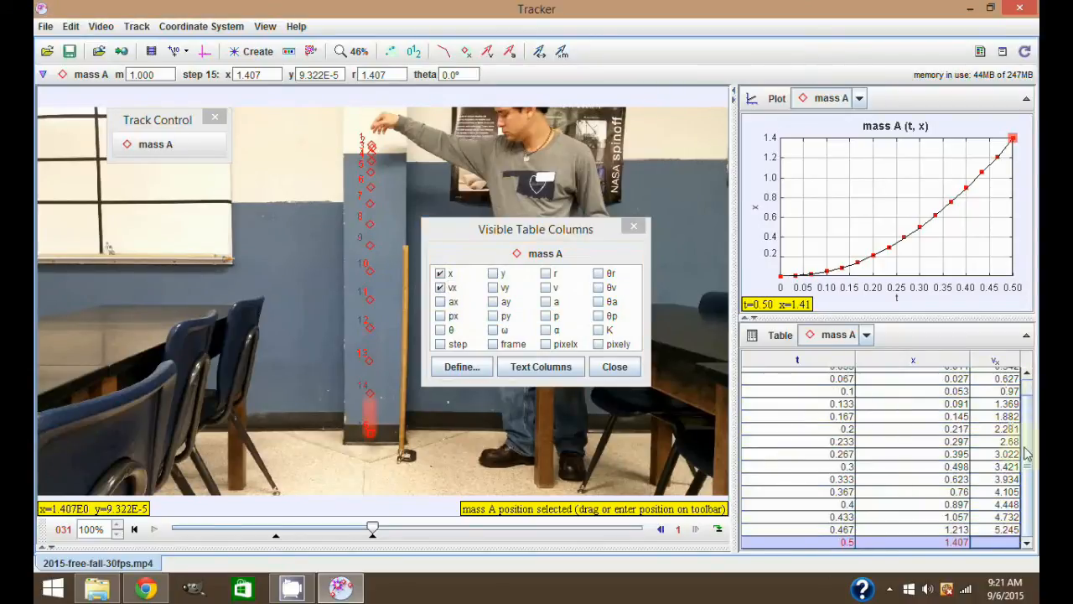
mouse_move(812, 399)
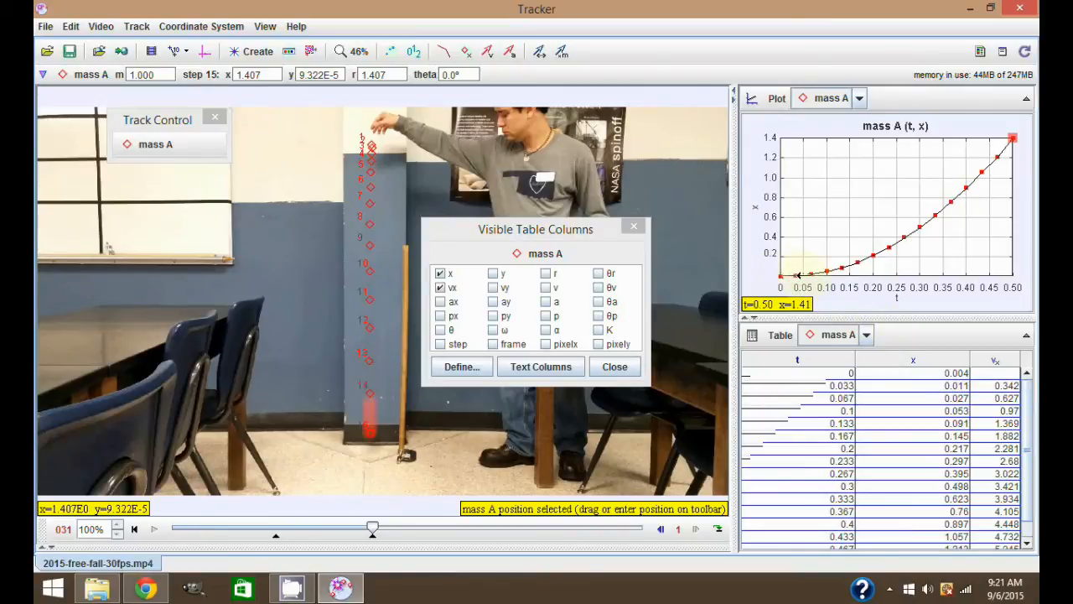
mouse_move(1011, 388)
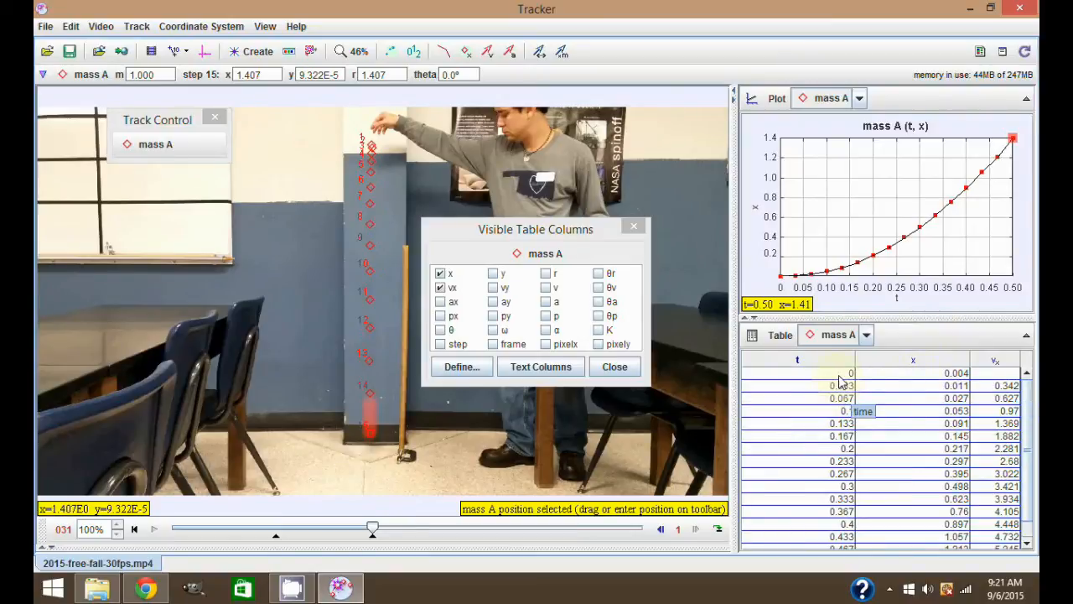
scroll(down, 3)
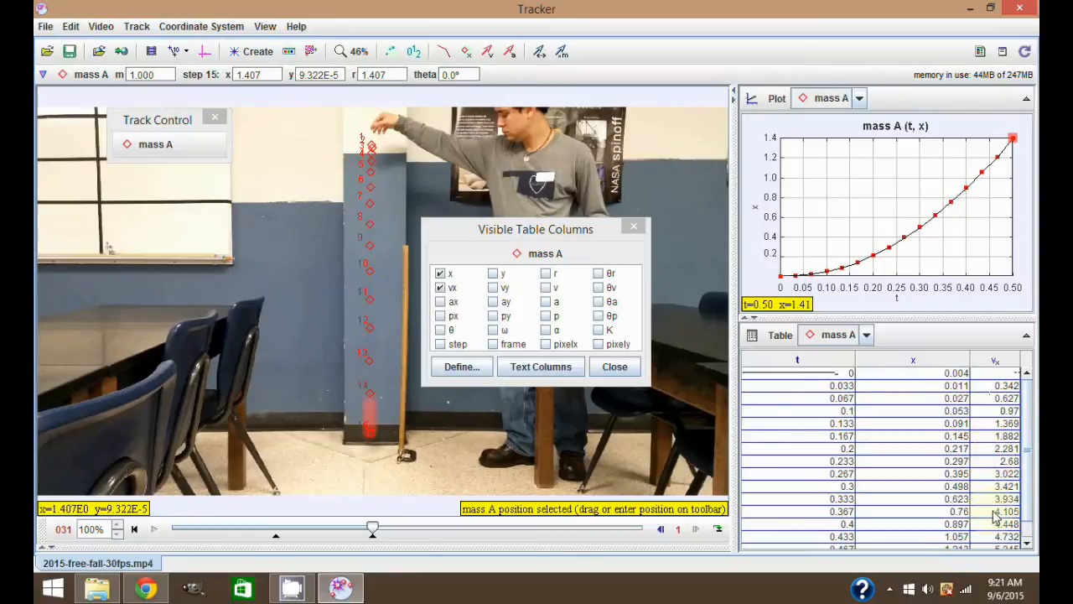
mouse_move(1006, 475)
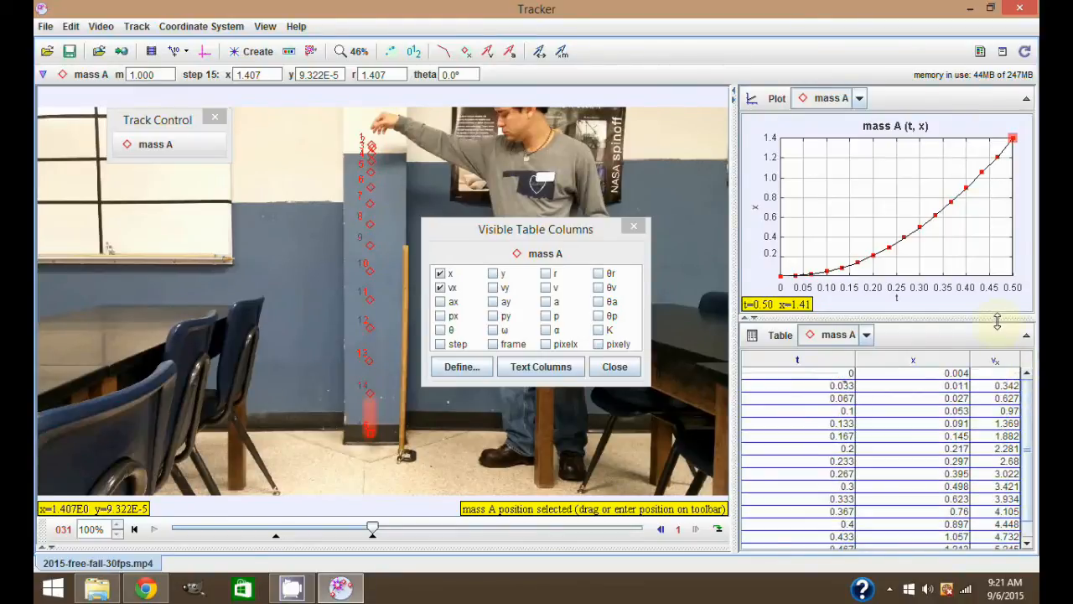
mouse_move(754, 210)
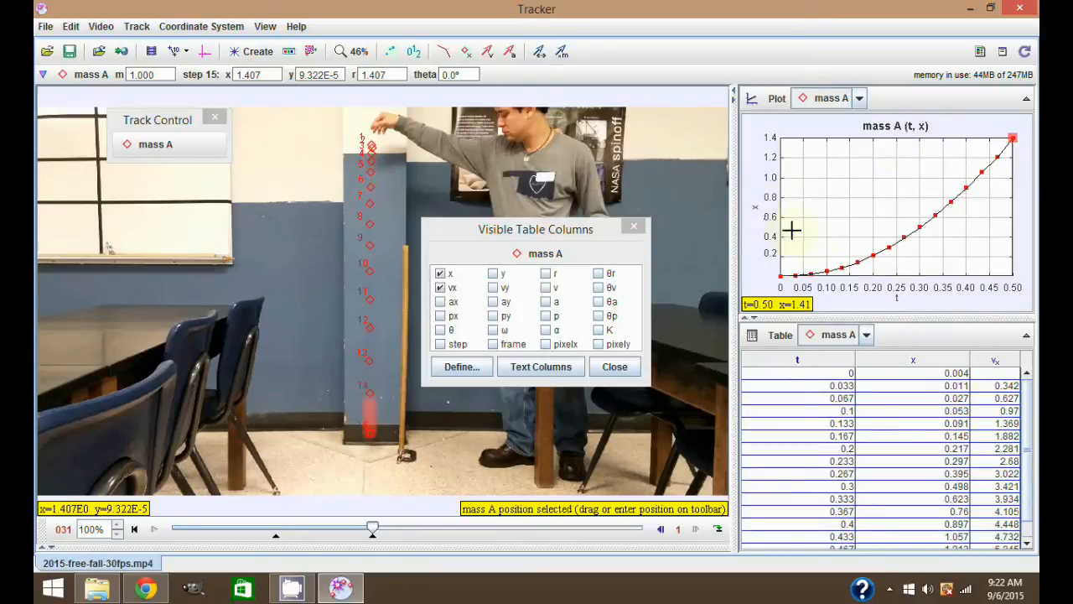
Step: Plot vx against time briefly, then switch the graph back to x versus t
click(858, 98)
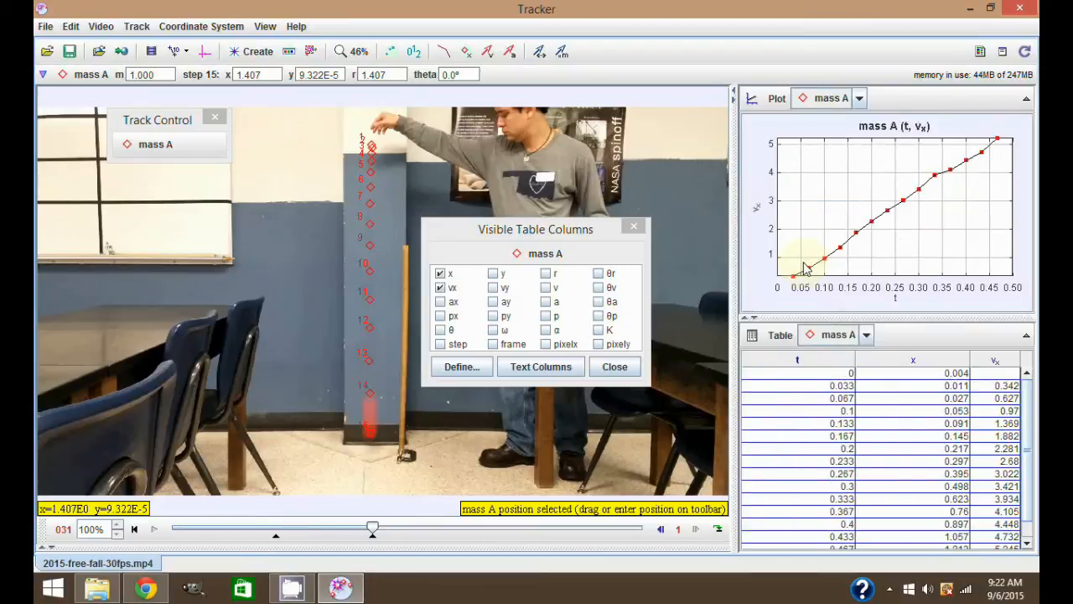
mouse_move(794, 244)
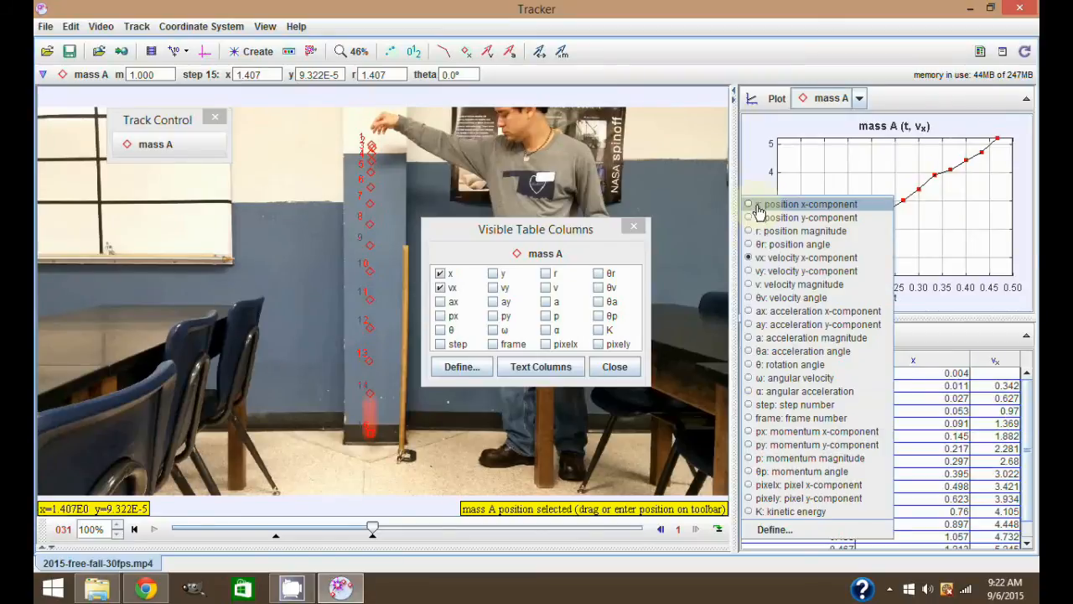
click(749, 203)
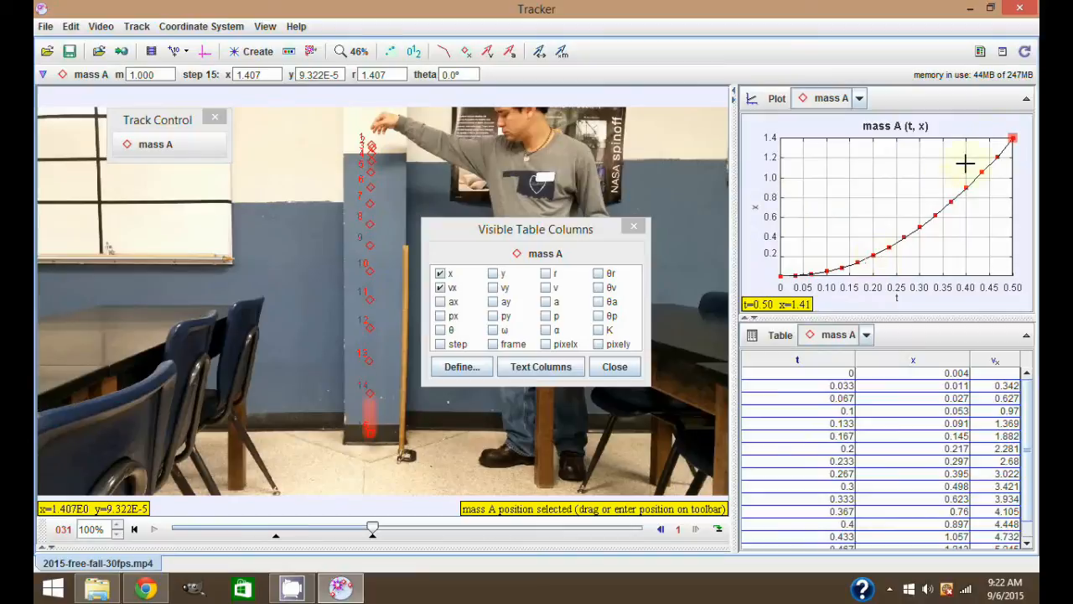
mouse_move(919, 268)
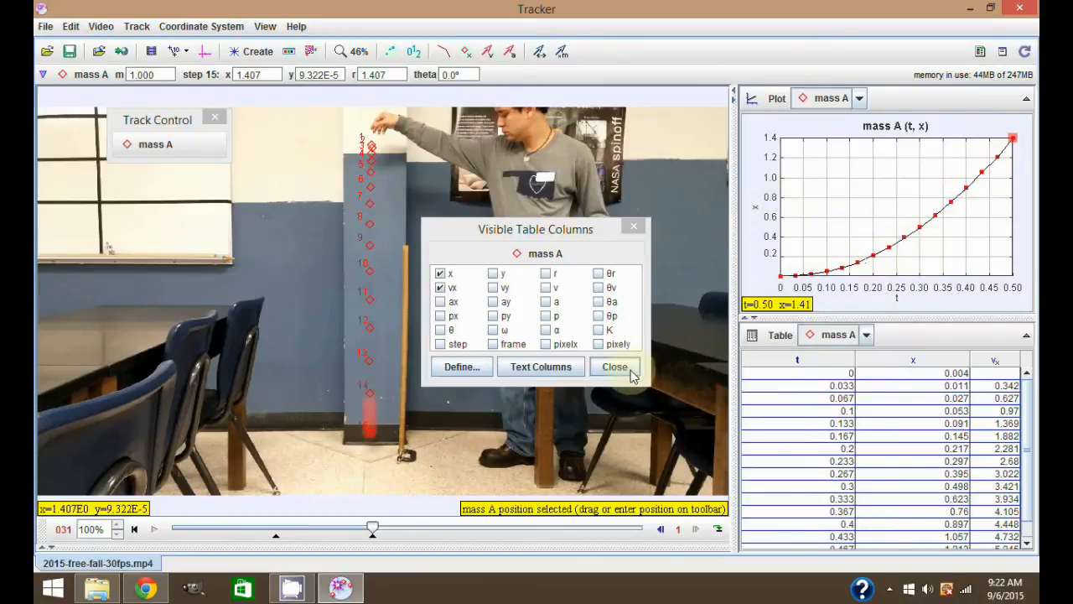
Step: Close the column chooser and select several of mass A's tracked marks in the video
click(614, 366)
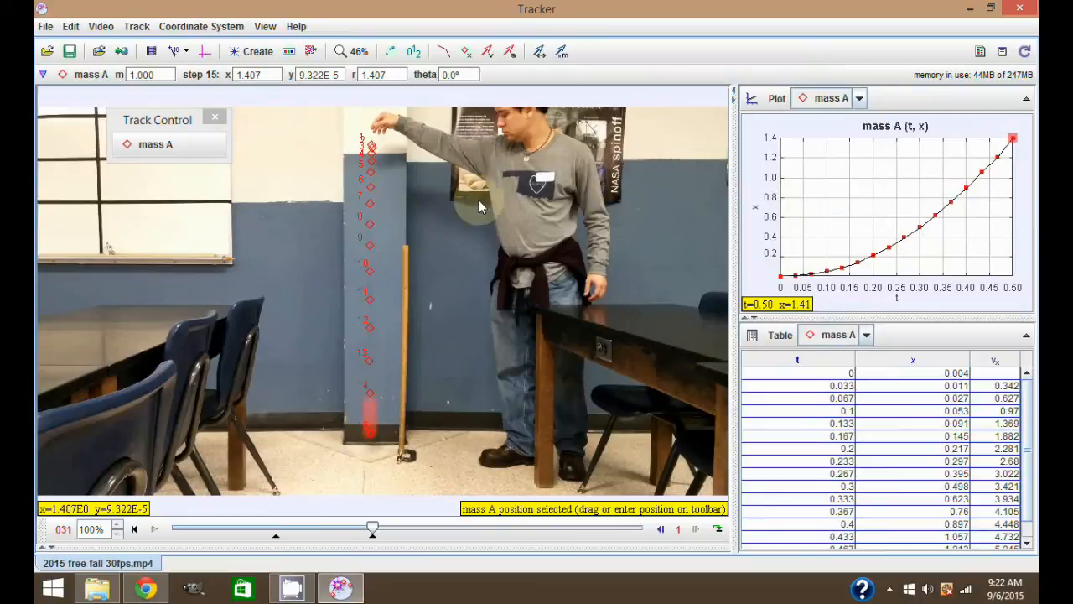
mouse_move(484, 221)
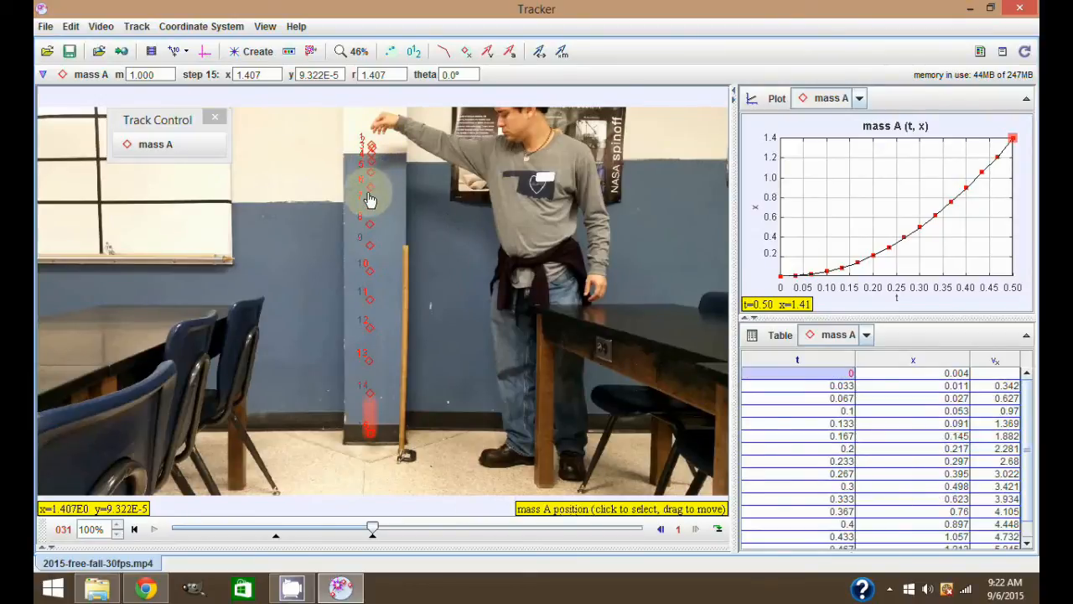
click(375, 436)
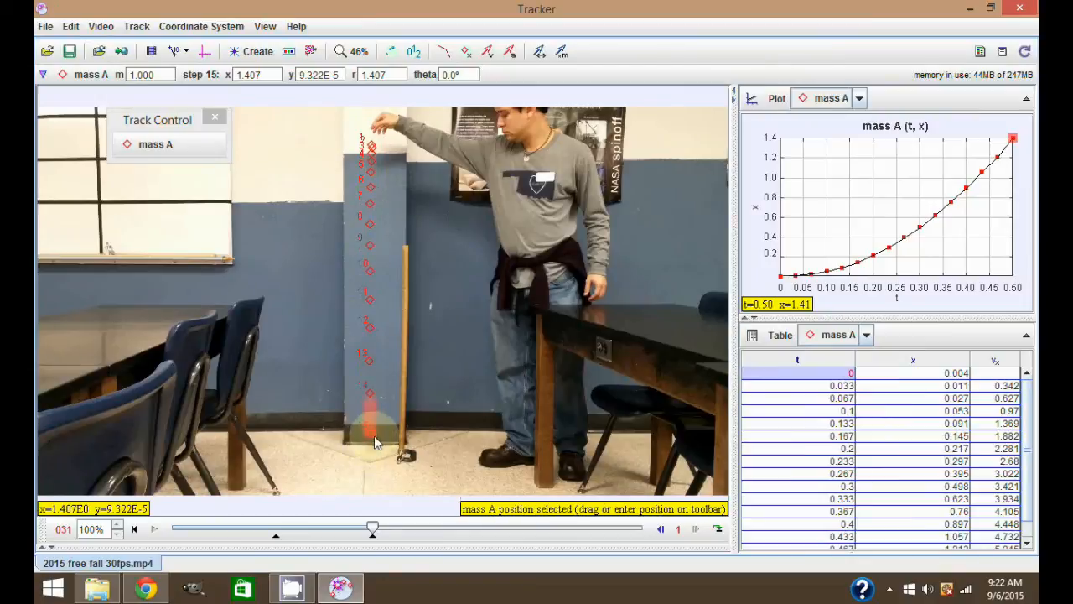
mouse_move(465, 428)
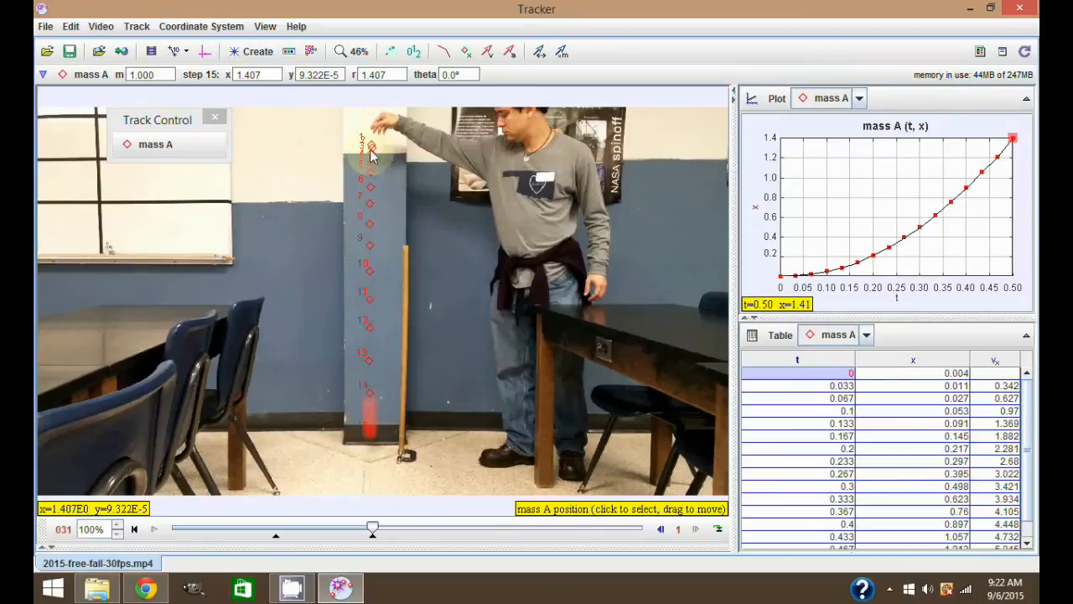
click(372, 148)
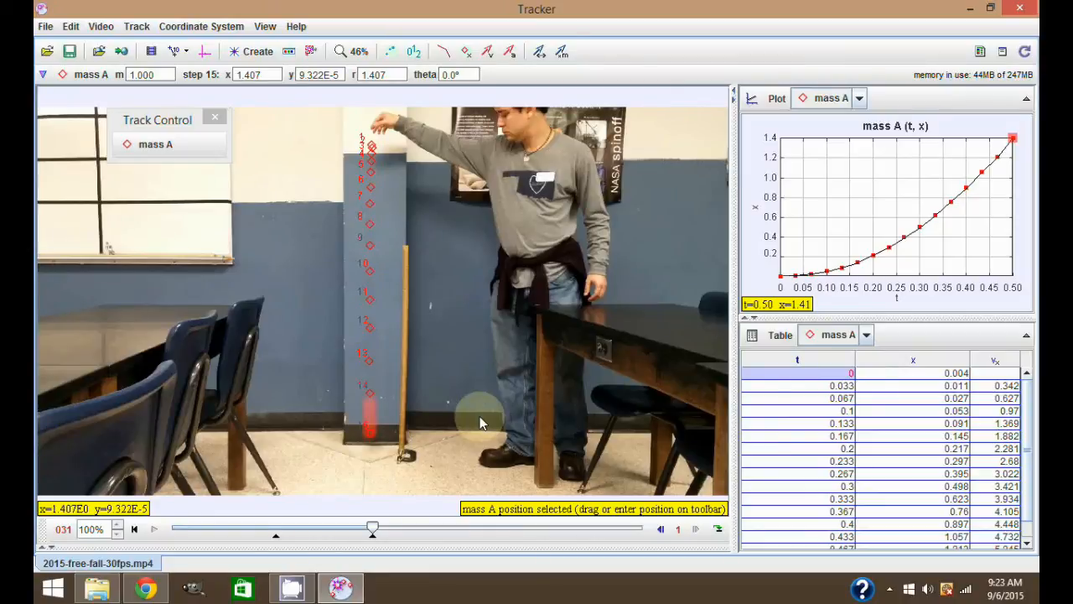
mouse_move(373, 151)
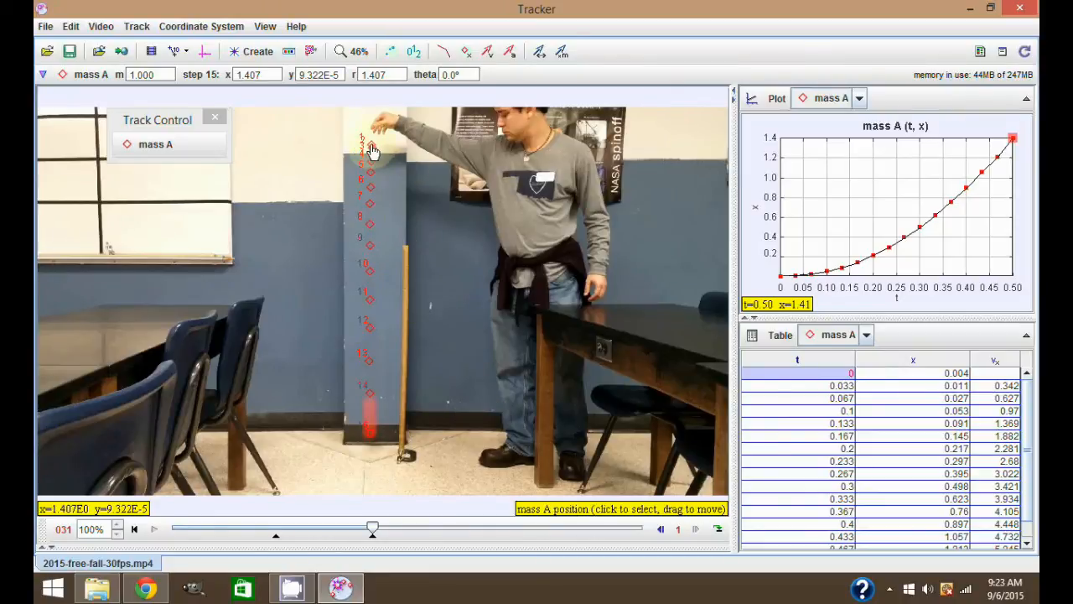
click(371, 147)
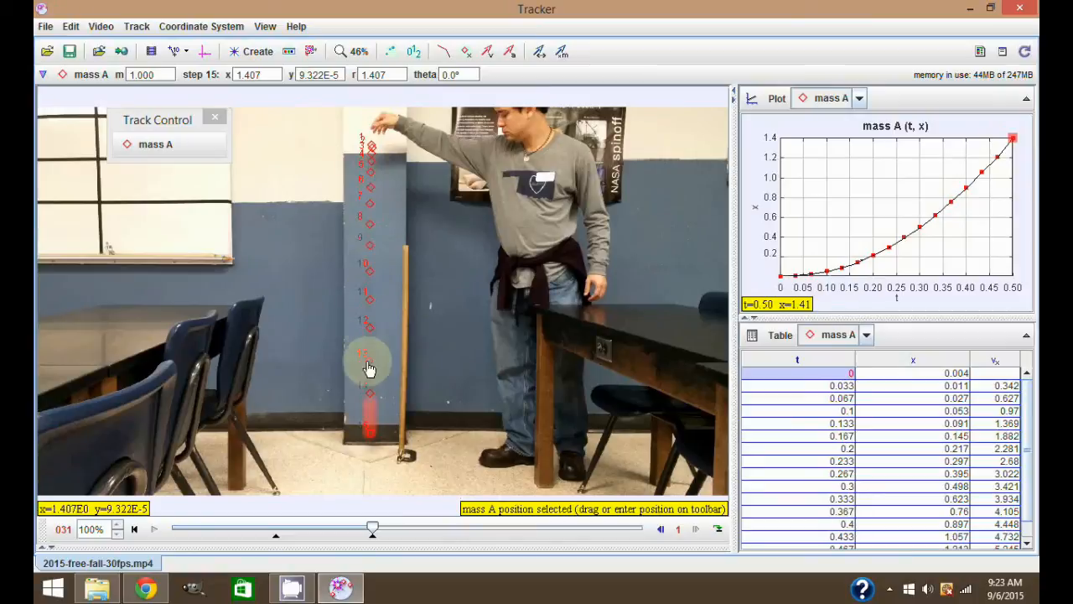
mouse_move(597, 394)
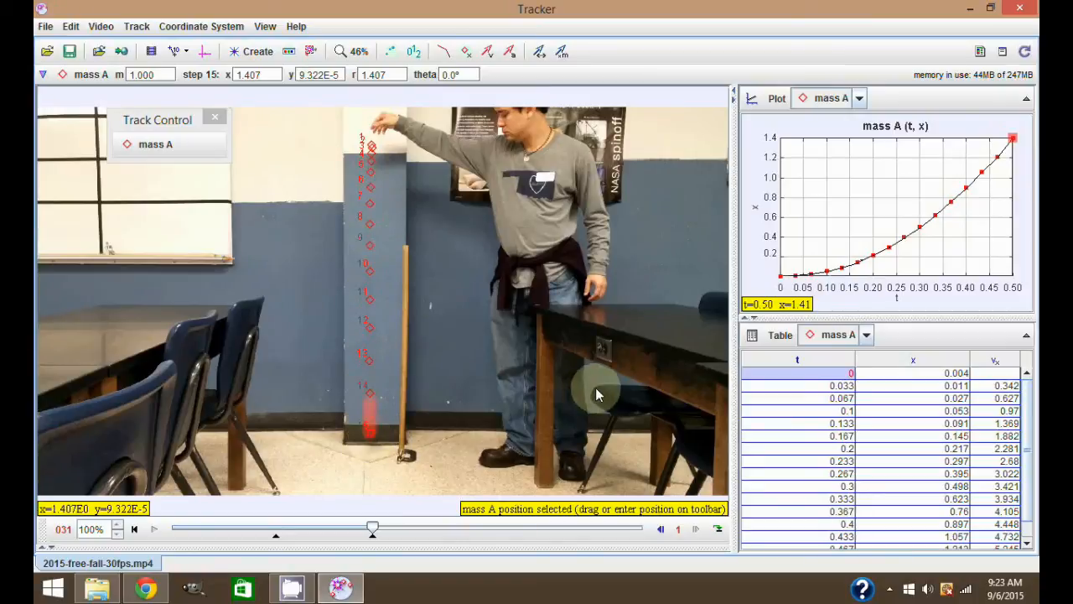
mouse_move(642, 383)
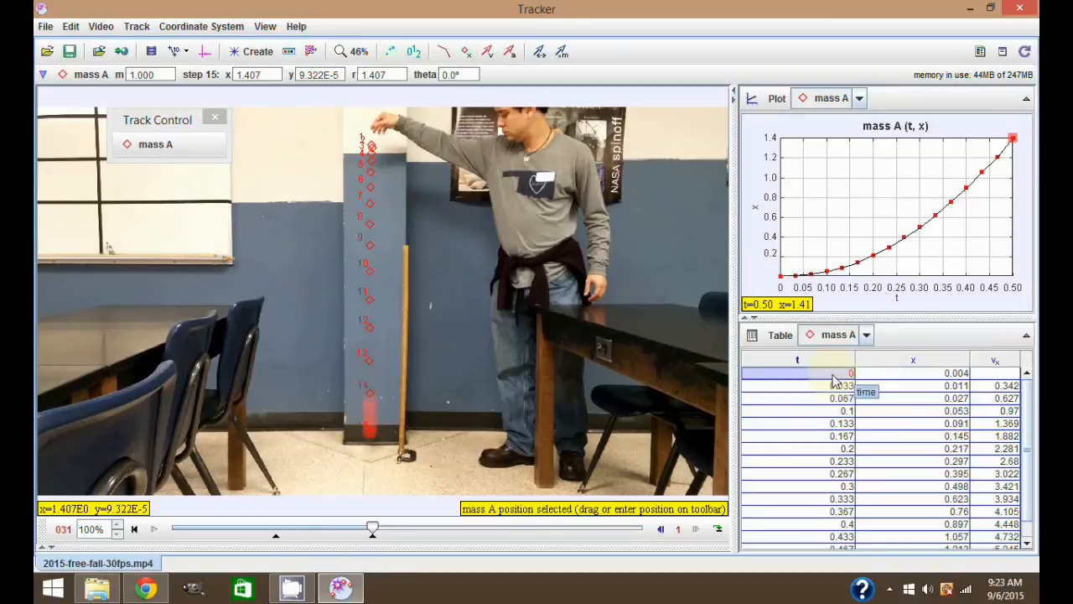
Step: Scroll mass A's data table and bring up the Windows Start screen
scroll(down, 3)
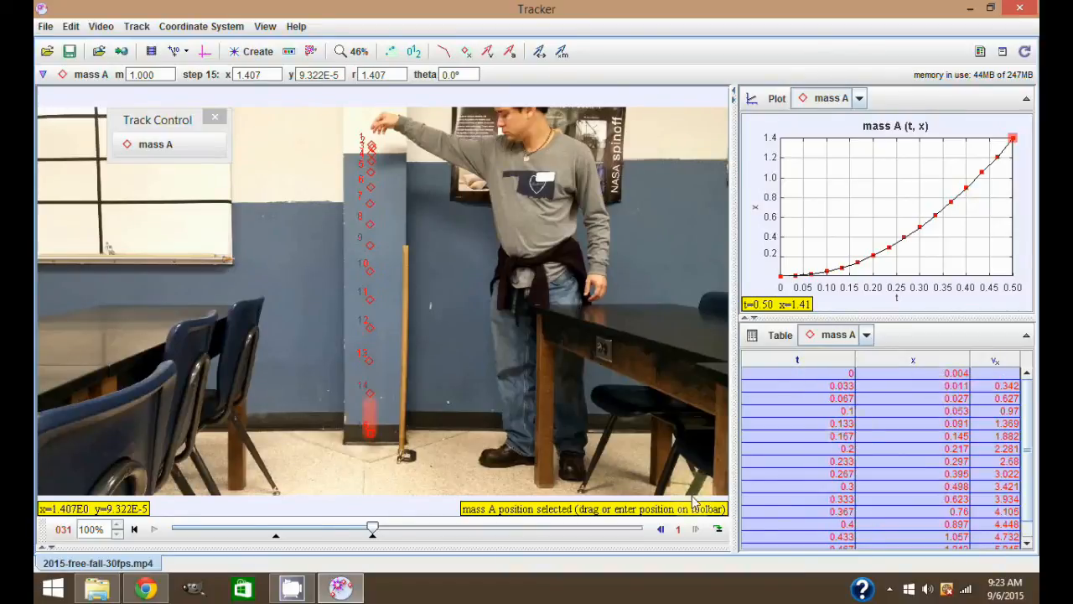
click(52, 586)
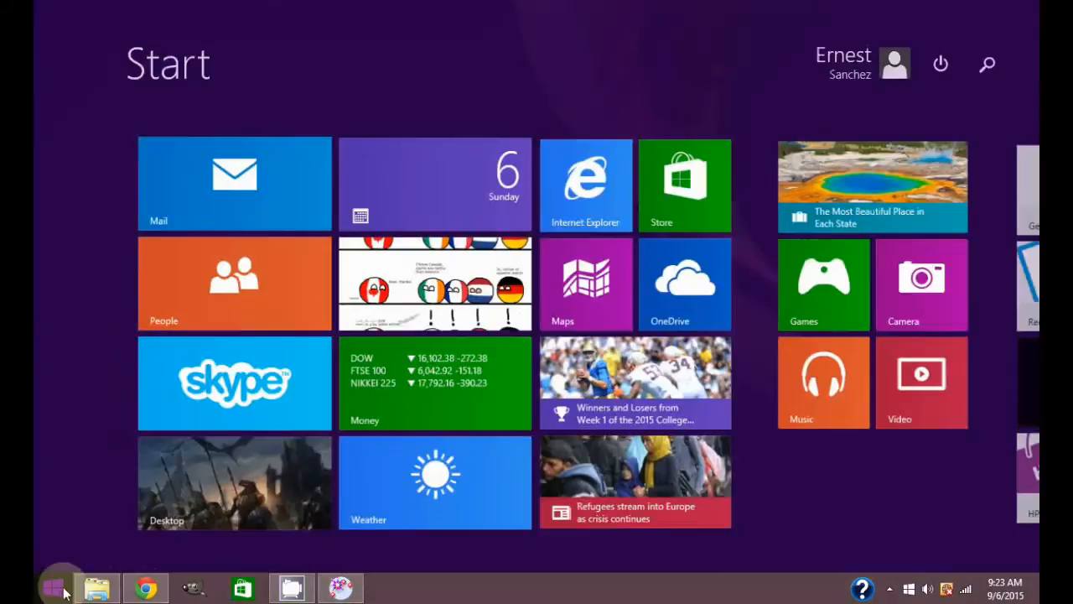
Step: Scroll the Start screen right and launch Microsoft Excel
scroll(right, 3)
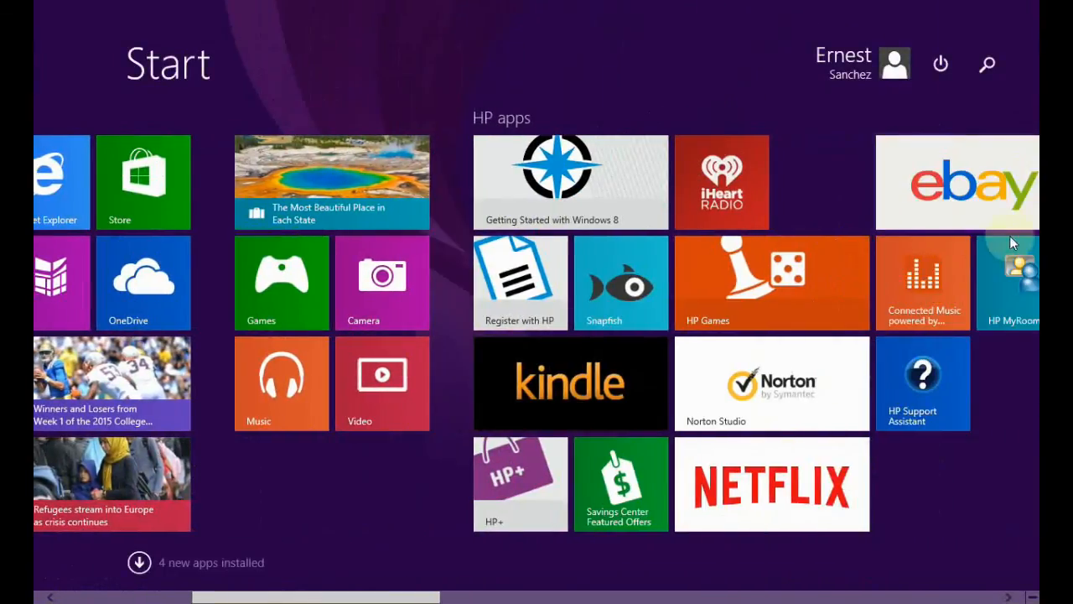
scroll(right, 3)
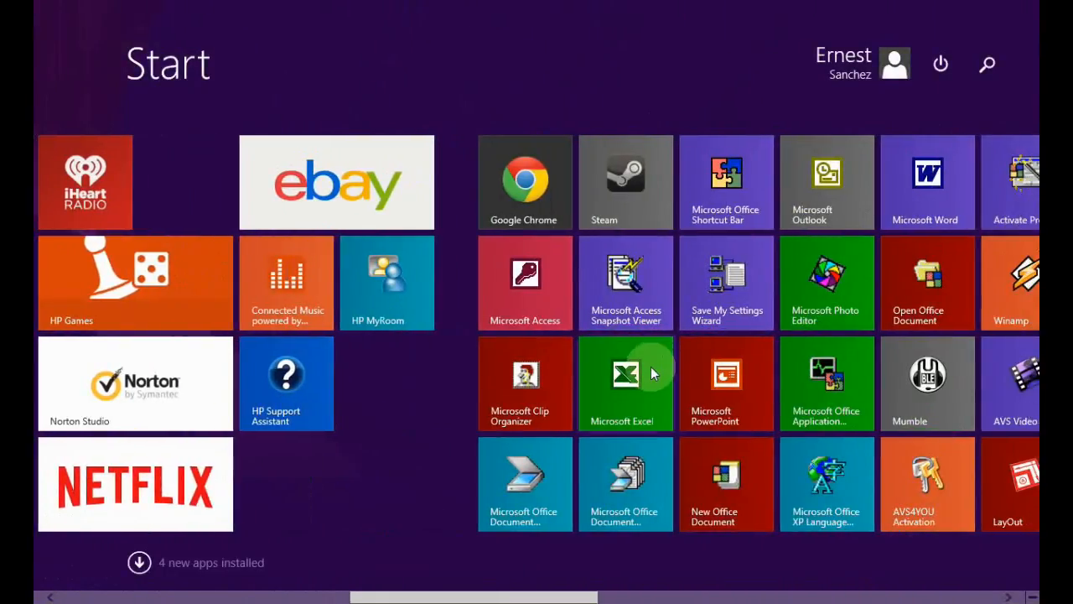
click(625, 383)
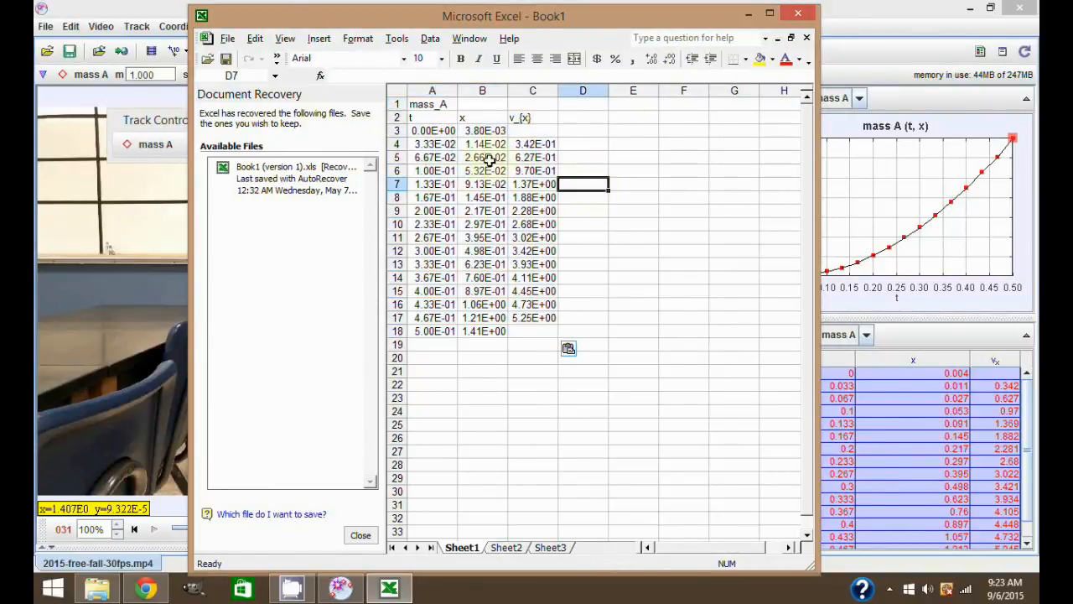
Step: Click an empty cell to deselect the pasted mass A data
click(532, 330)
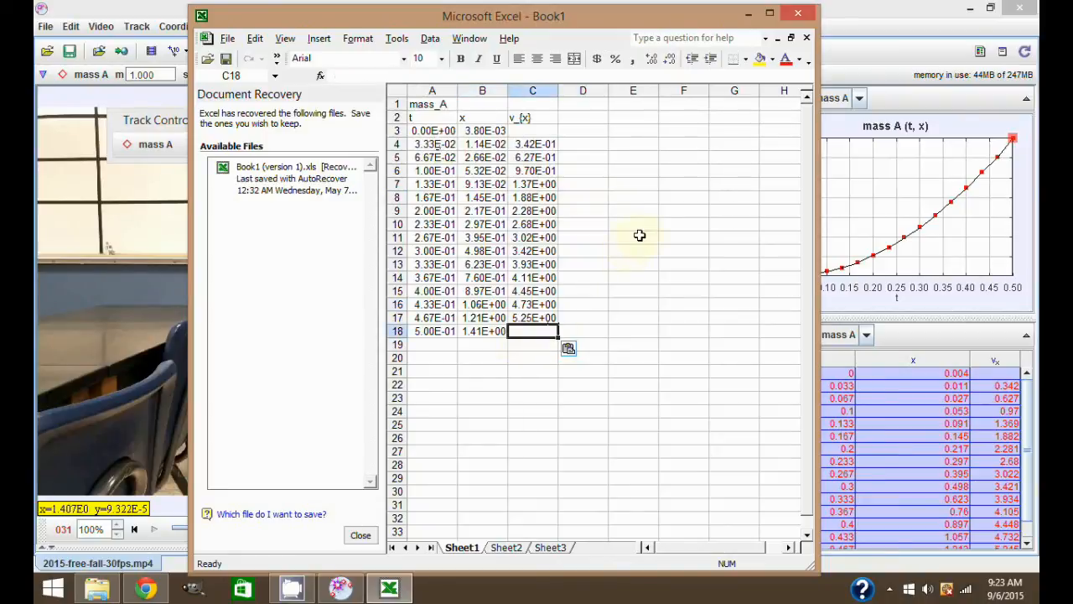
mouse_move(647, 229)
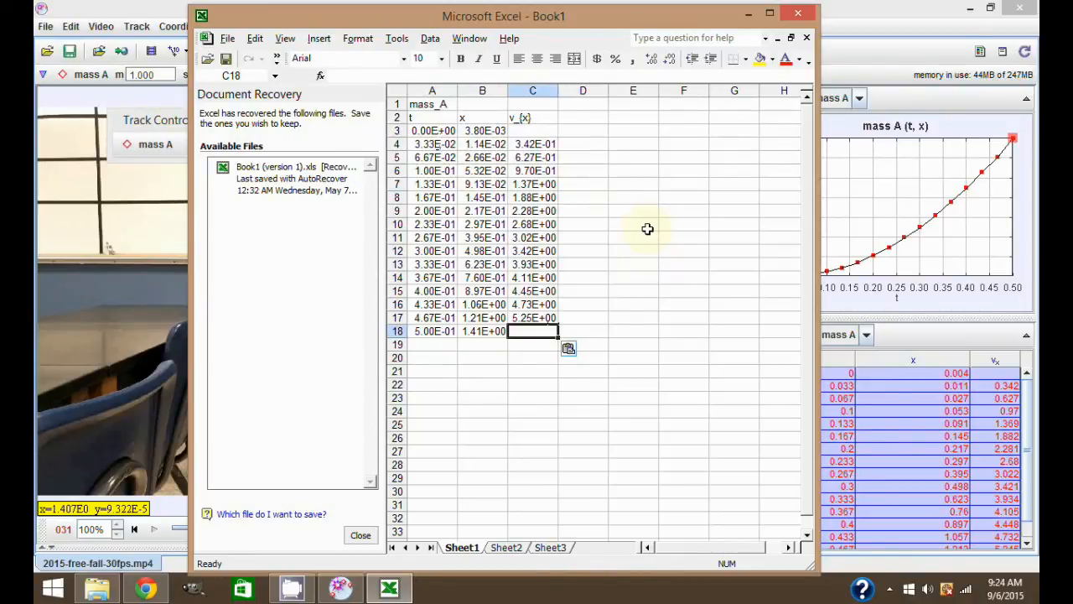
mouse_move(700, 255)
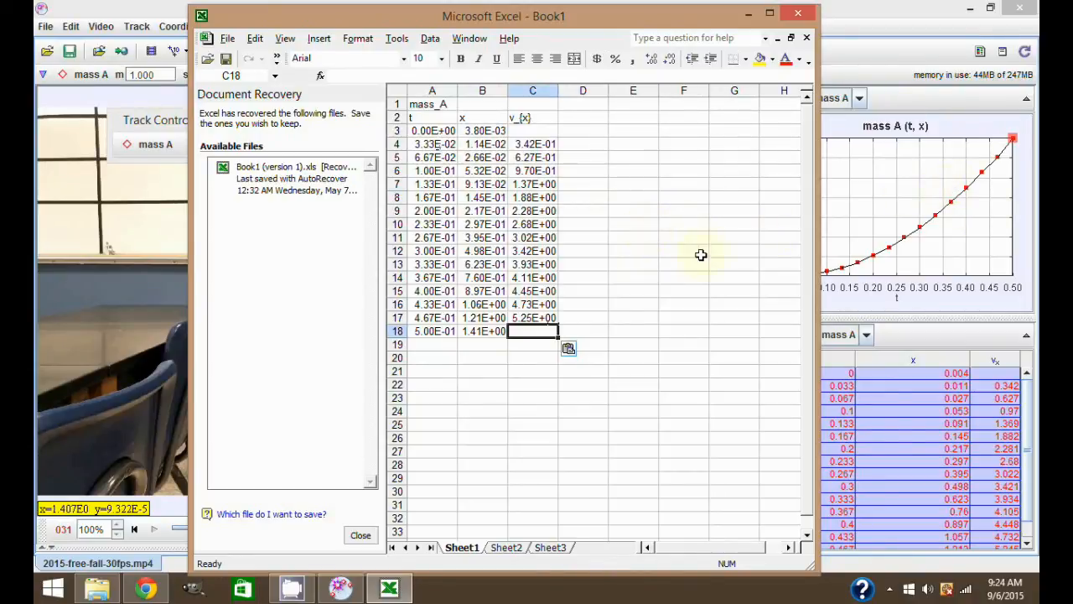
mouse_move(631, 227)
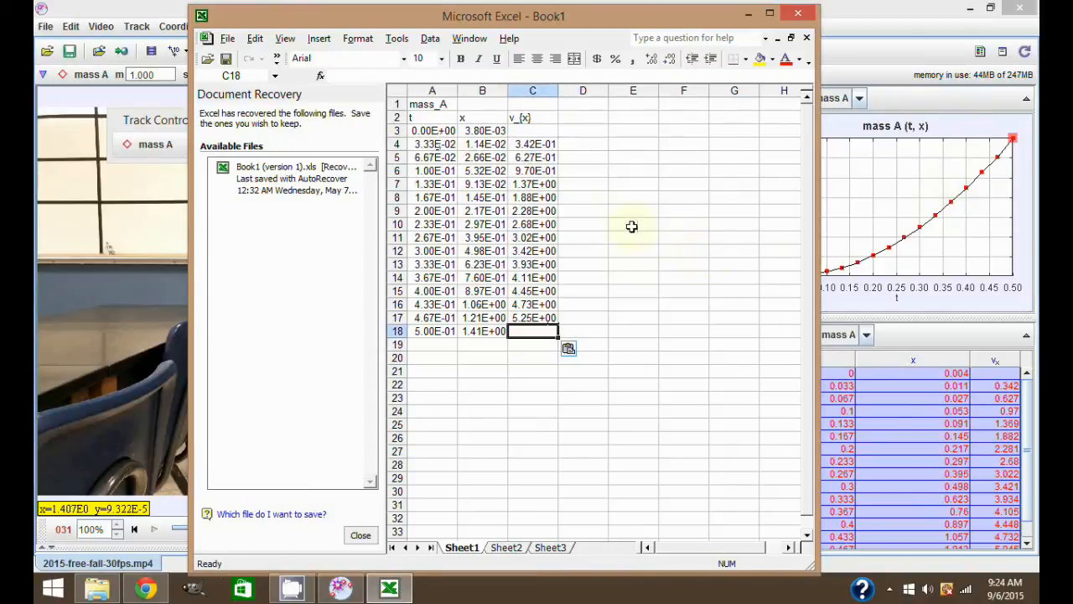
mouse_move(264, 123)
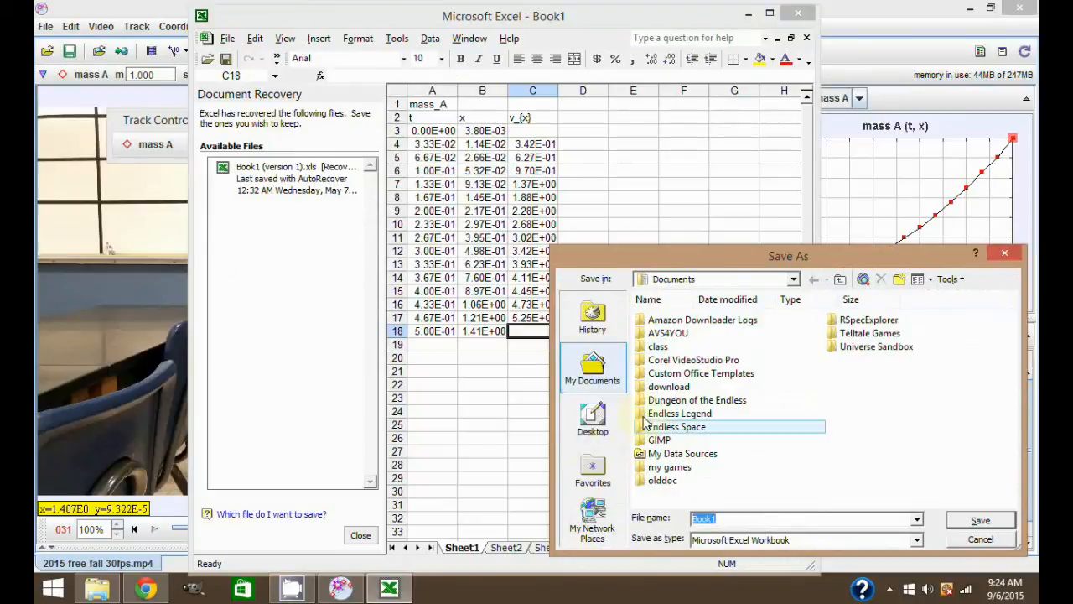
Step: Browse to Desktop > freefall and save the workbook named 2015-free-fall-30fps-YT
click(592, 417)
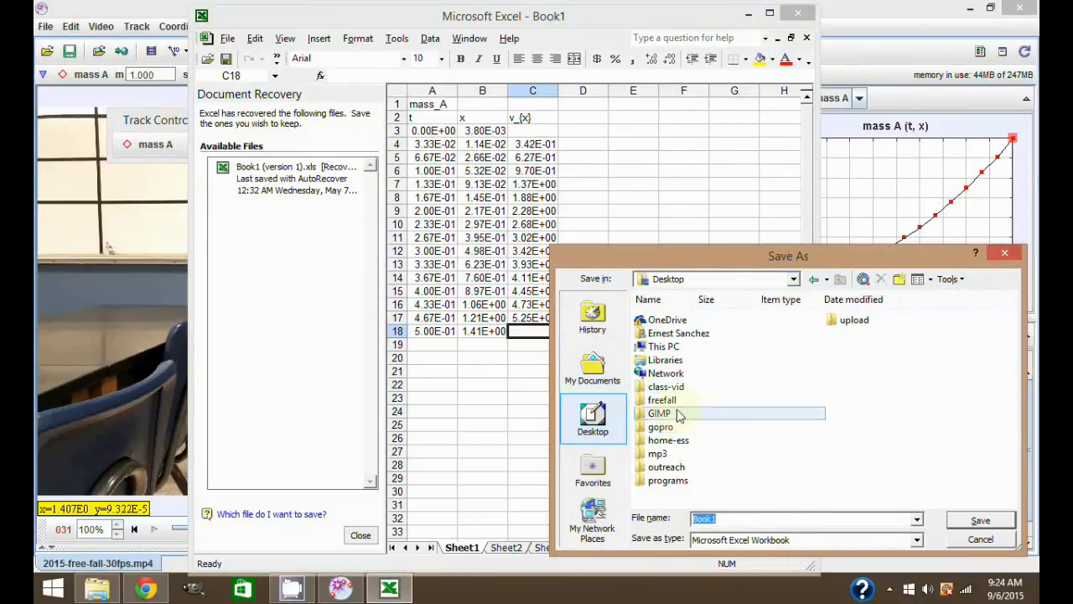
double_click(662, 400)
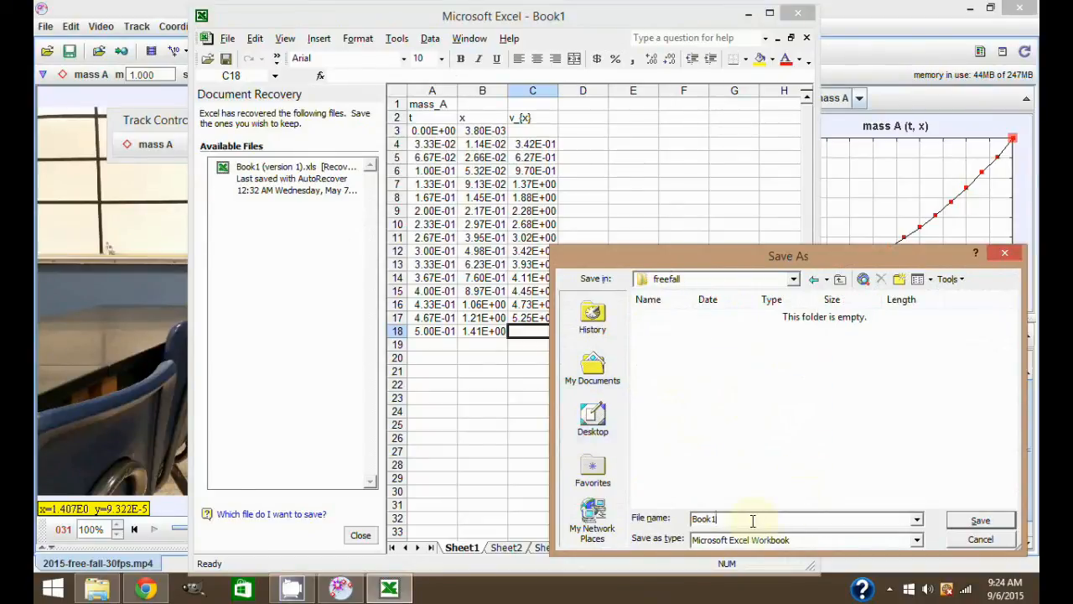
text(2015)
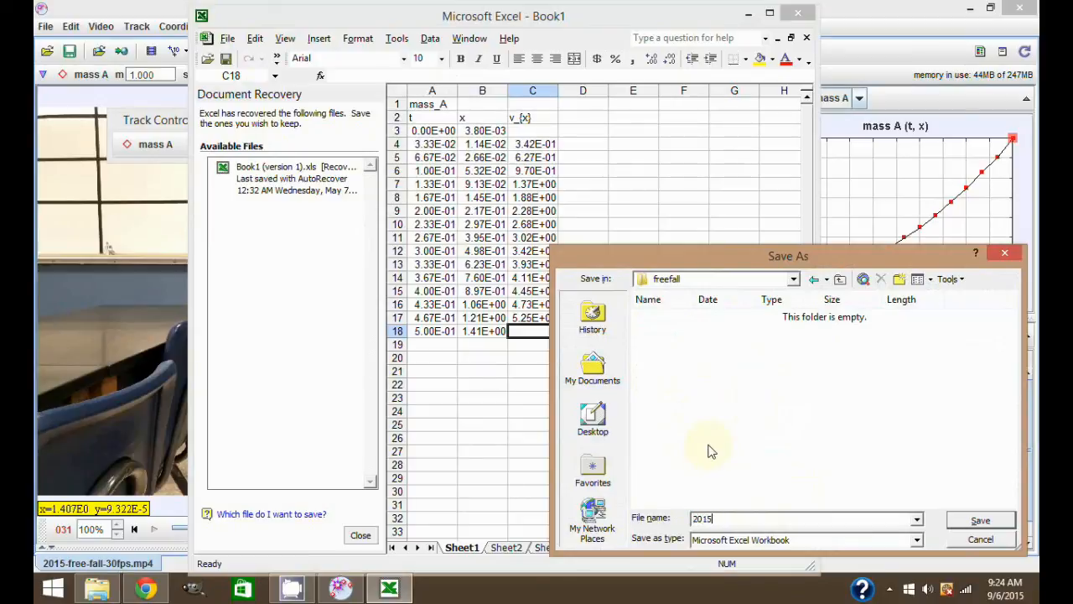
text(-free-fall)
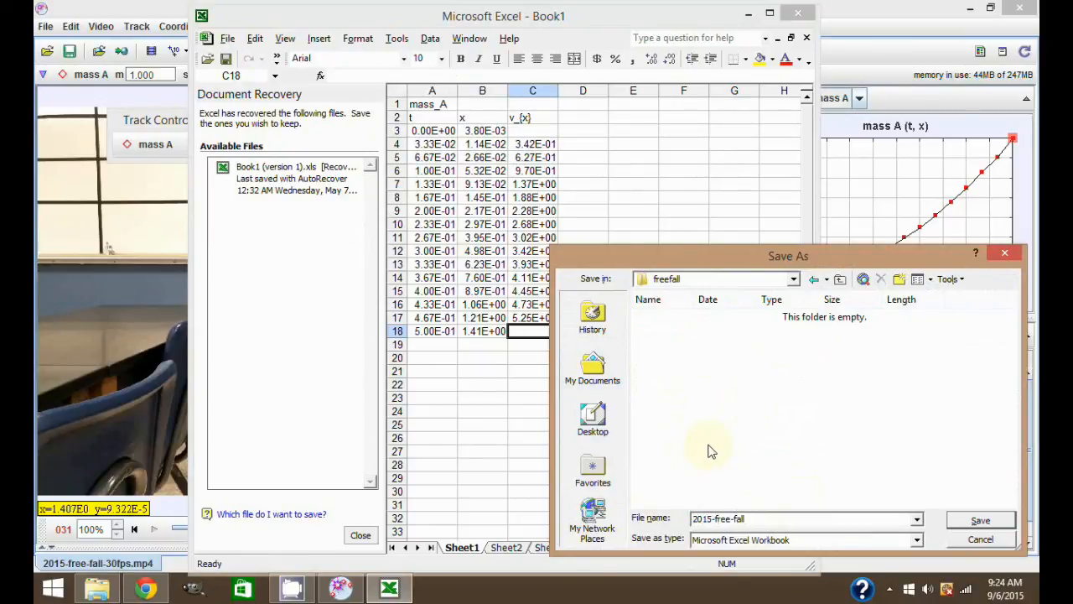
text(-30fps)
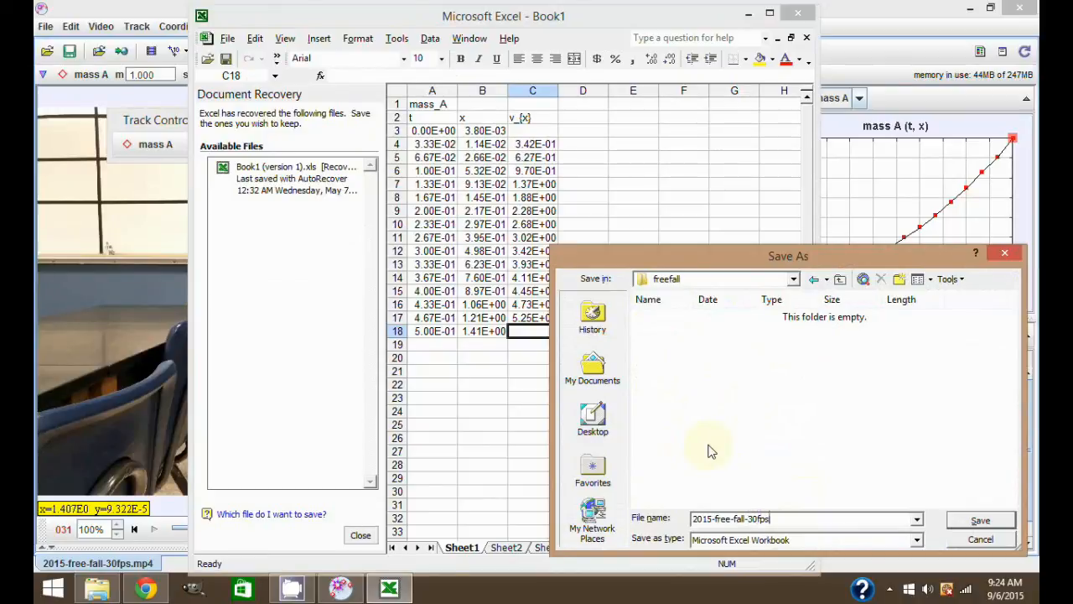
text(-YT)
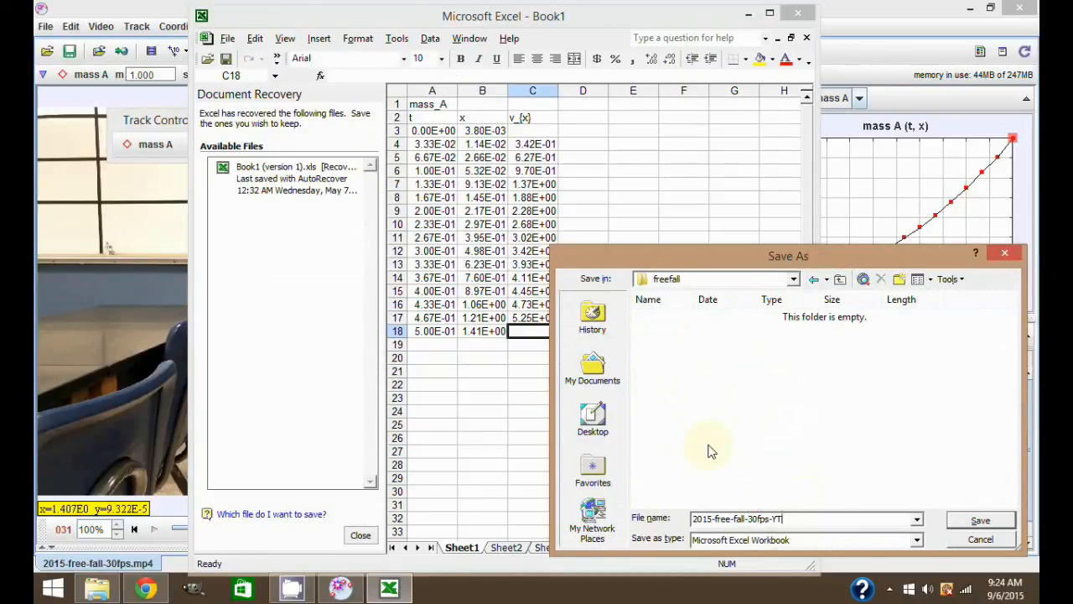
mouse_move(809, 480)
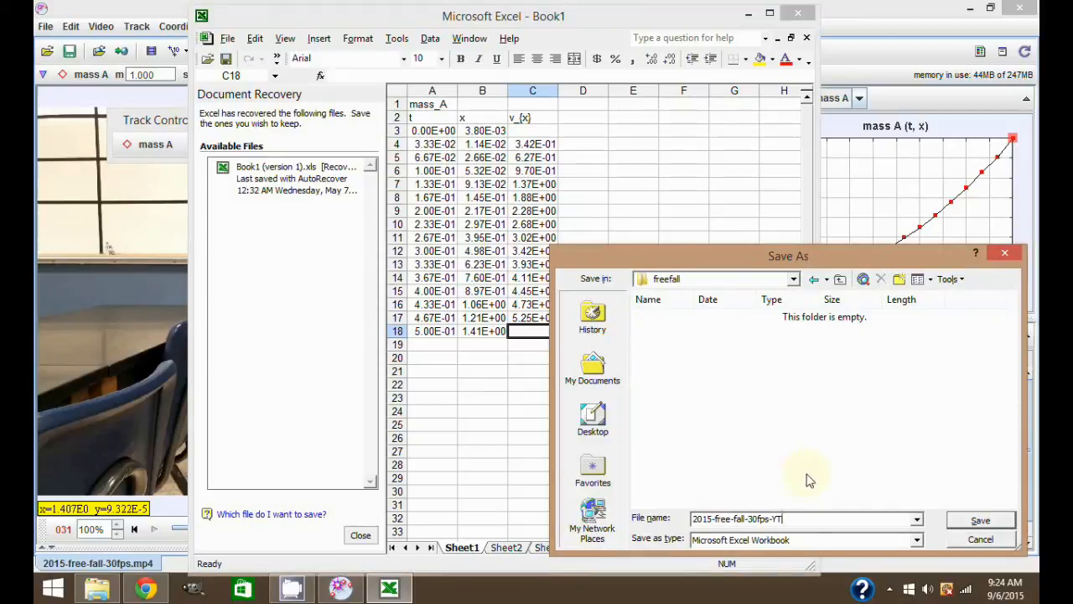
click(980, 520)
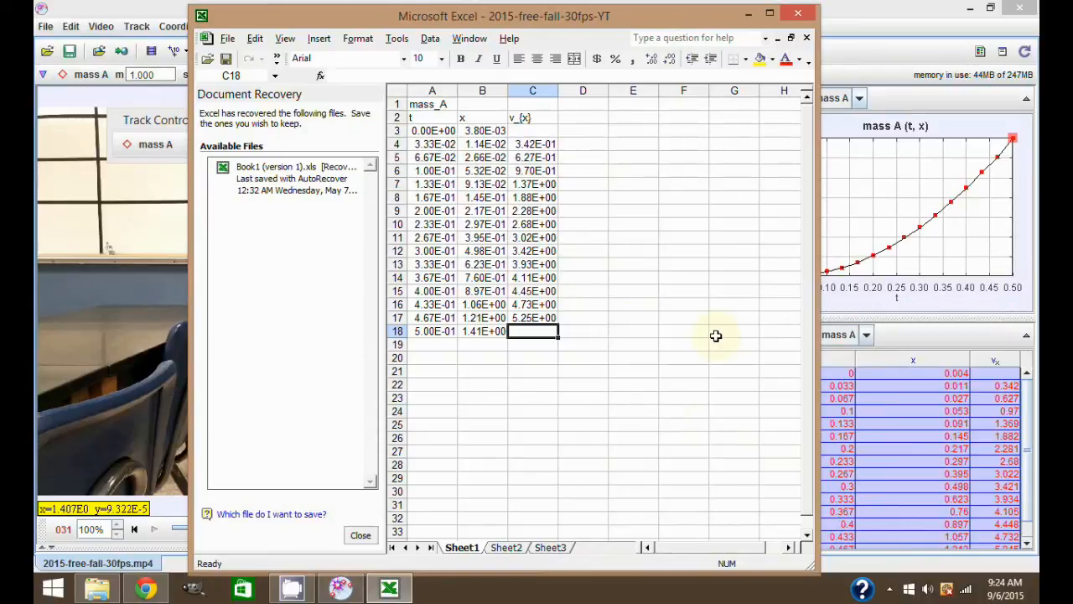
mouse_move(514, 485)
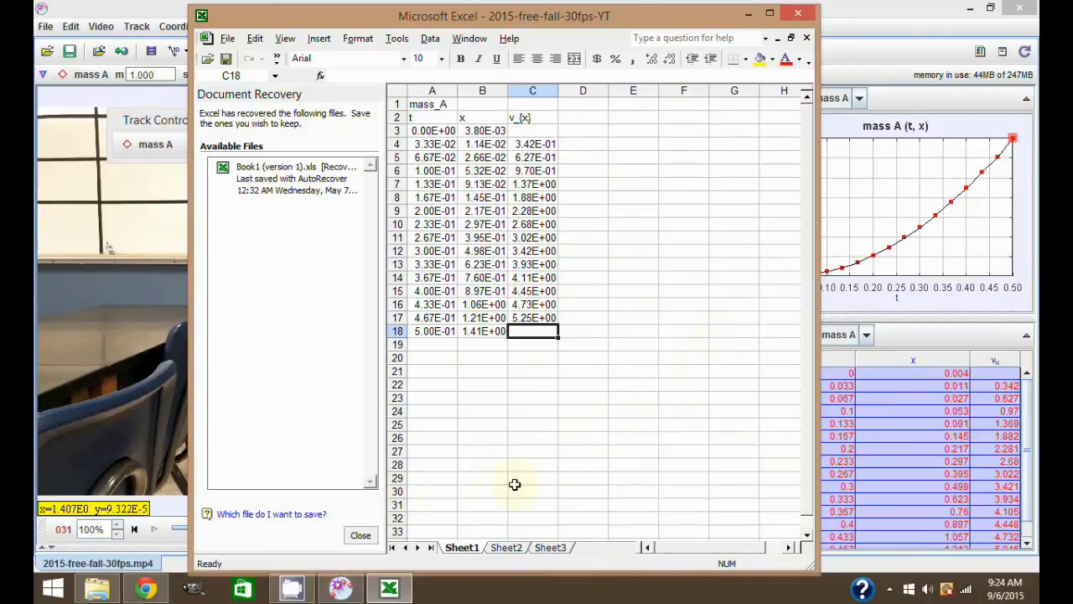